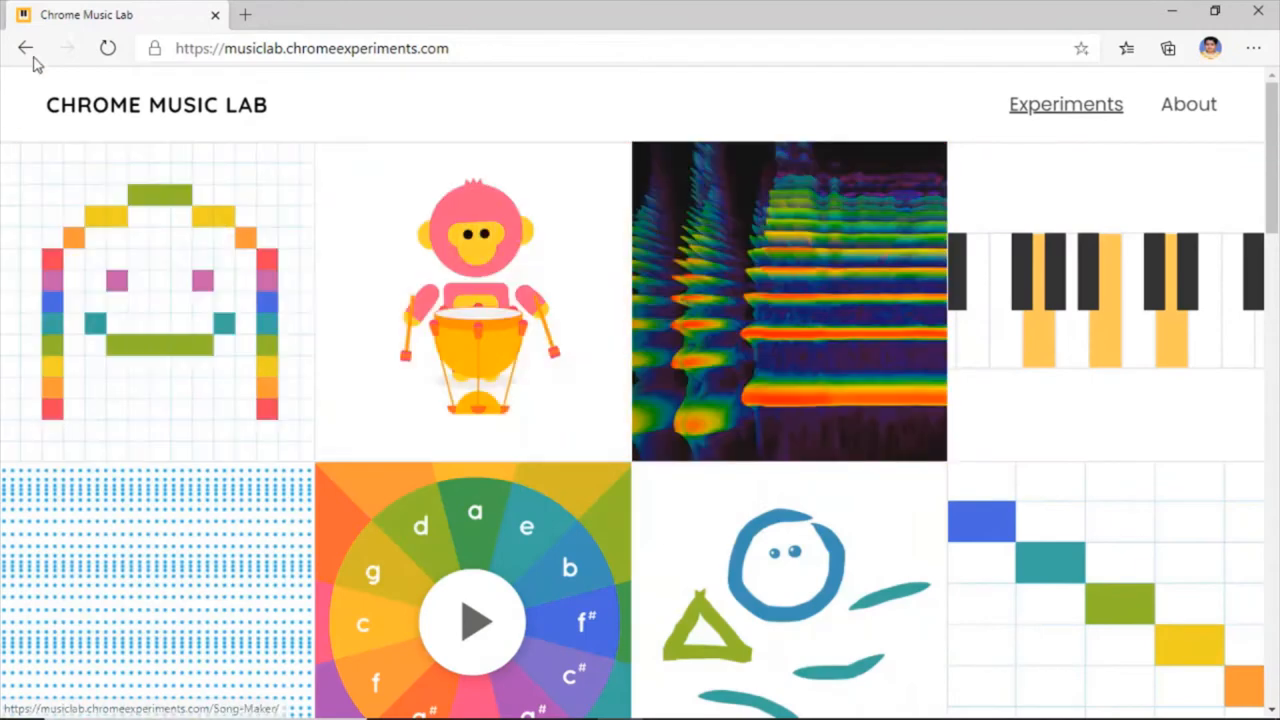
mouse_move(355, 280)
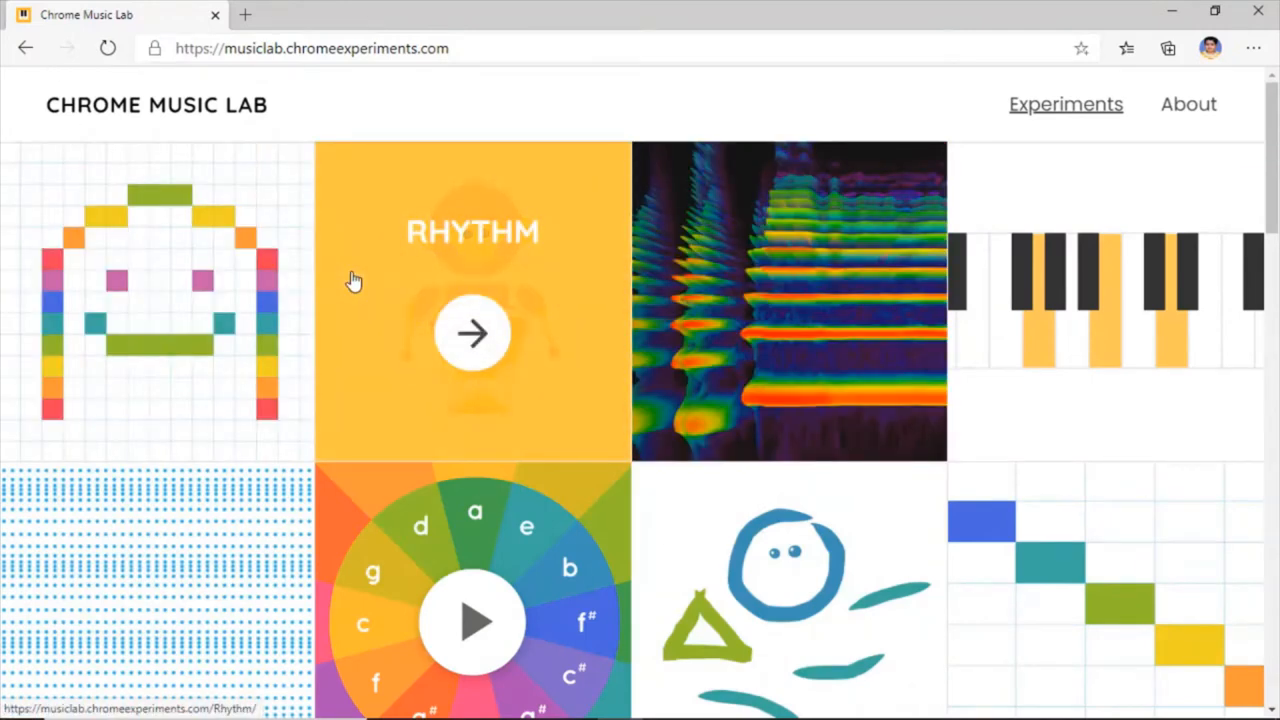
mouse_move(198, 321)
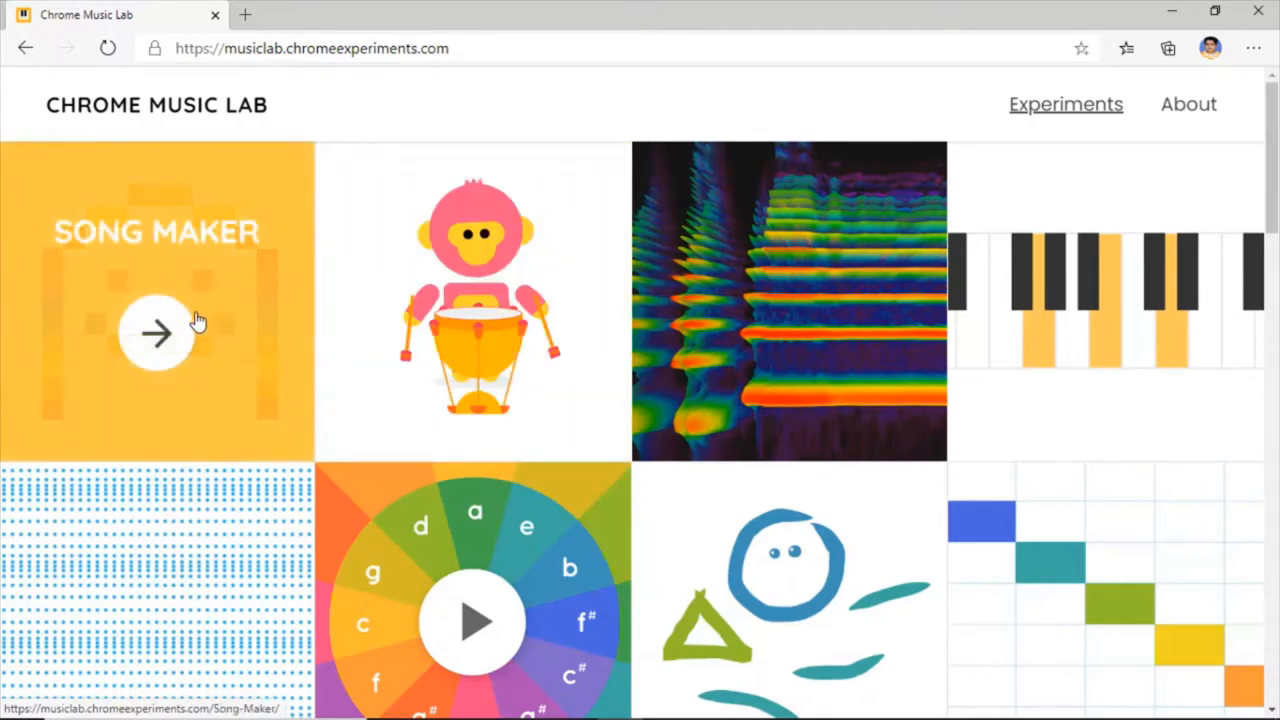
mouse_move(147, 346)
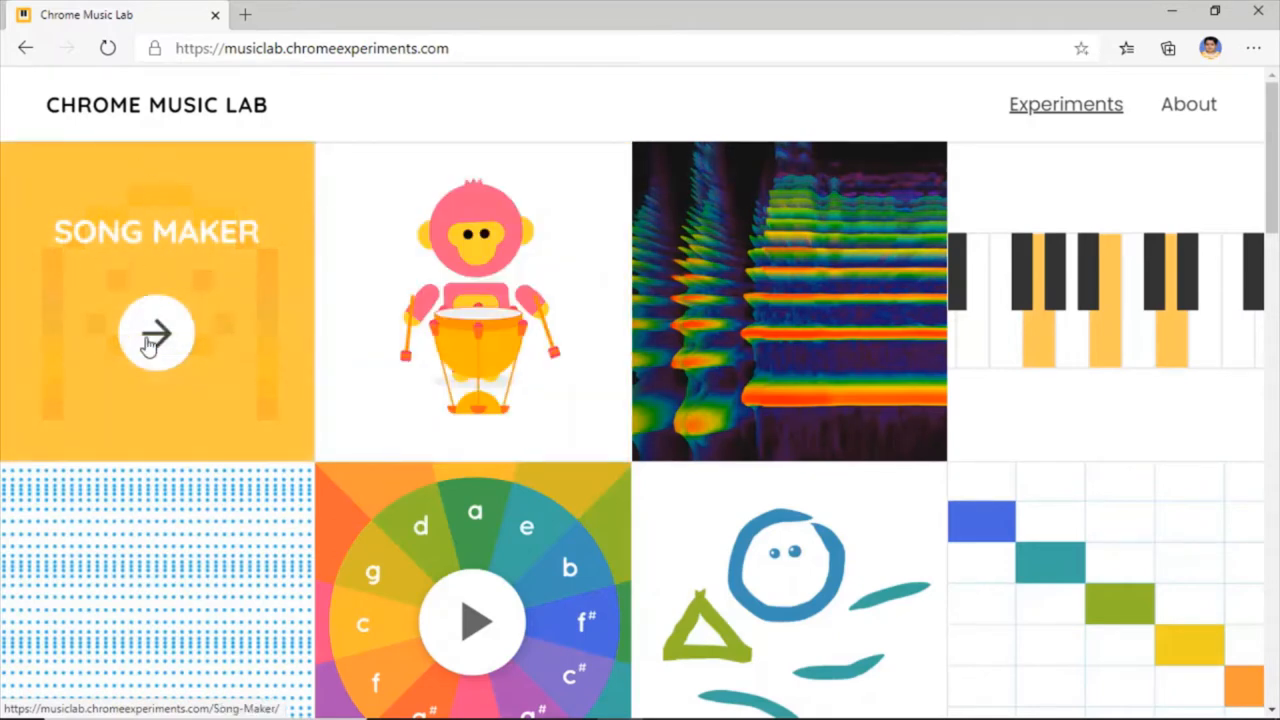
- Open the Song Maker experiment from the Chrome Music Lab home page
left_click(156, 334)
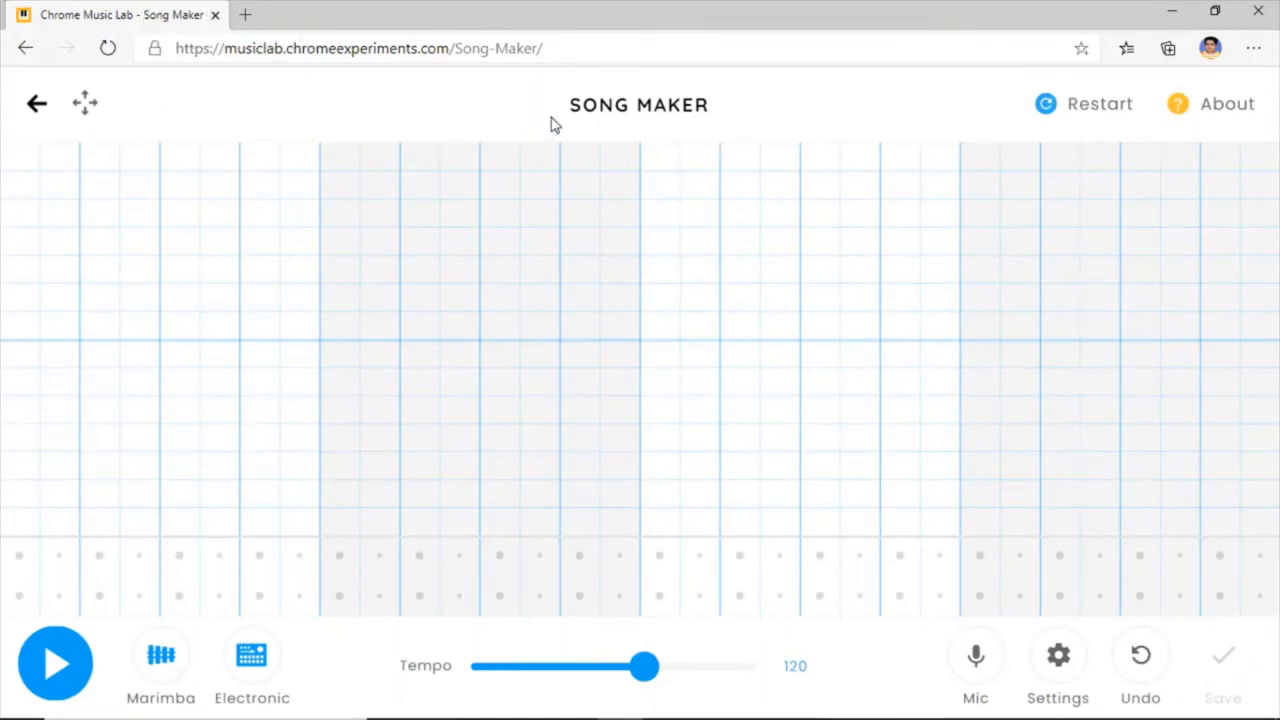
mouse_move(5, 252)
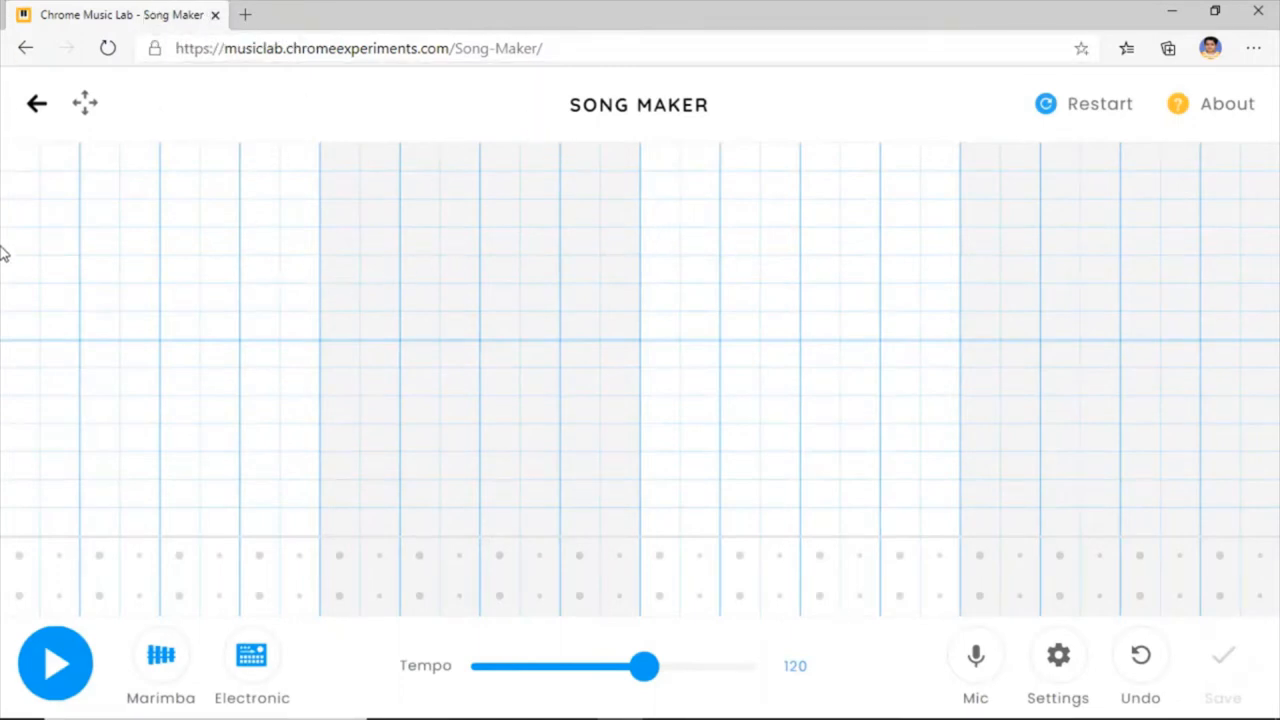
mouse_move(70, 253)
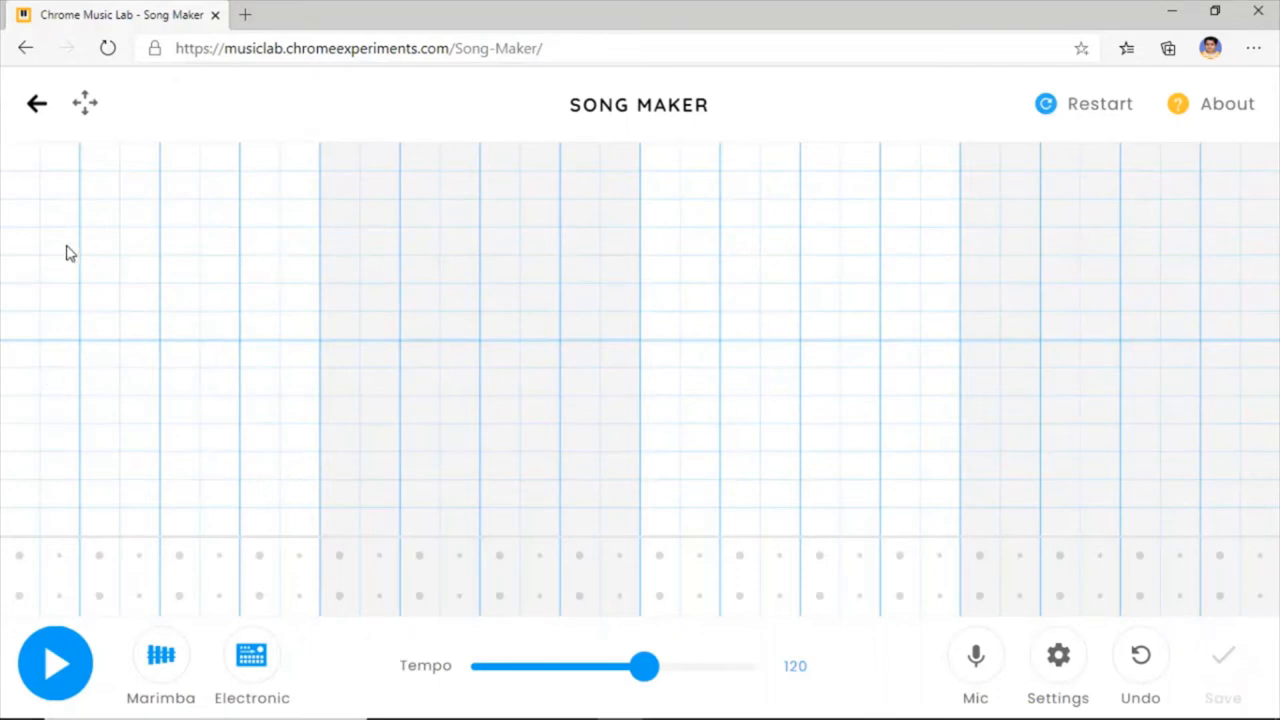
mouse_move(58, 252)
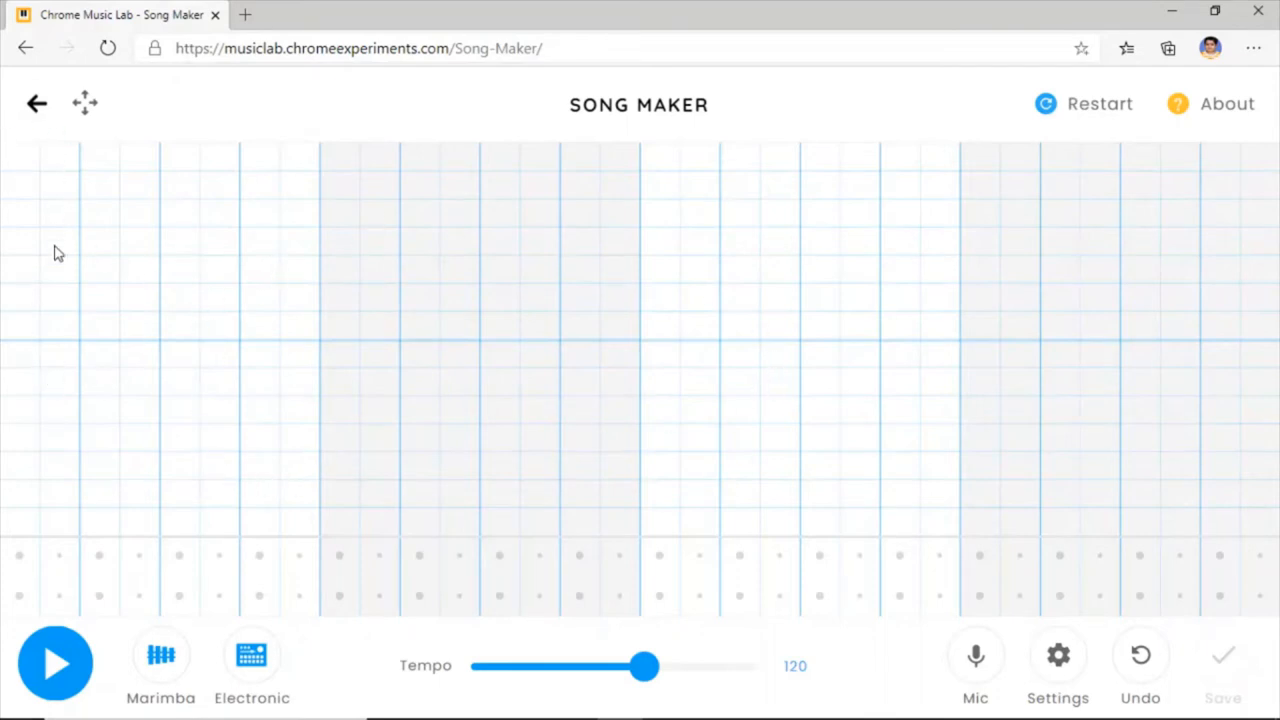
mouse_move(98, 532)
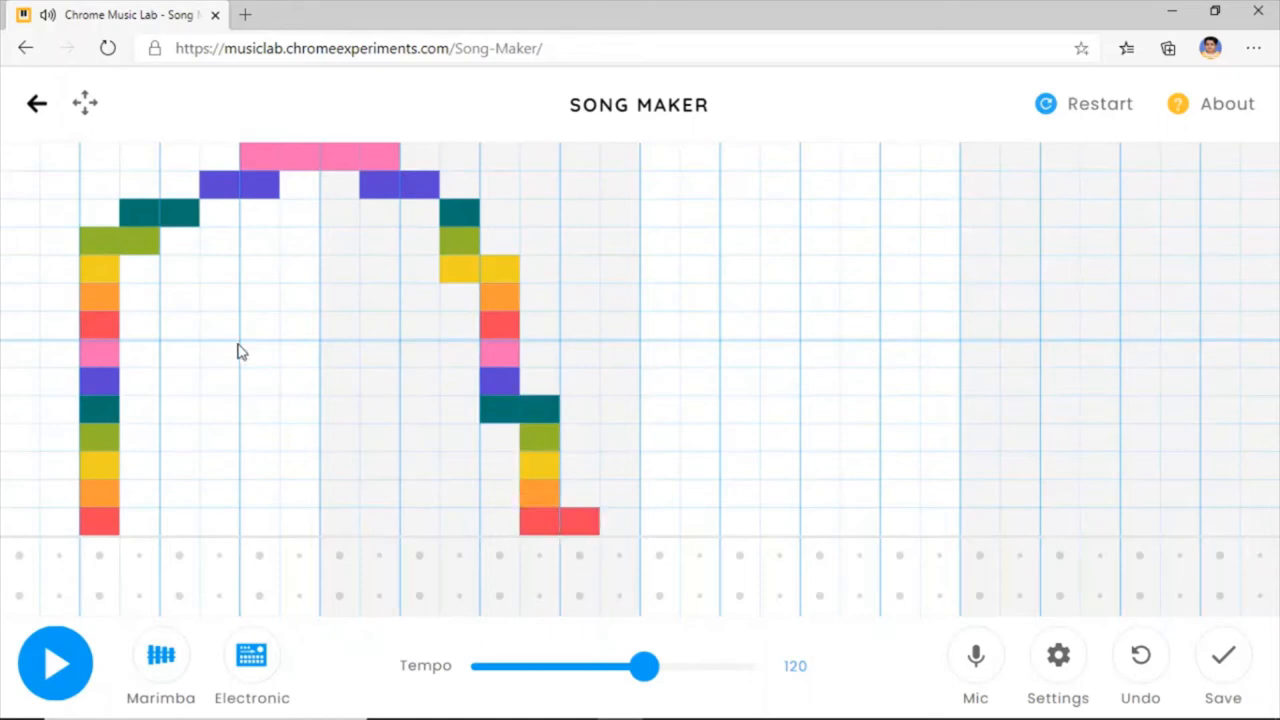
- Draw the smiley face's eye and mouth notes, play it, stop, and undo the last eye notes
left_click(198, 297)
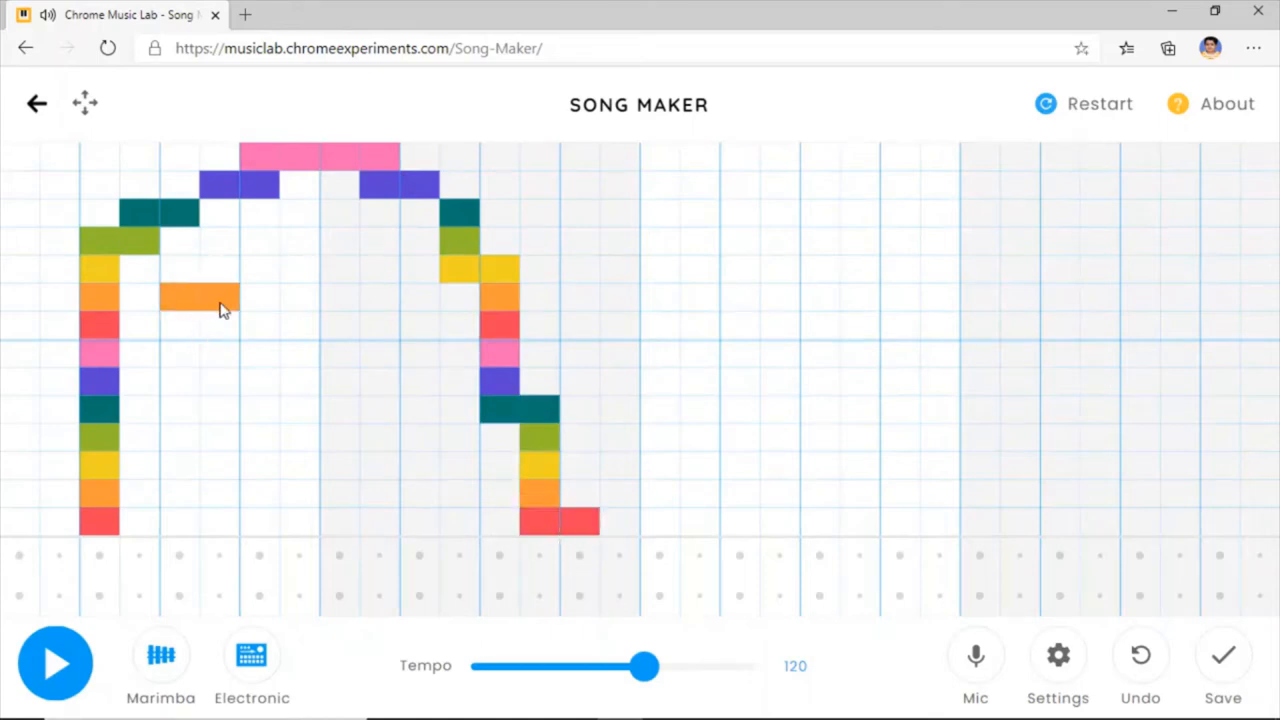
left_click(360, 297)
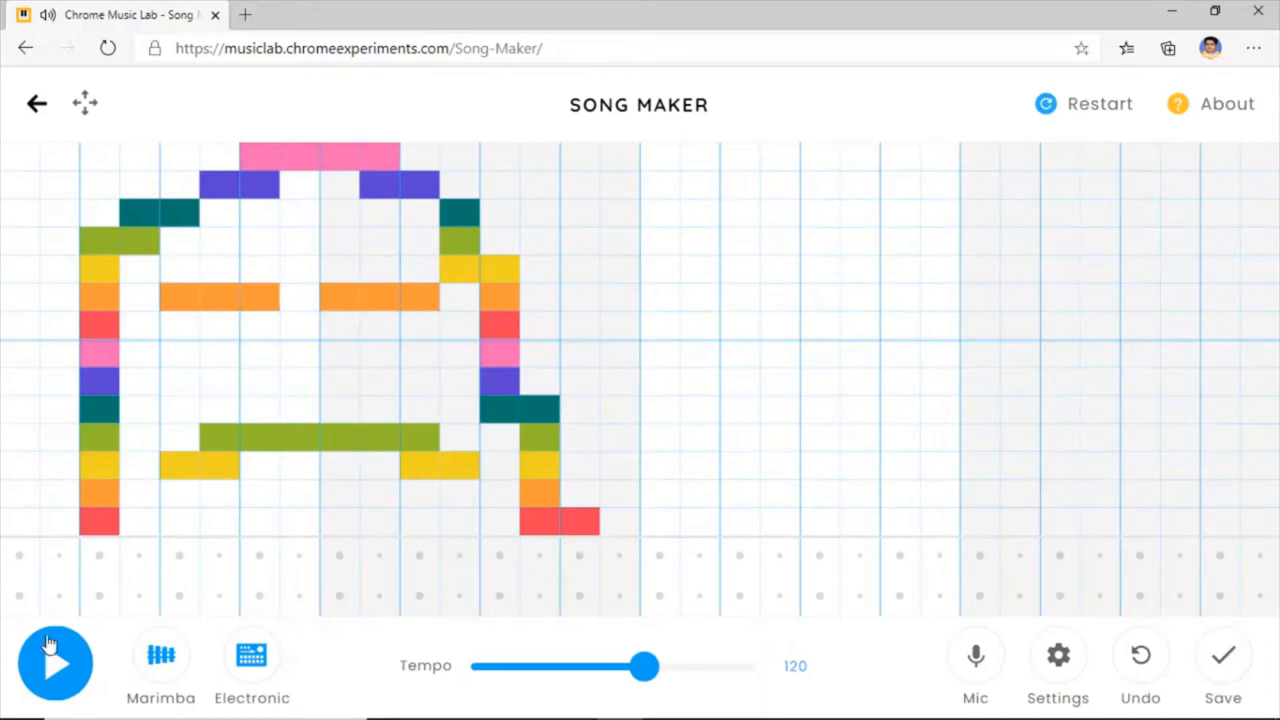
left_click(55, 663)
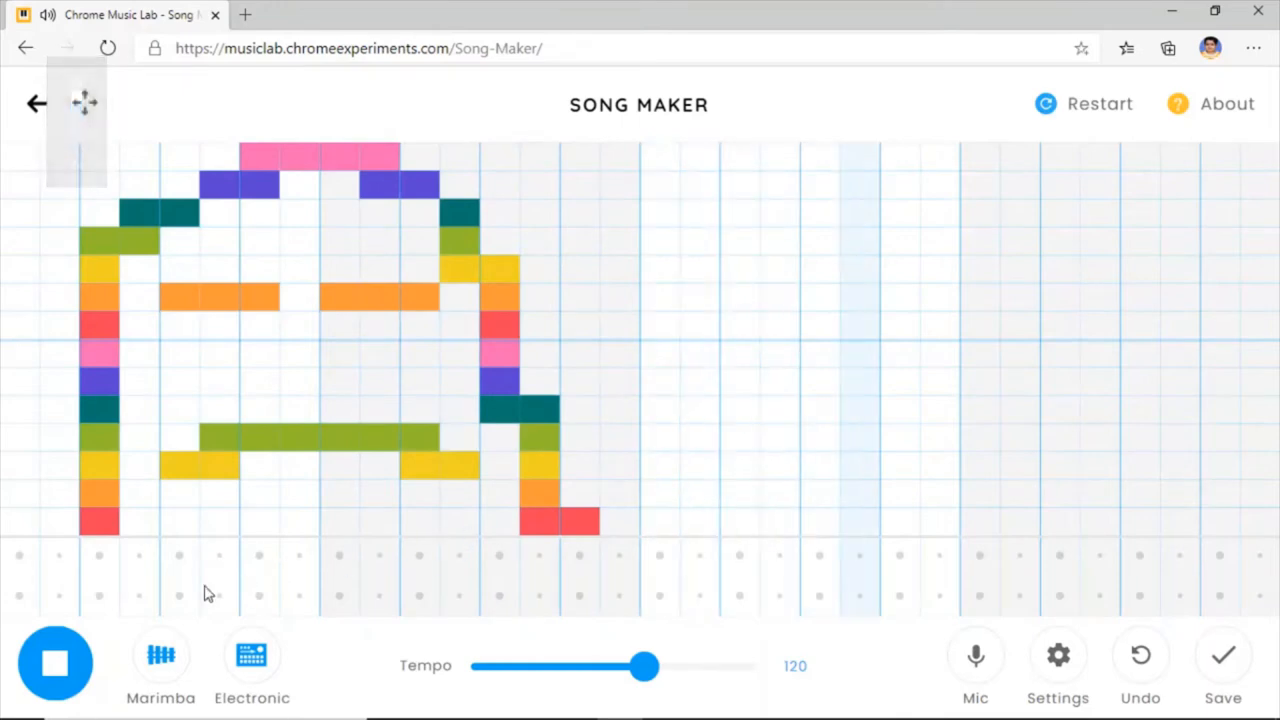
left_click(55, 663)
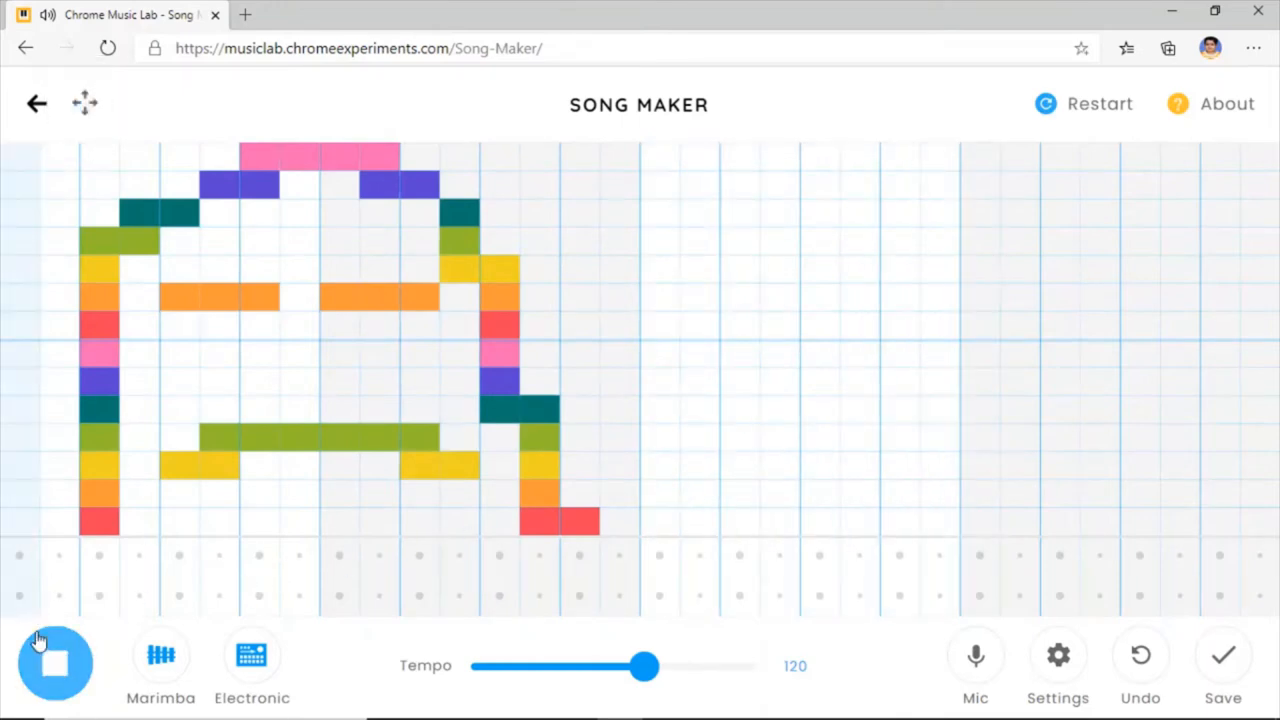
left_click(55, 663)
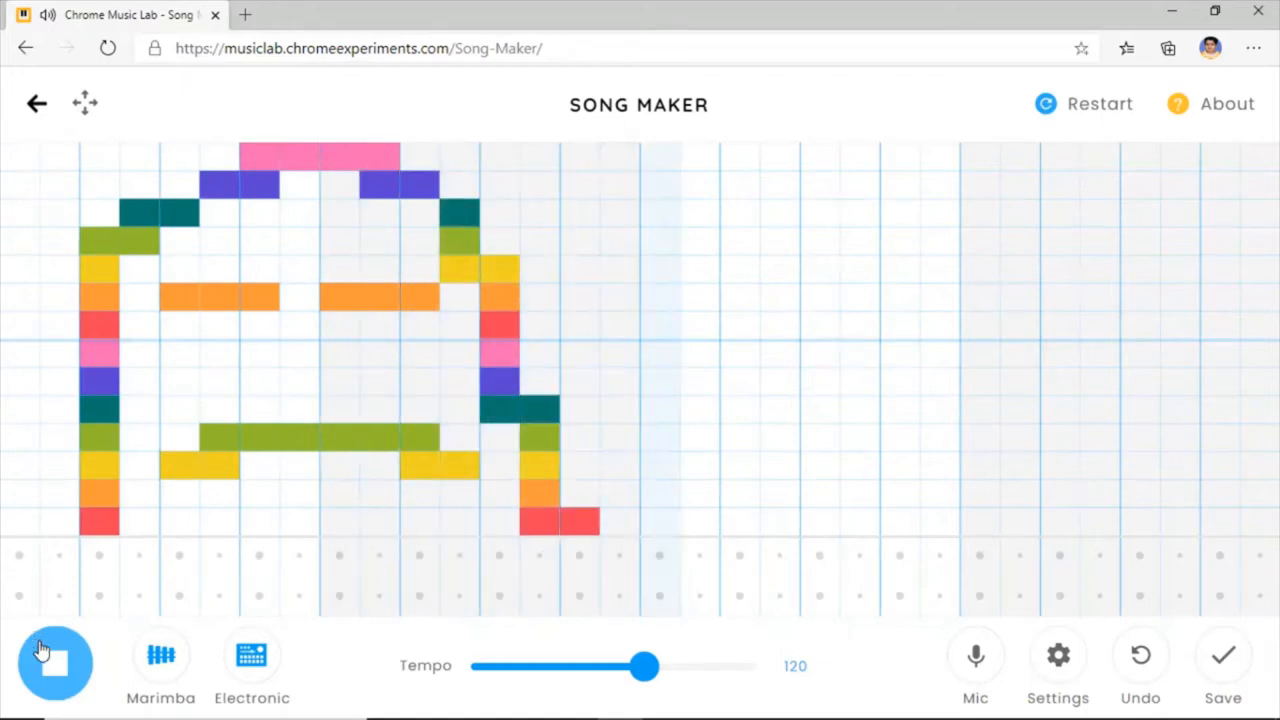
left_click(55, 663)
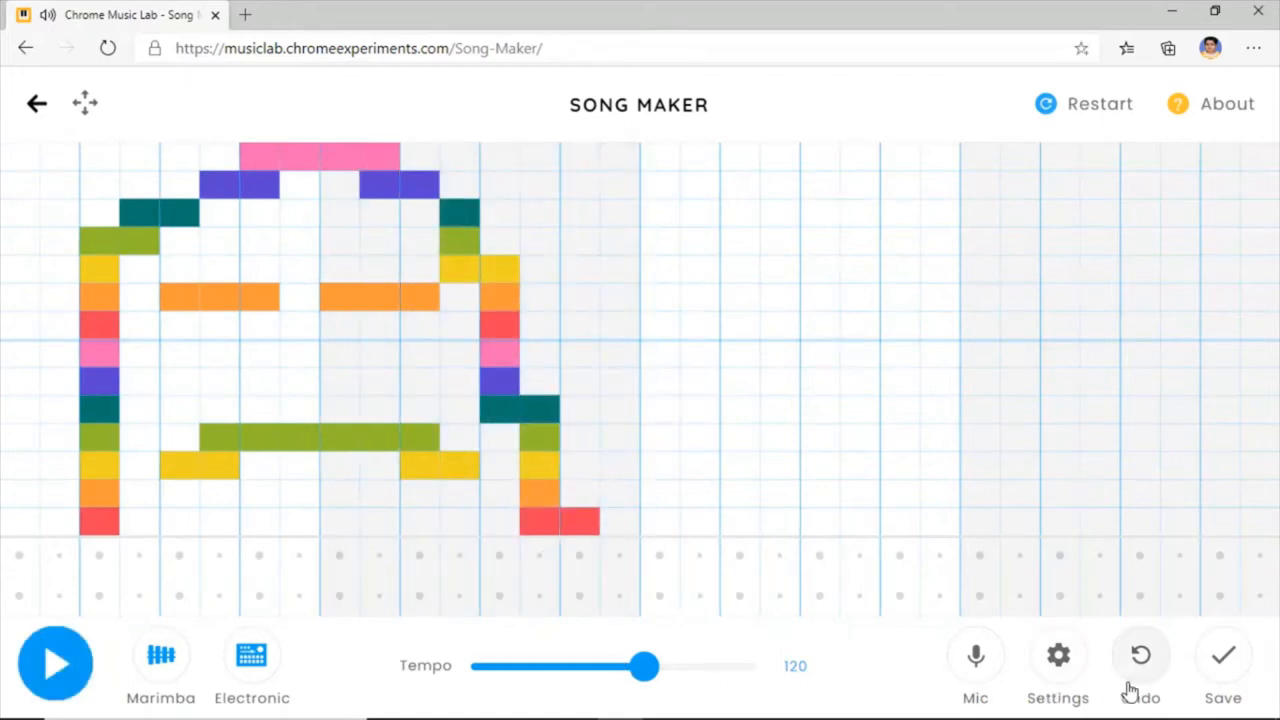
left_click(1140, 655)
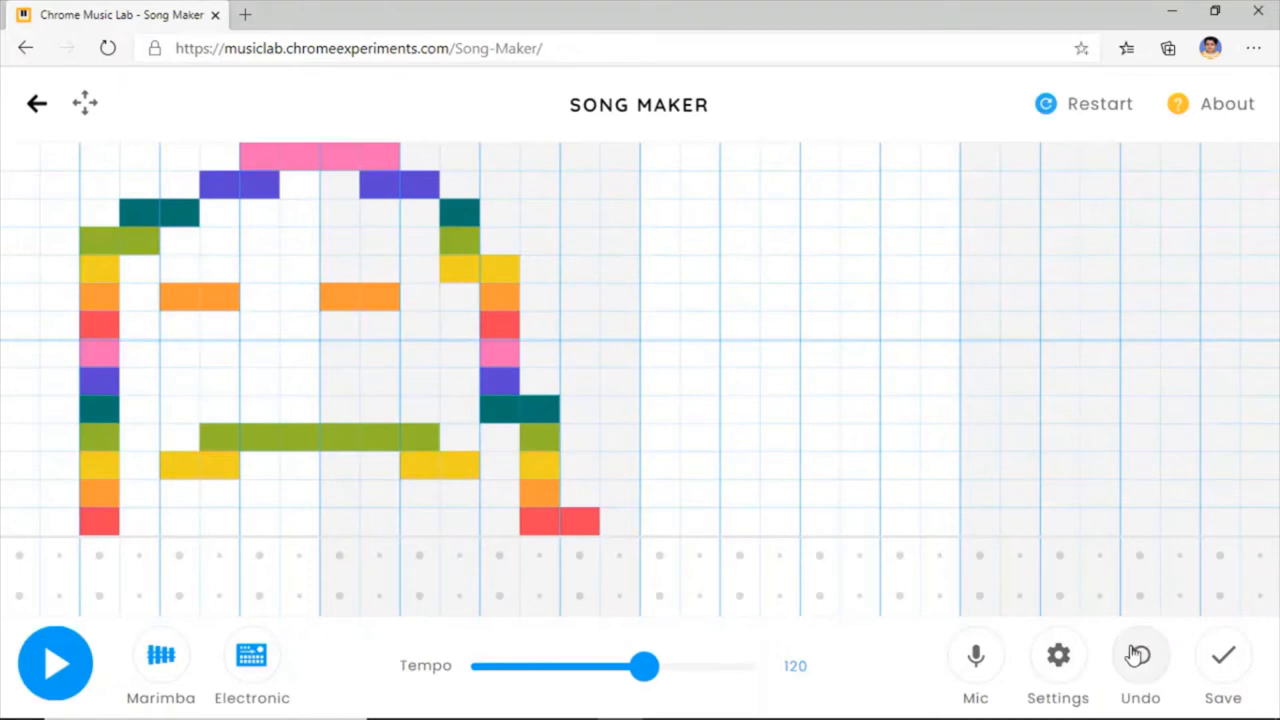
- Clear the face, sketch a valley curve of notes, then clear the grid again
left_click(1140, 655)
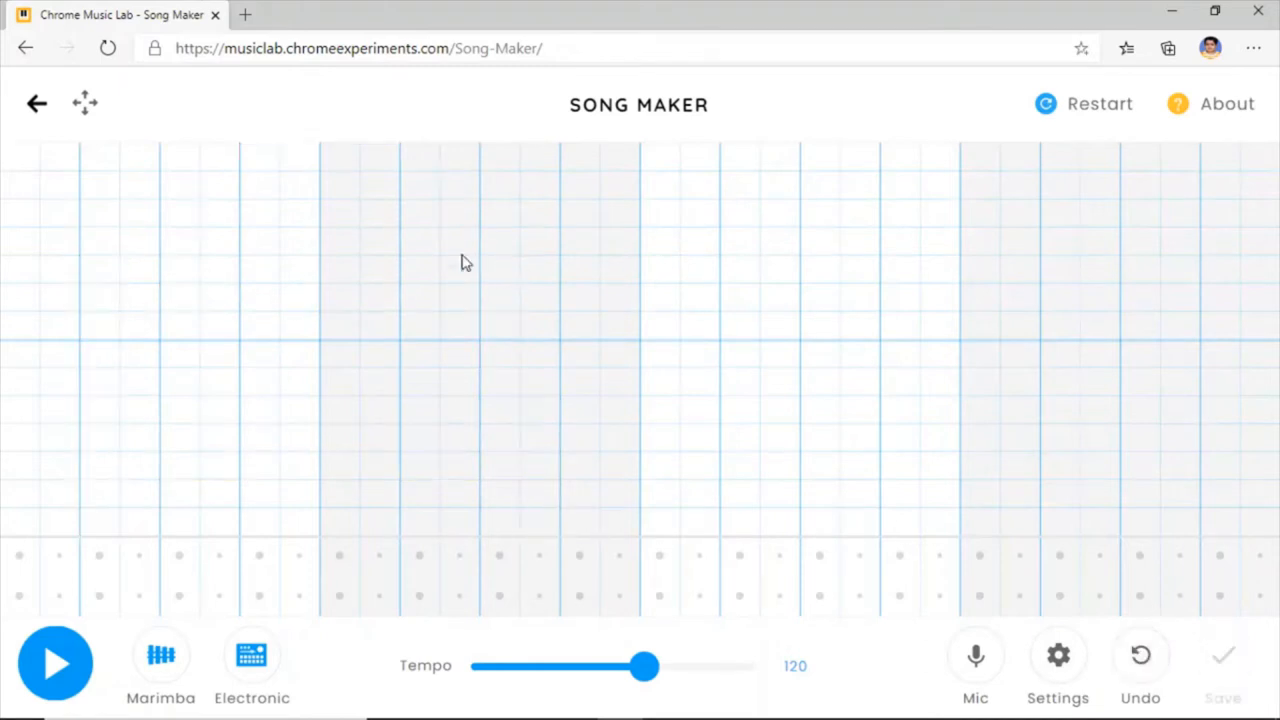
mouse_move(1278, 200)
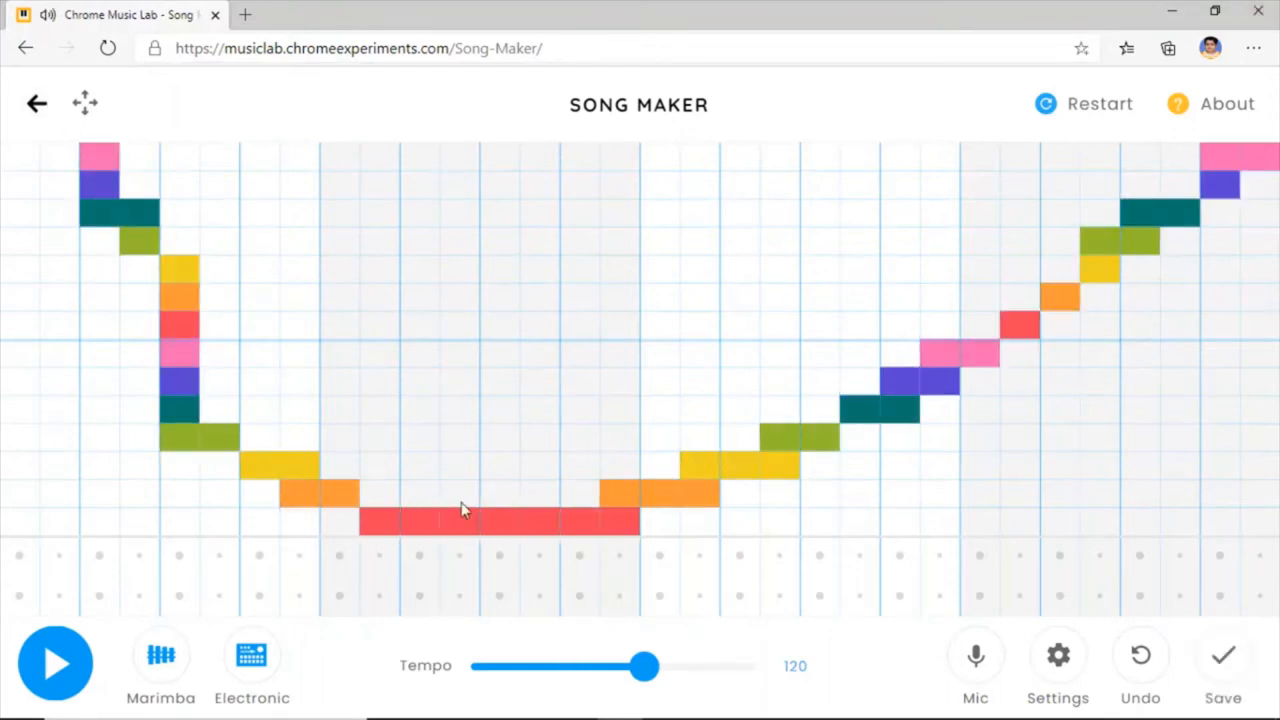
left_click(1083, 103)
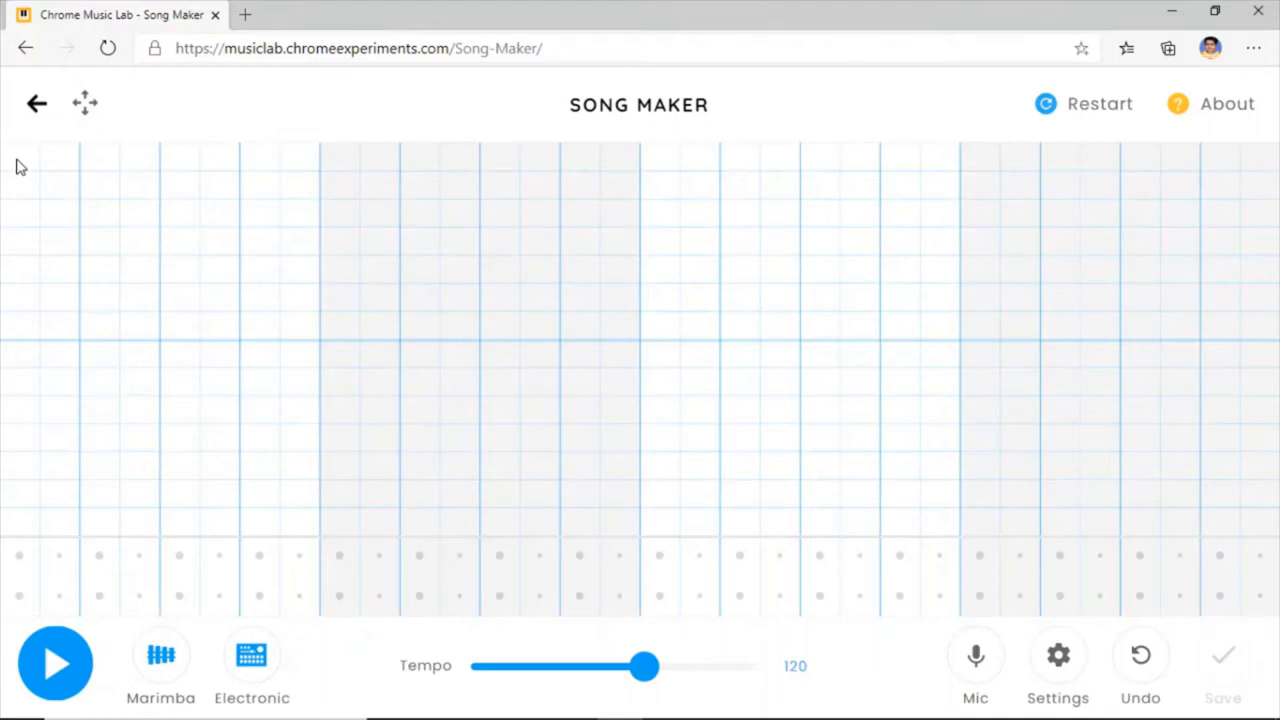
- Draw a full-width zigzag note pattern from the top-left, then play and stop it
left_click(60, 183)
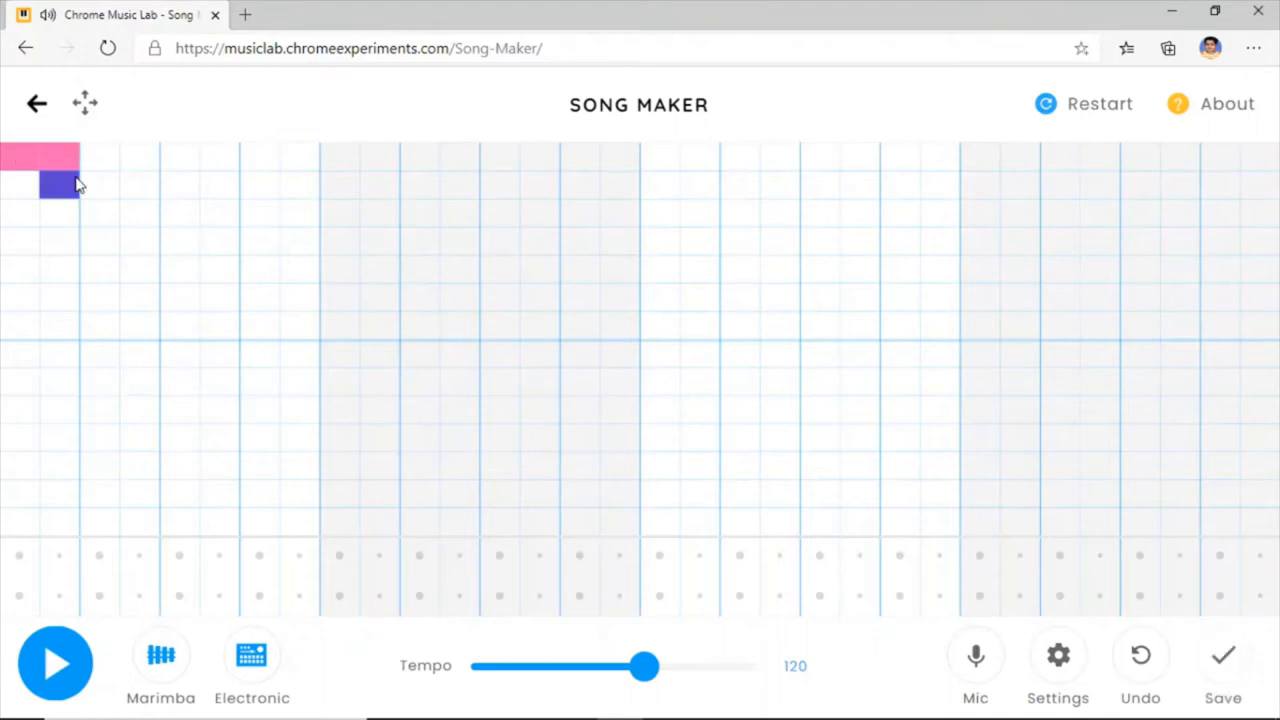
mouse_move(112, 190)
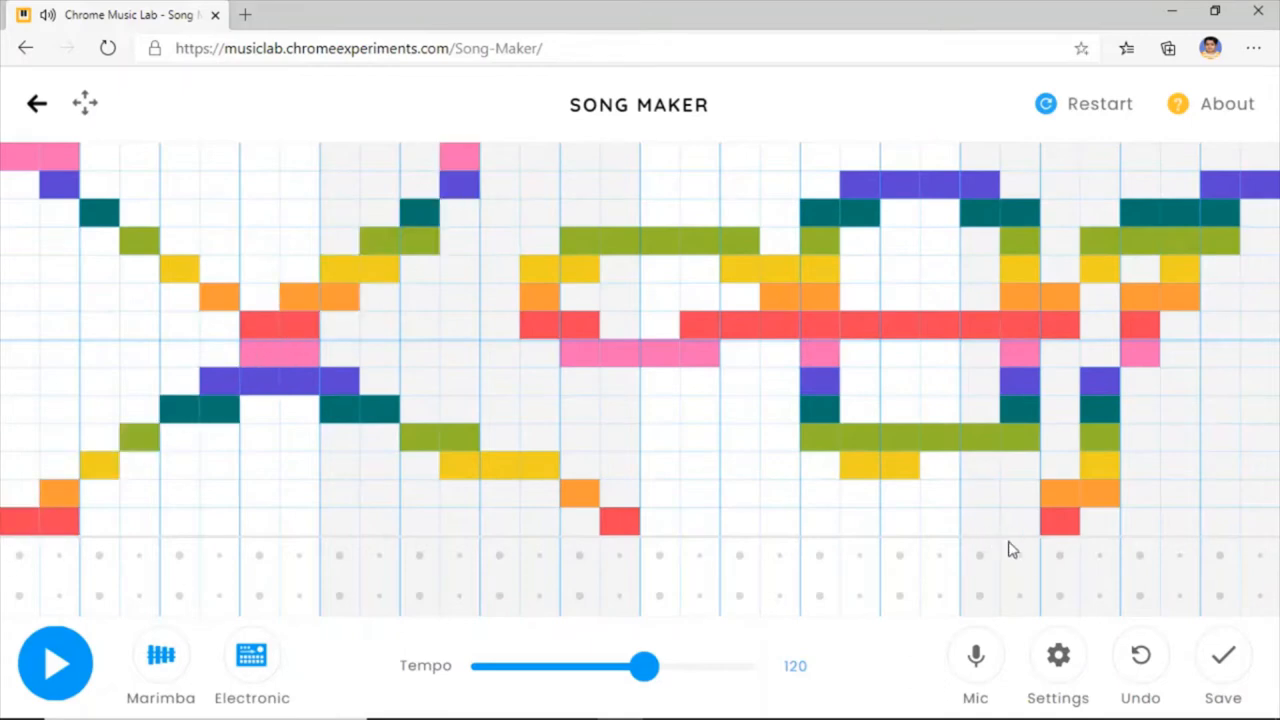
left_click(55, 663)
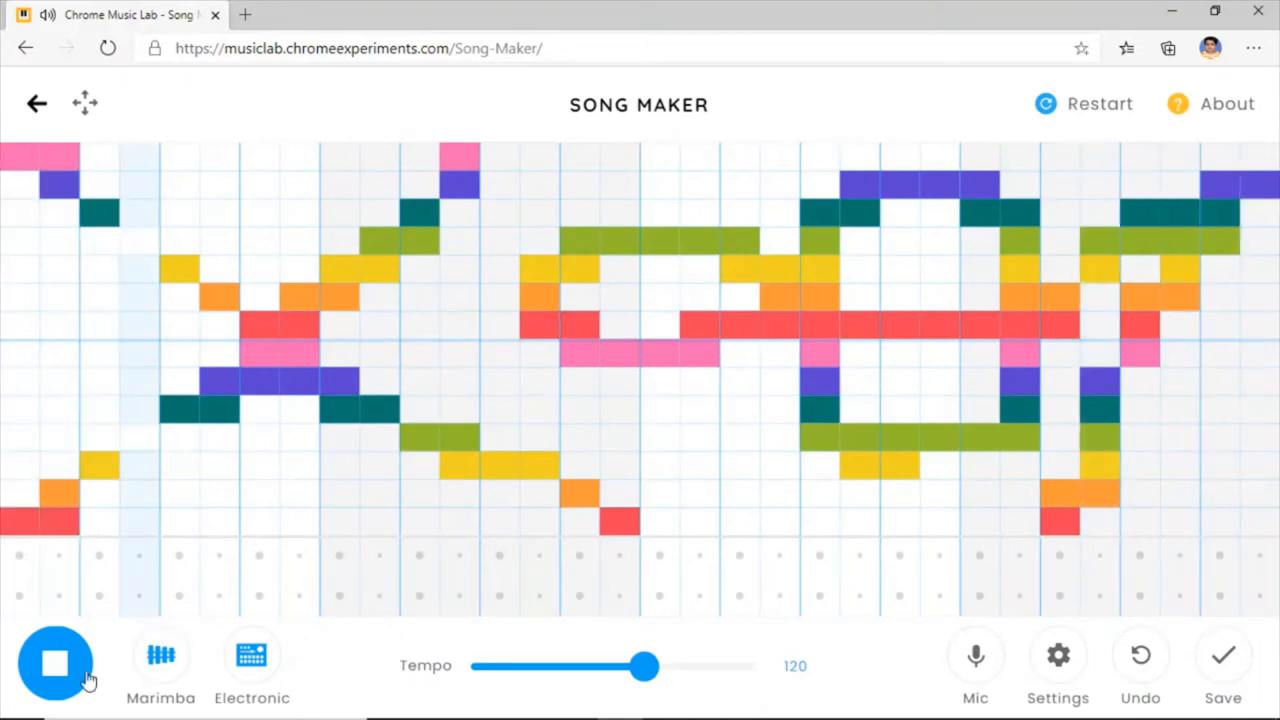
left_click(55, 663)
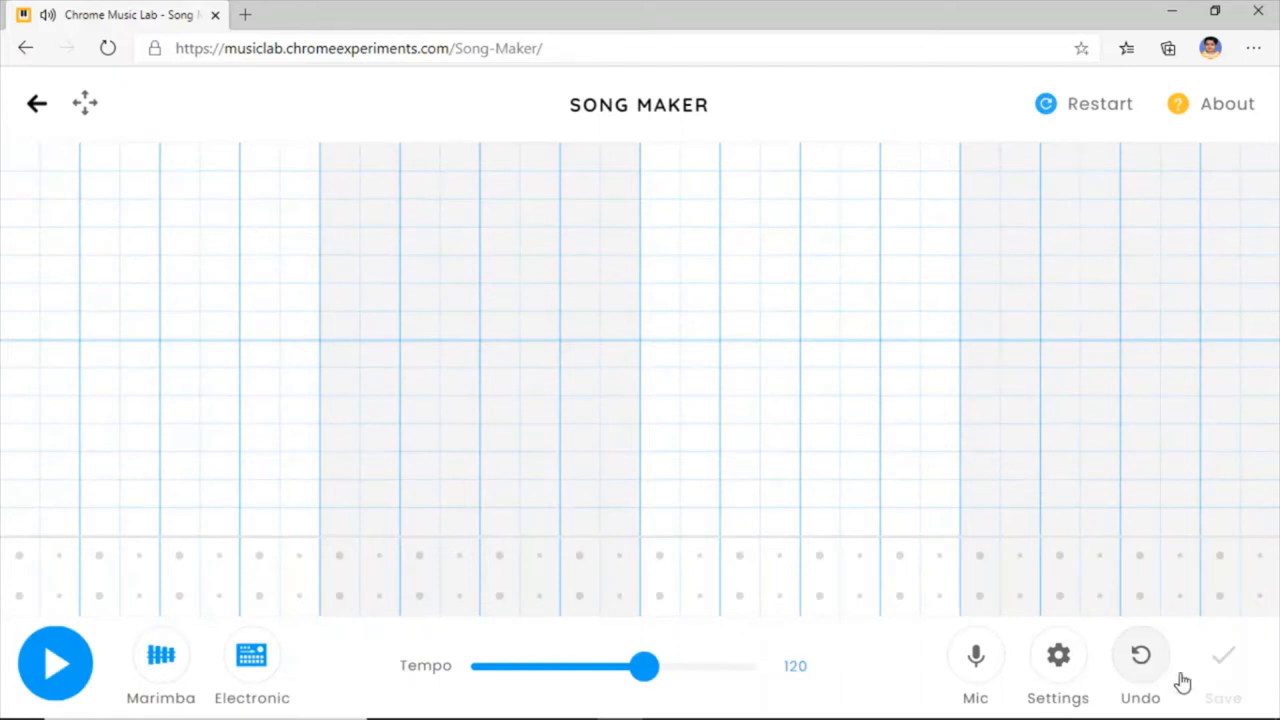
- Switch to the Piano sound, draw a wave melody with a sustained line, and play it
left_click(161, 660)
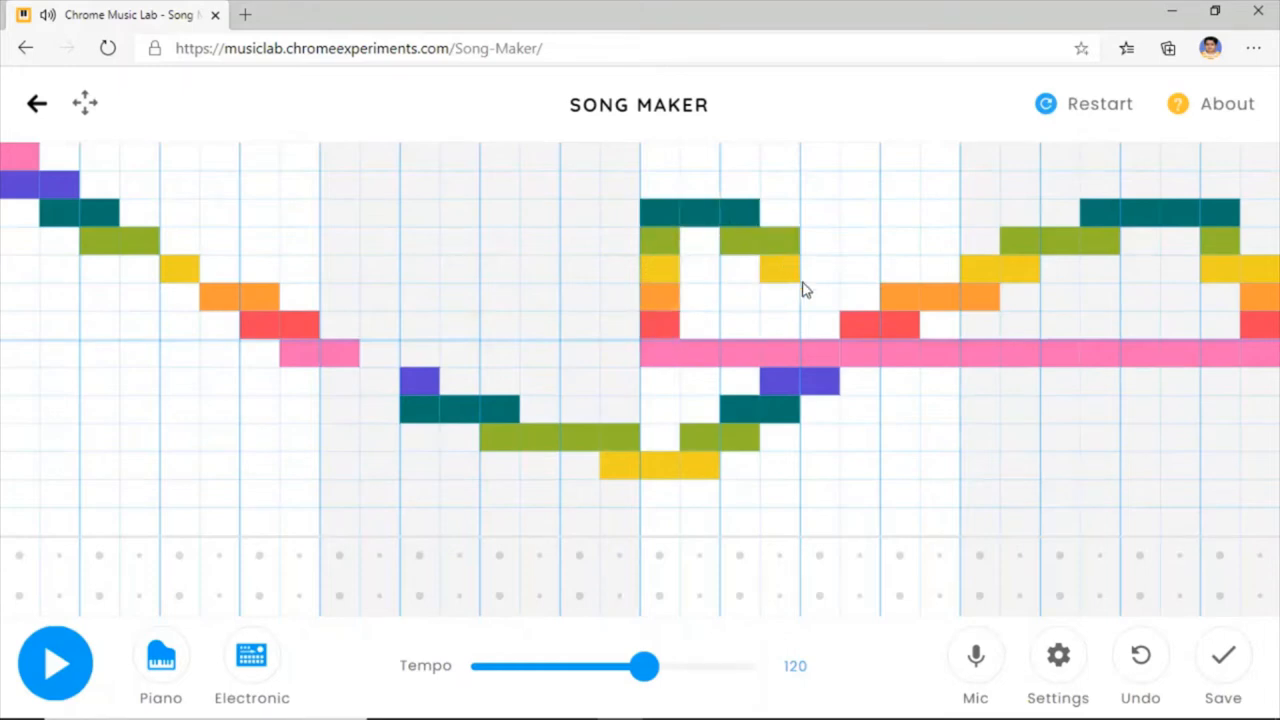
left_click(55, 663)
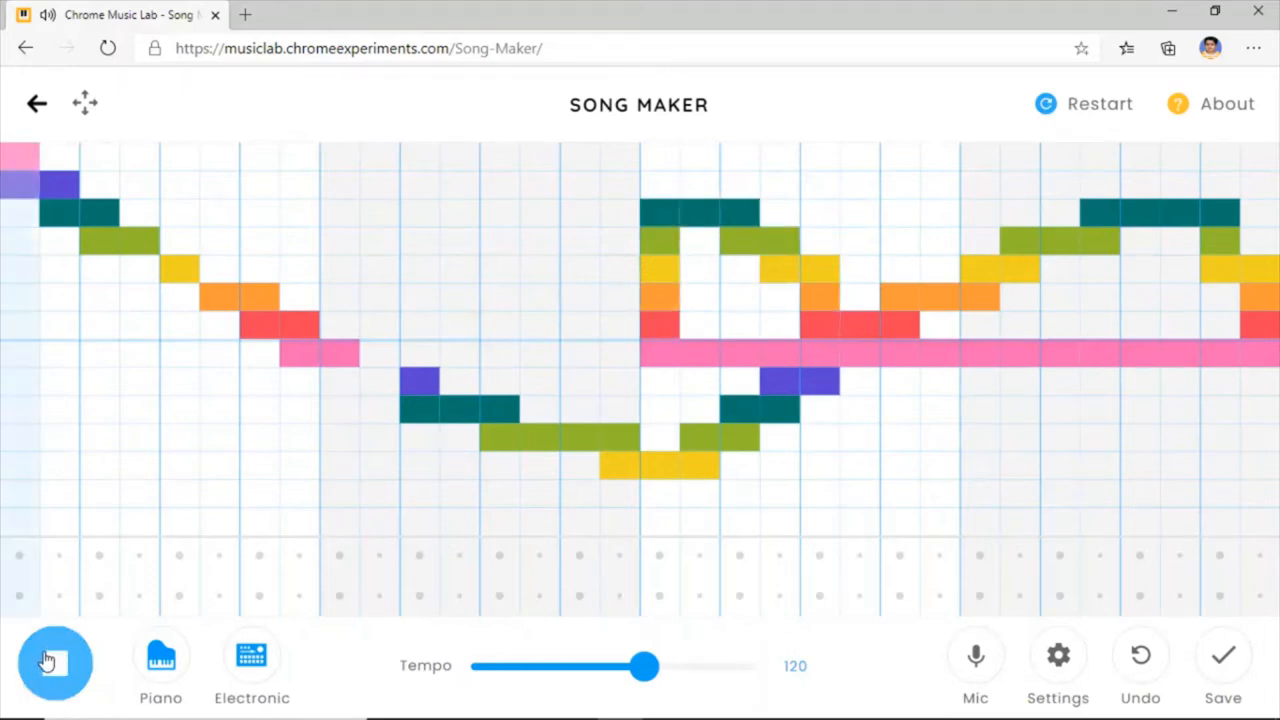
left_click(335, 355)
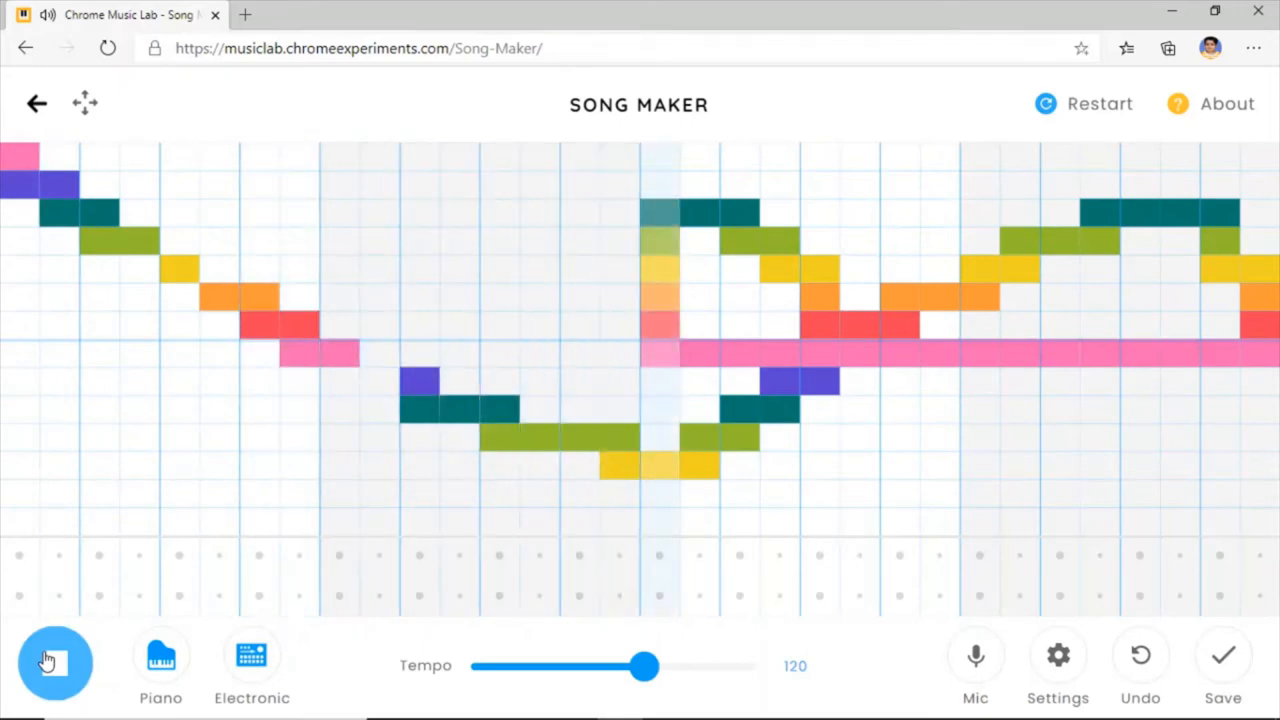
left_click(55, 663)
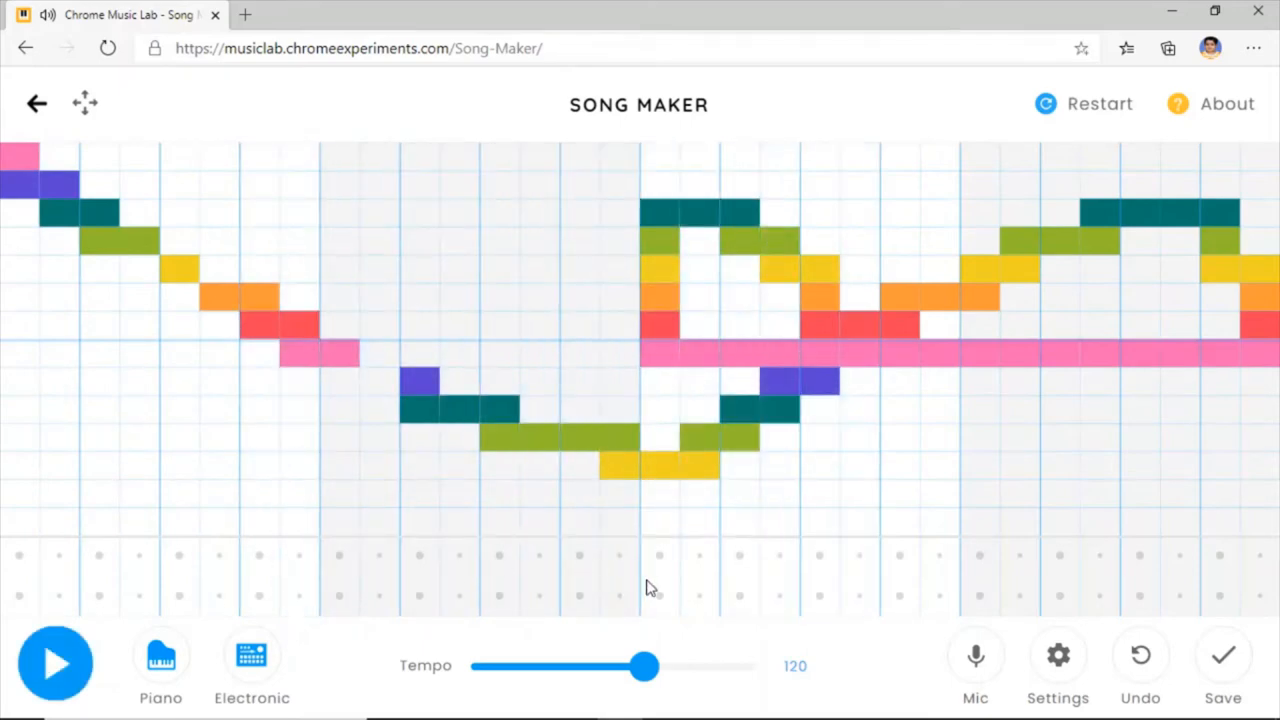
- Drop the tempo to 40 and play the song, then raise it to 240 and replay
left_click_drag(645, 666, 472, 666)
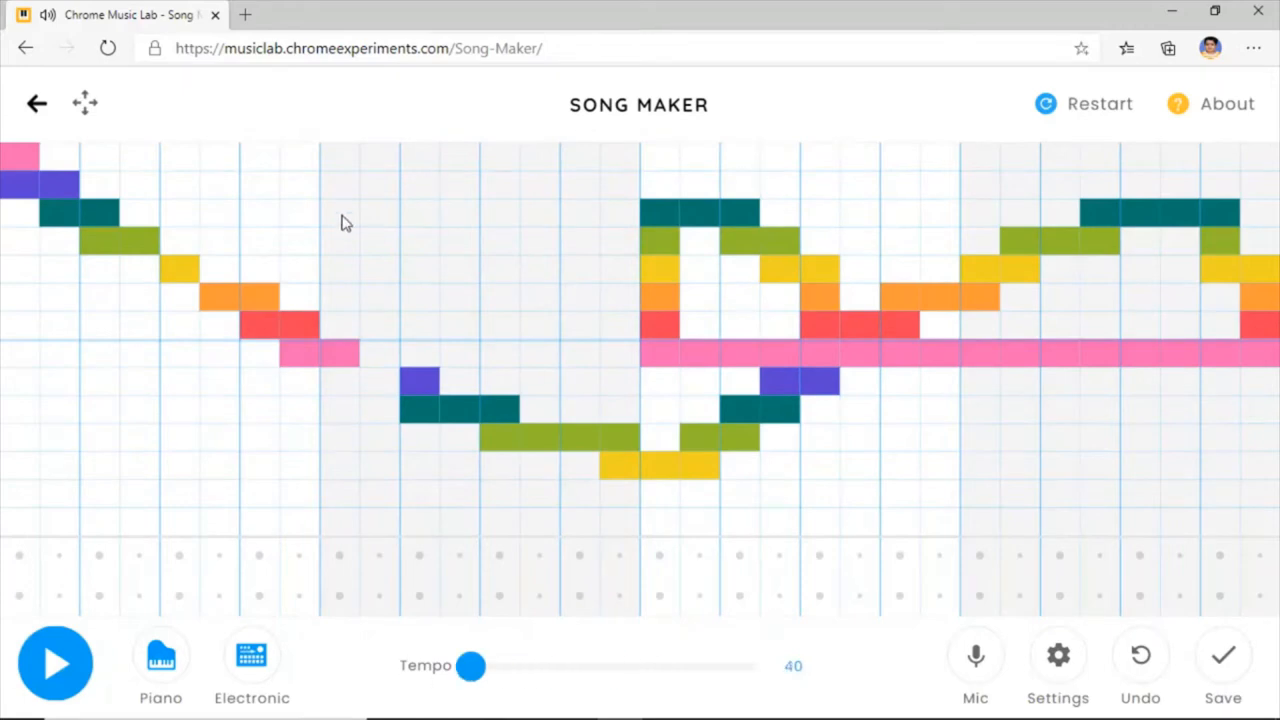
left_click(55, 663)
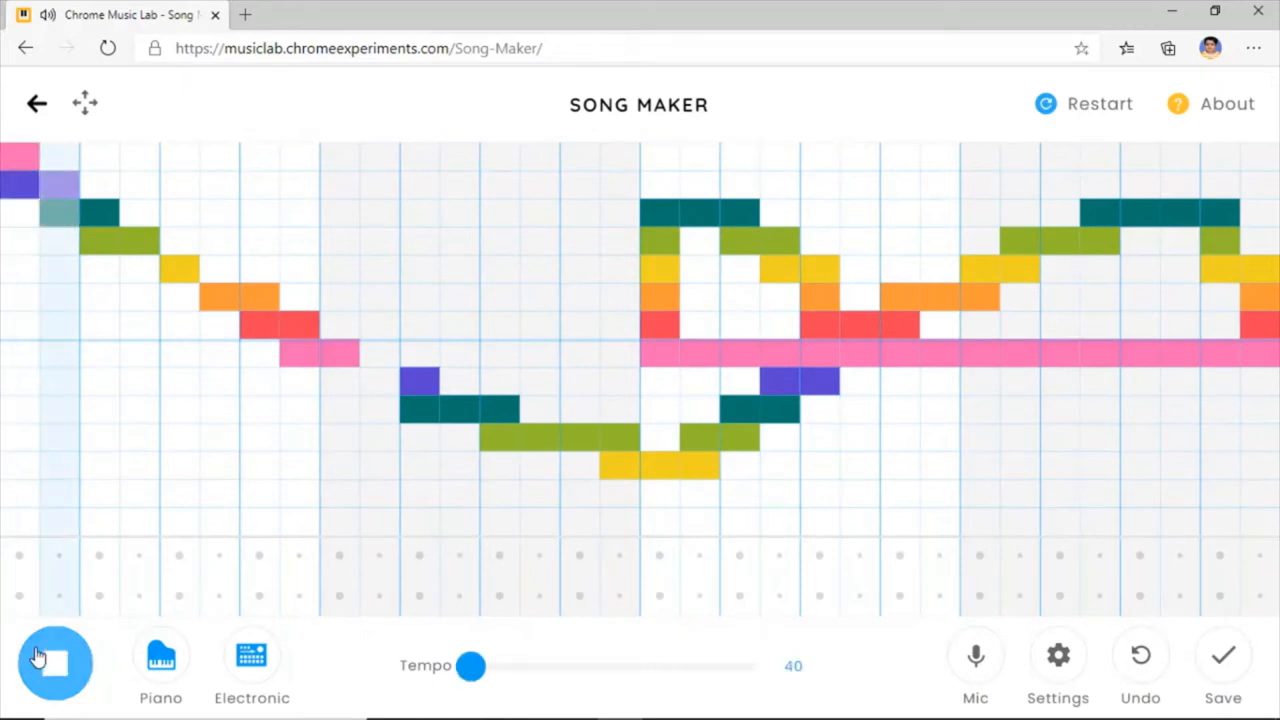
left_click(55, 663)
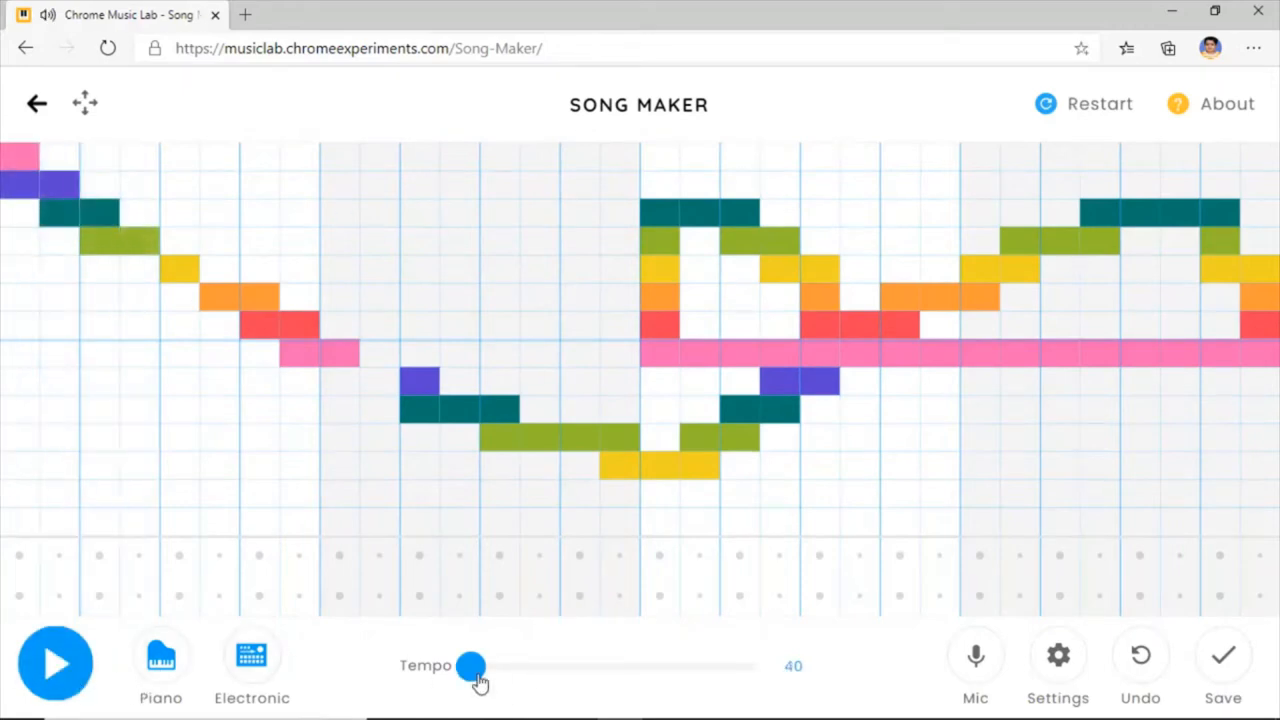
left_click_drag(472, 665, 754, 665)
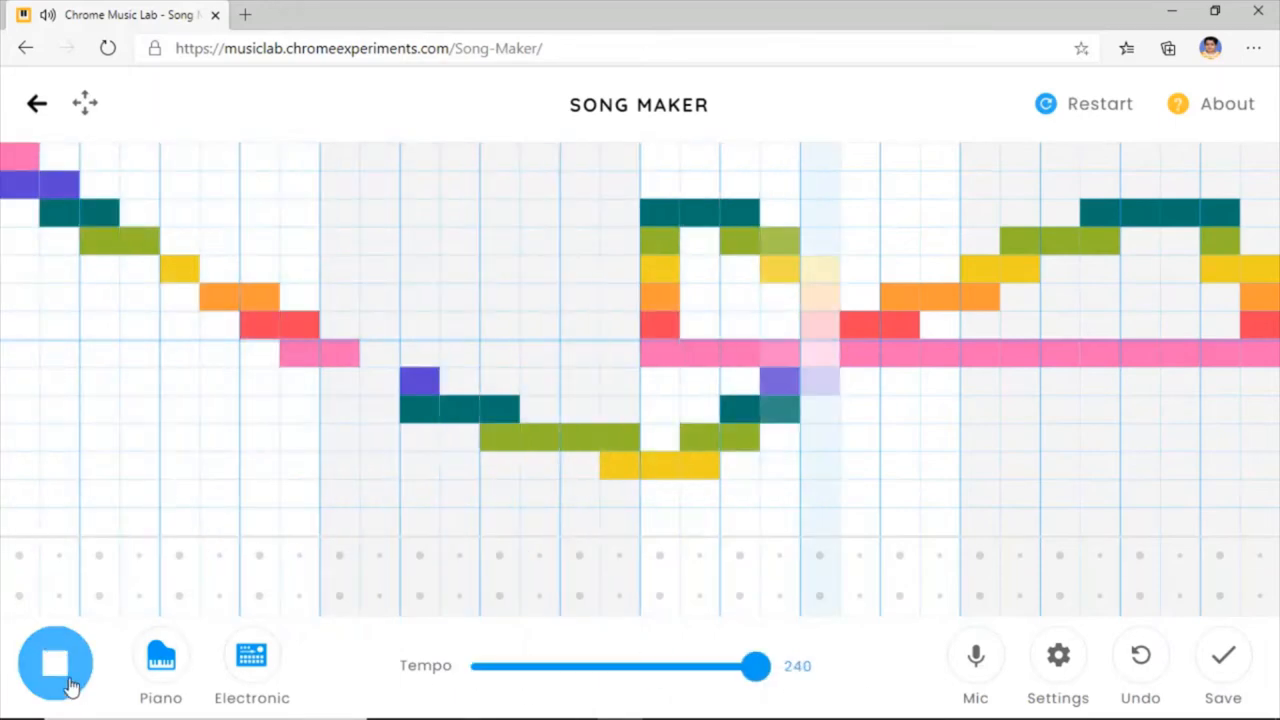
left_click(55, 663)
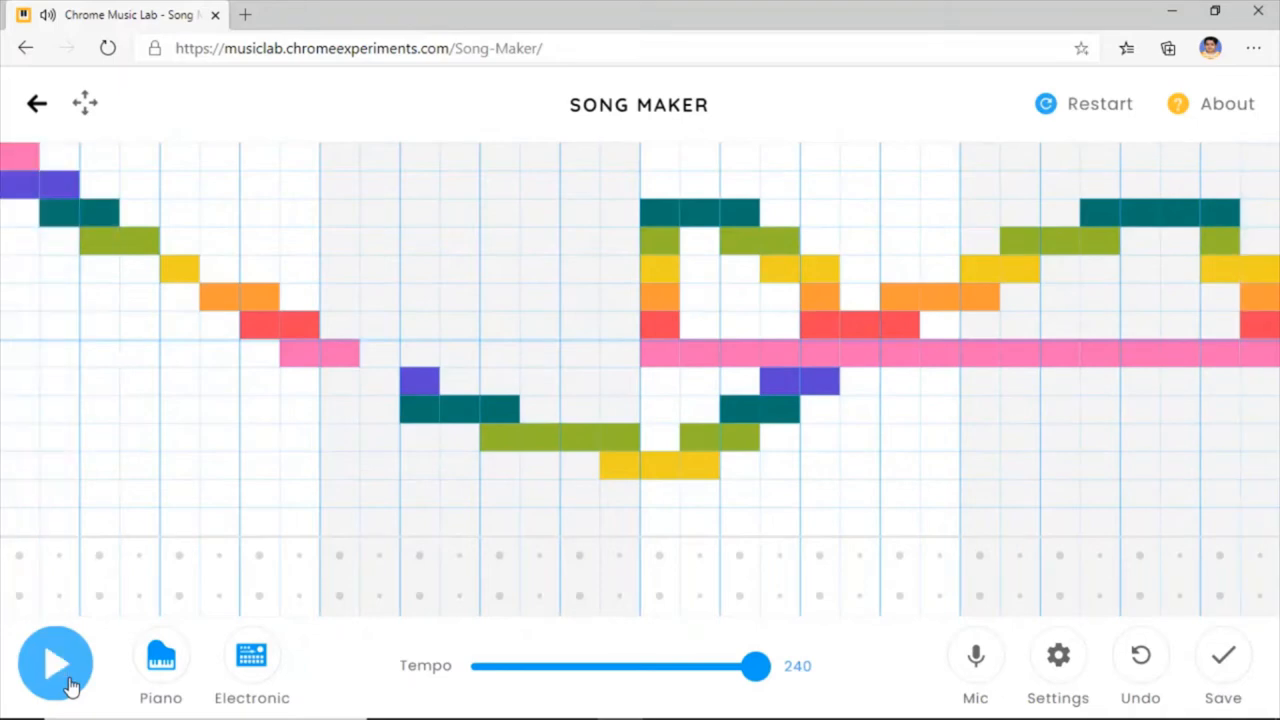
- Cycle the percussion through Blocks, Kit and Electronic, playing the song with Kit
left_click(252, 655)
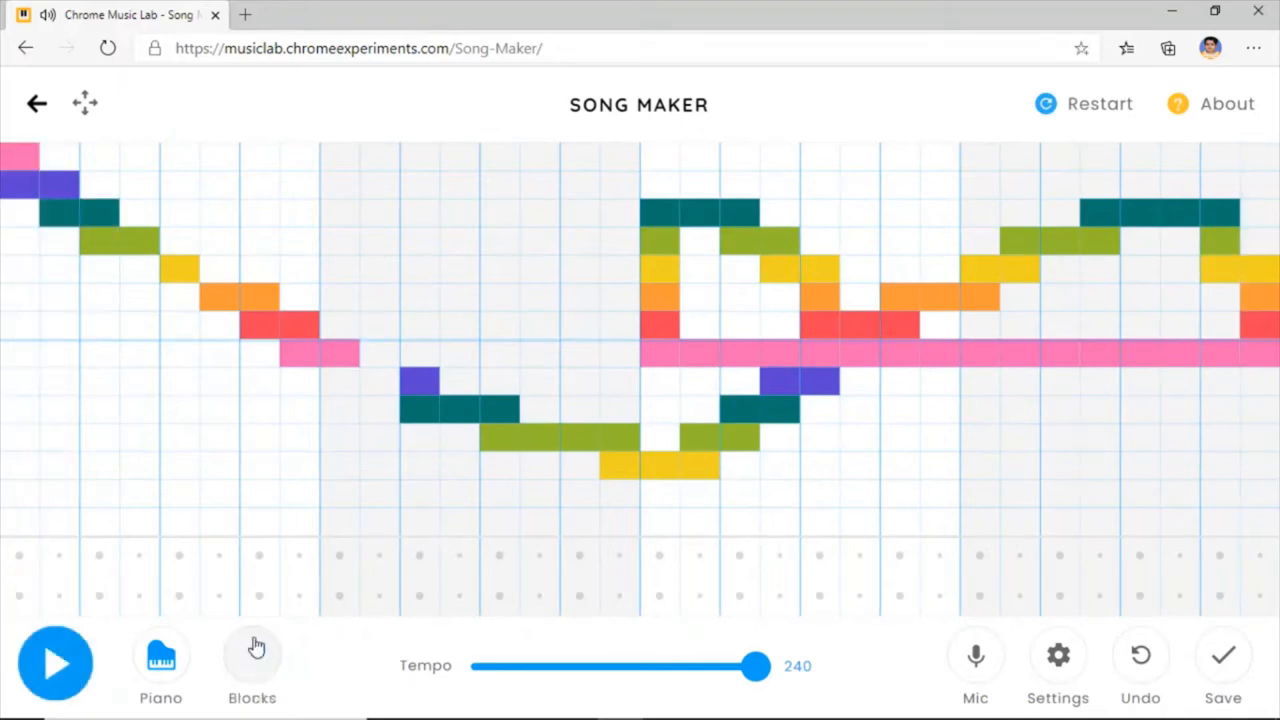
left_click(252, 665)
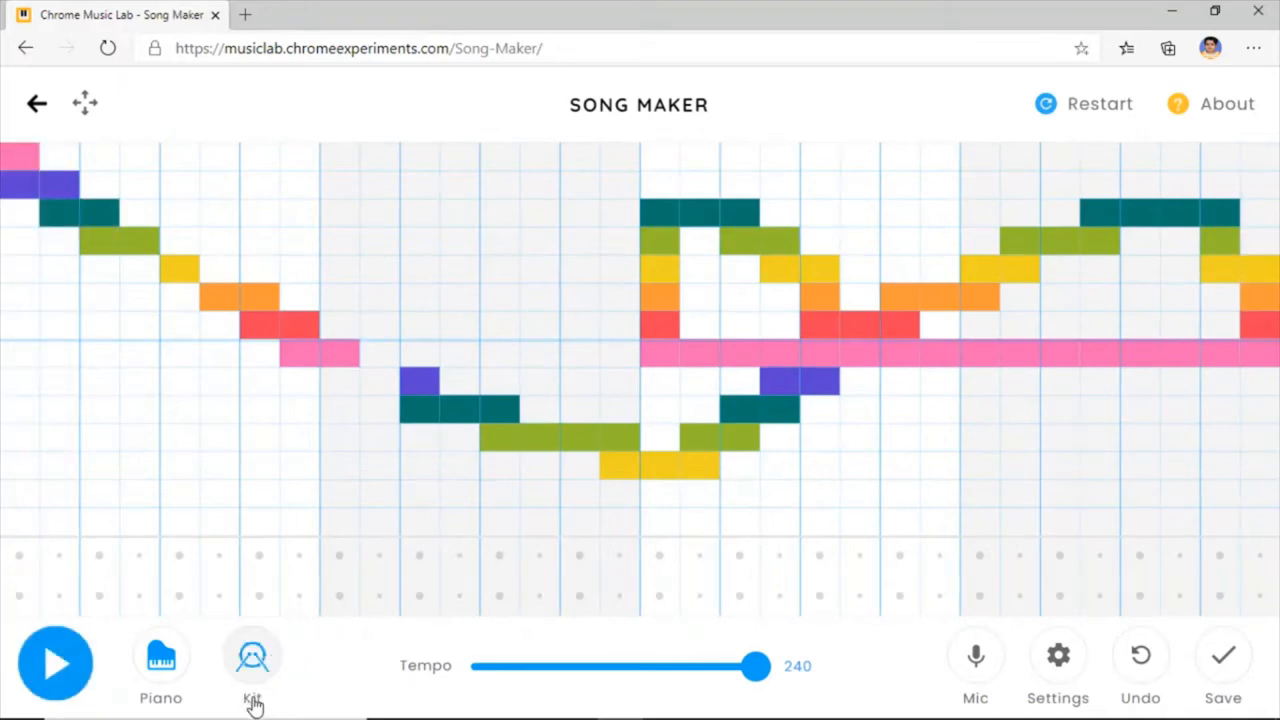
left_click(252, 665)
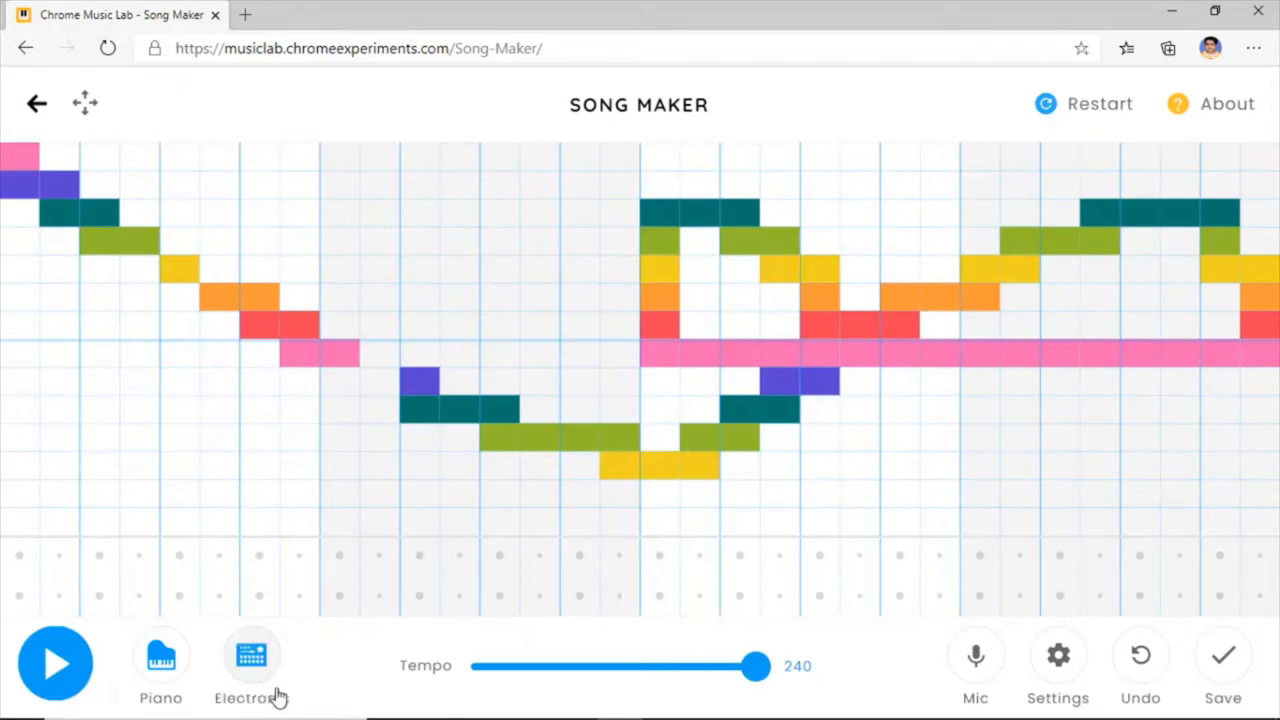
left_click(252, 665)
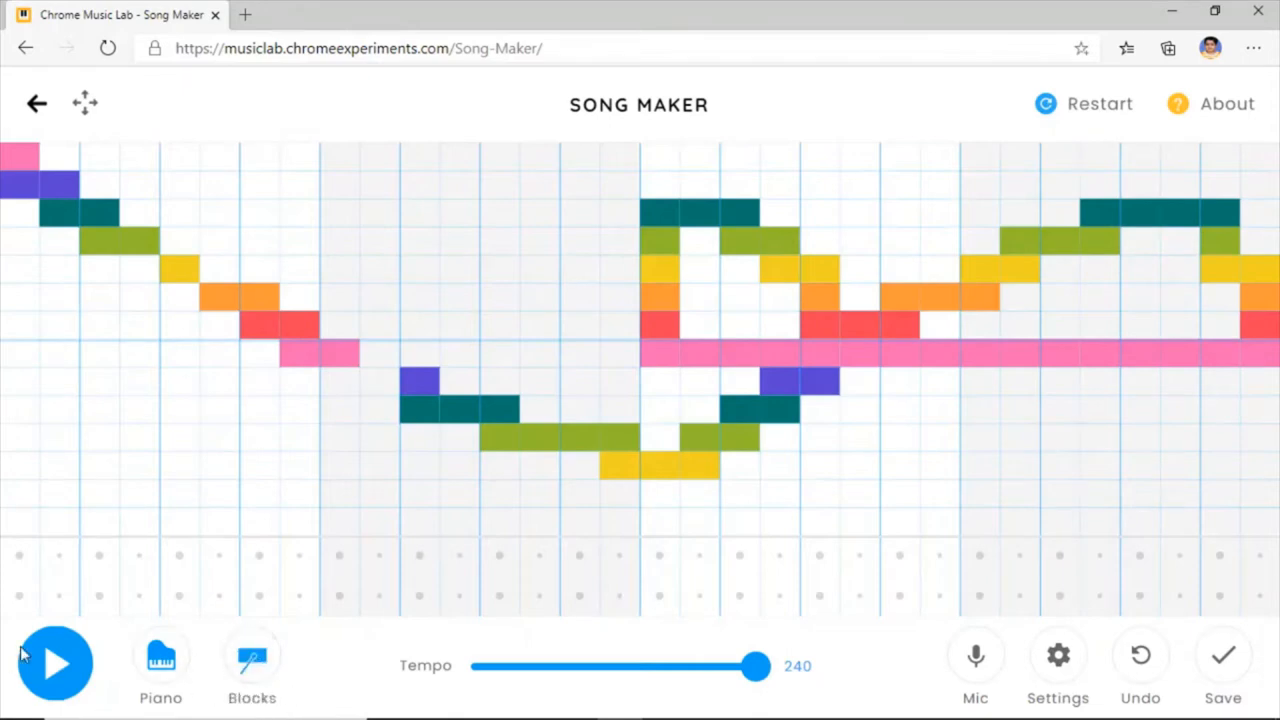
left_click(55, 663)
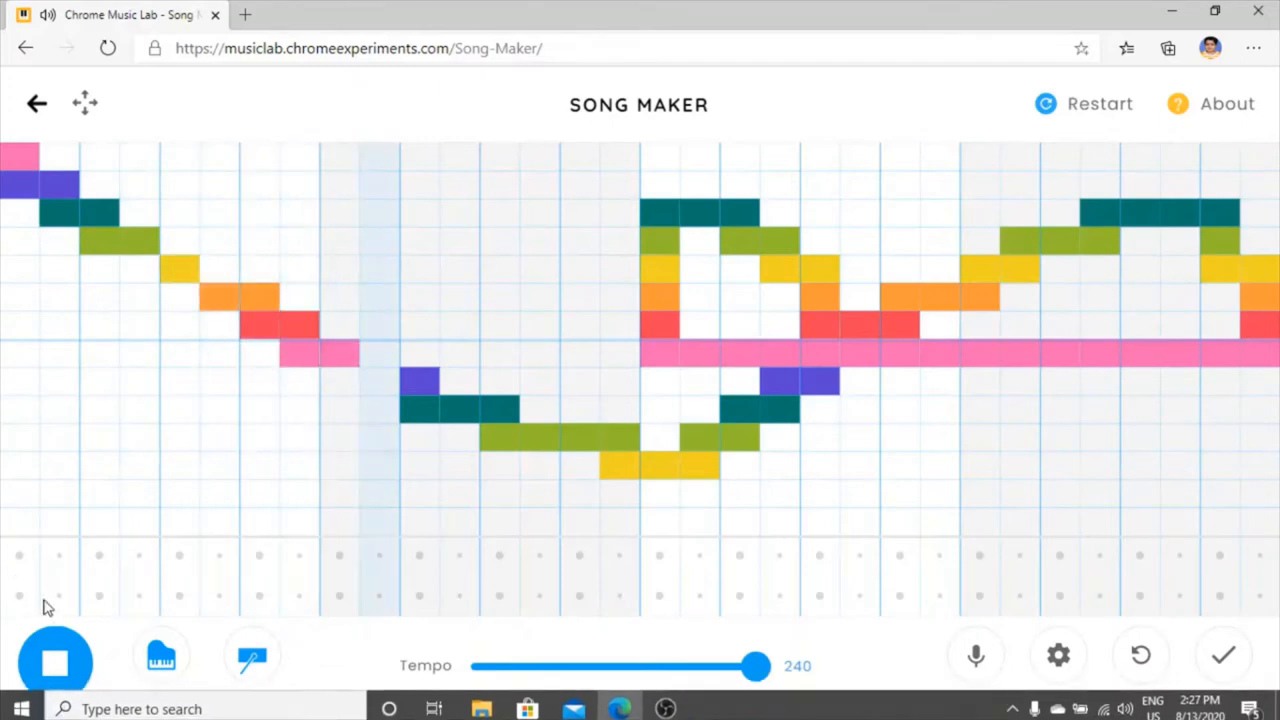
left_click(55, 655)
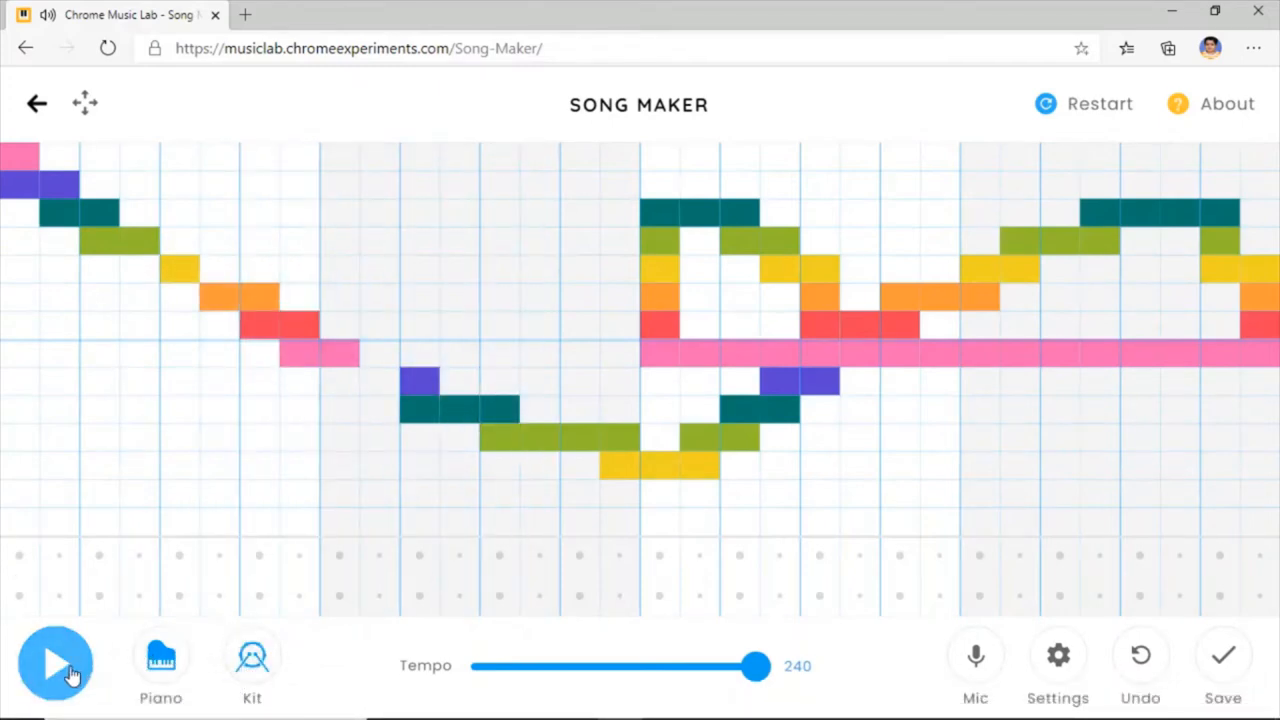
left_click(55, 665)
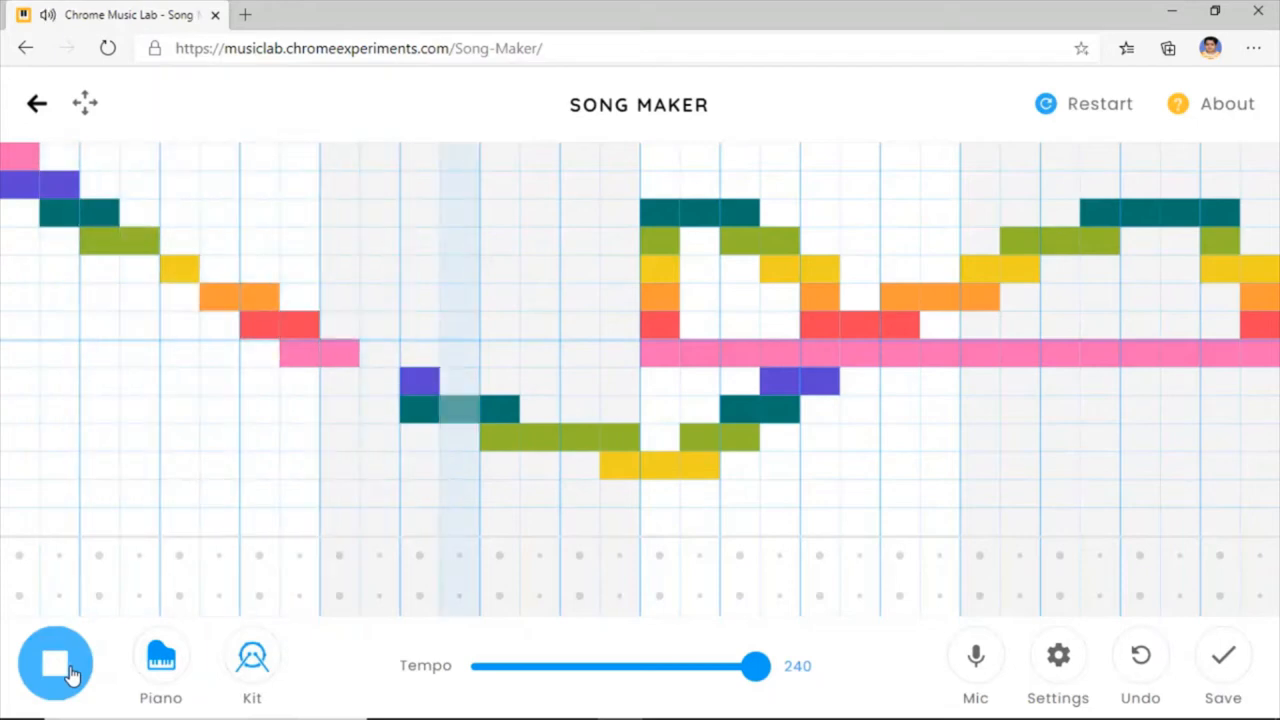
left_click(55, 663)
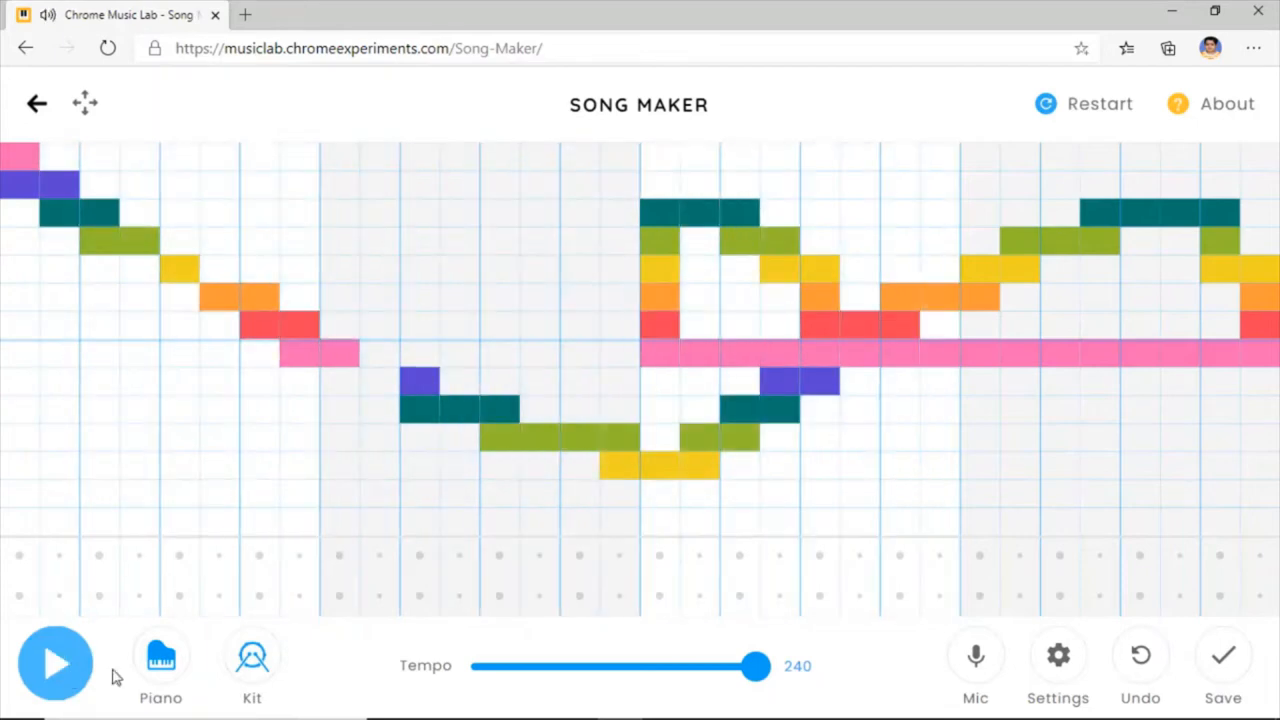
- Cycle the melody through Strings, Synth and Marimba, playing with Strings and then Synth
left_click(161, 665)
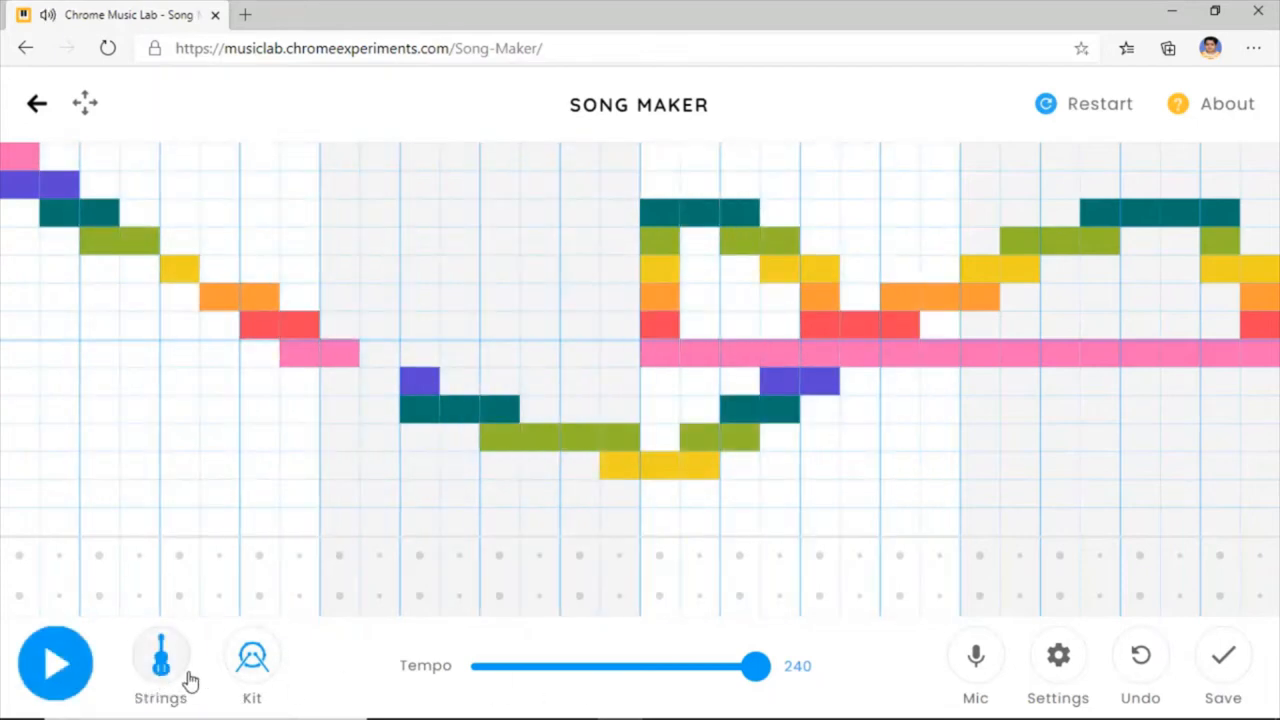
left_click(161, 665)
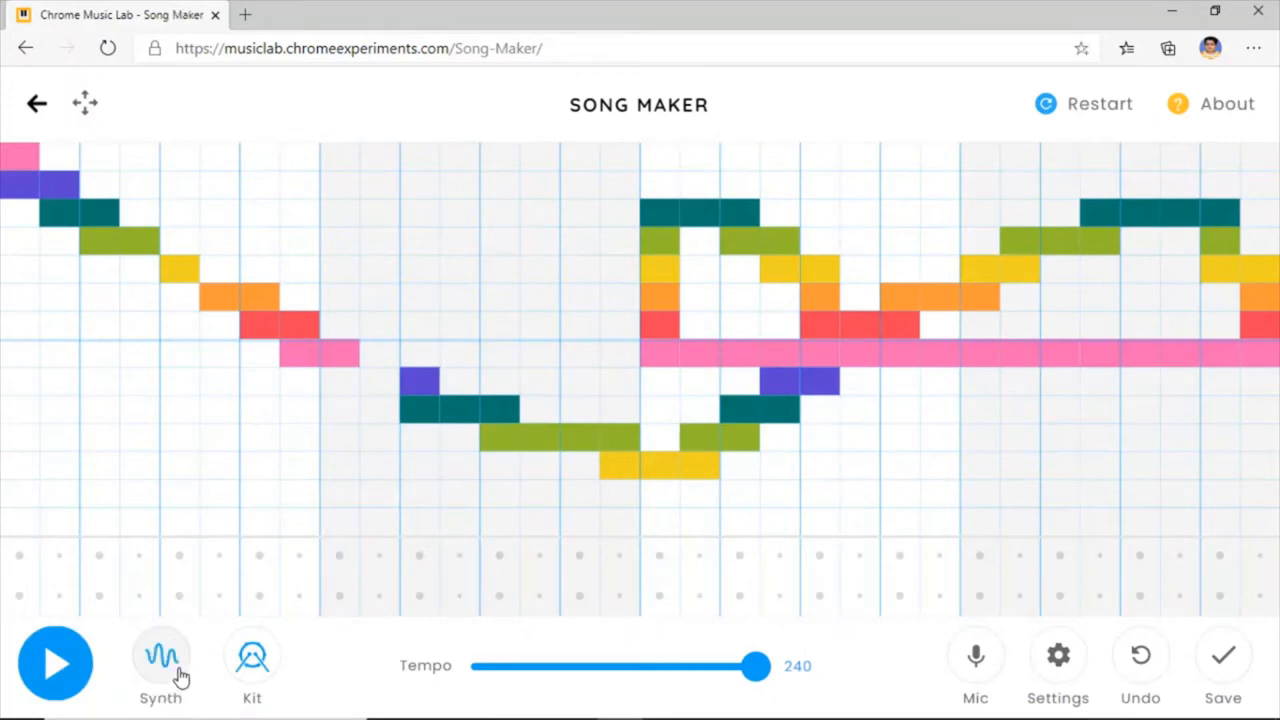
left_click(161, 660)
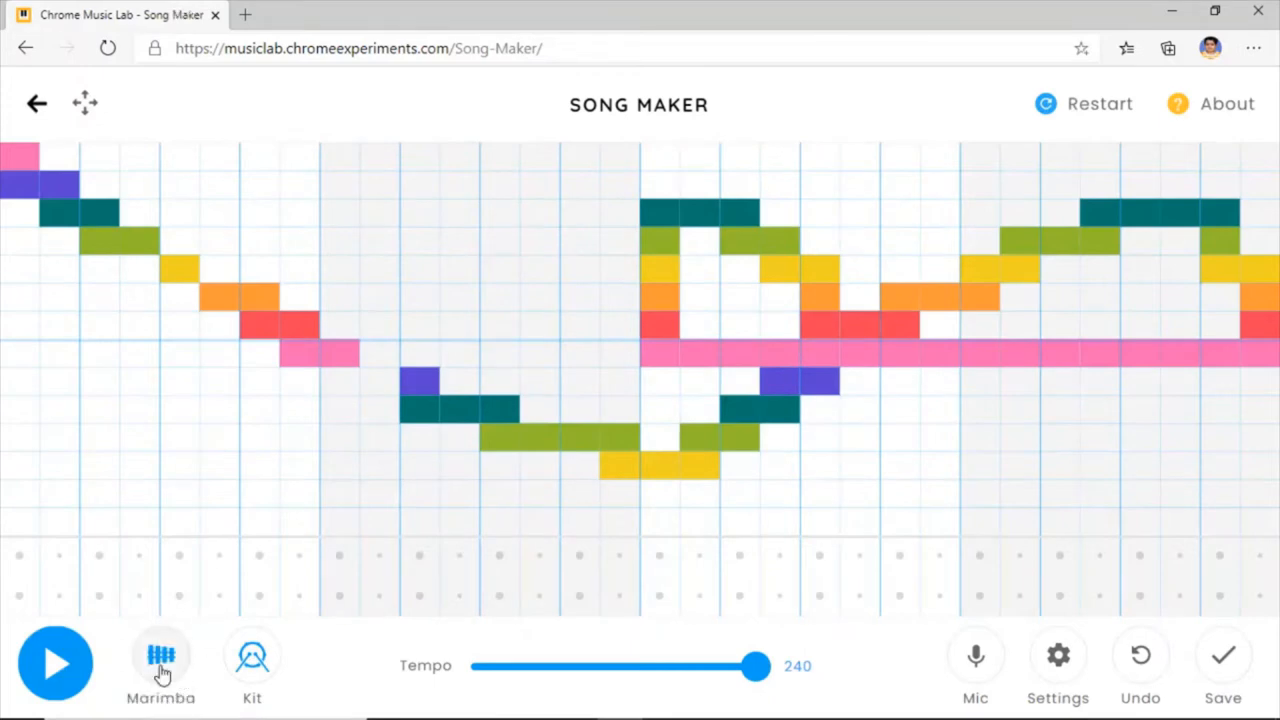
left_click(161, 665)
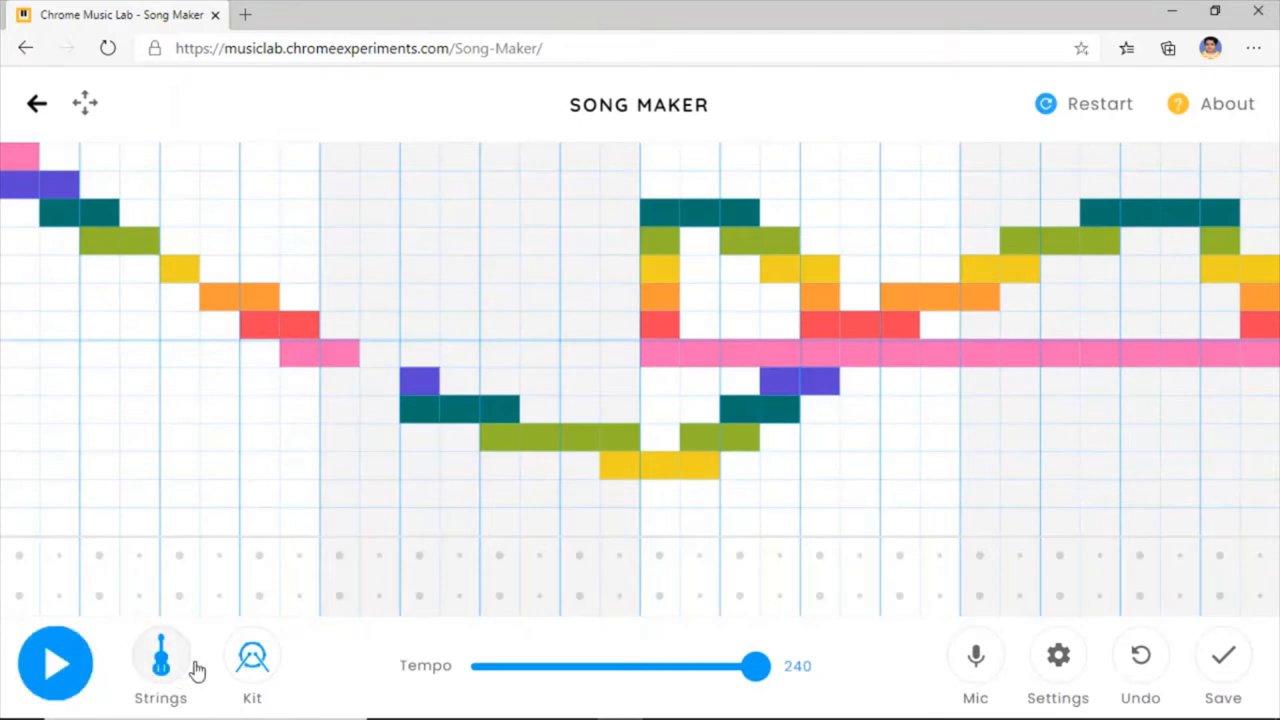
left_click(55, 663)
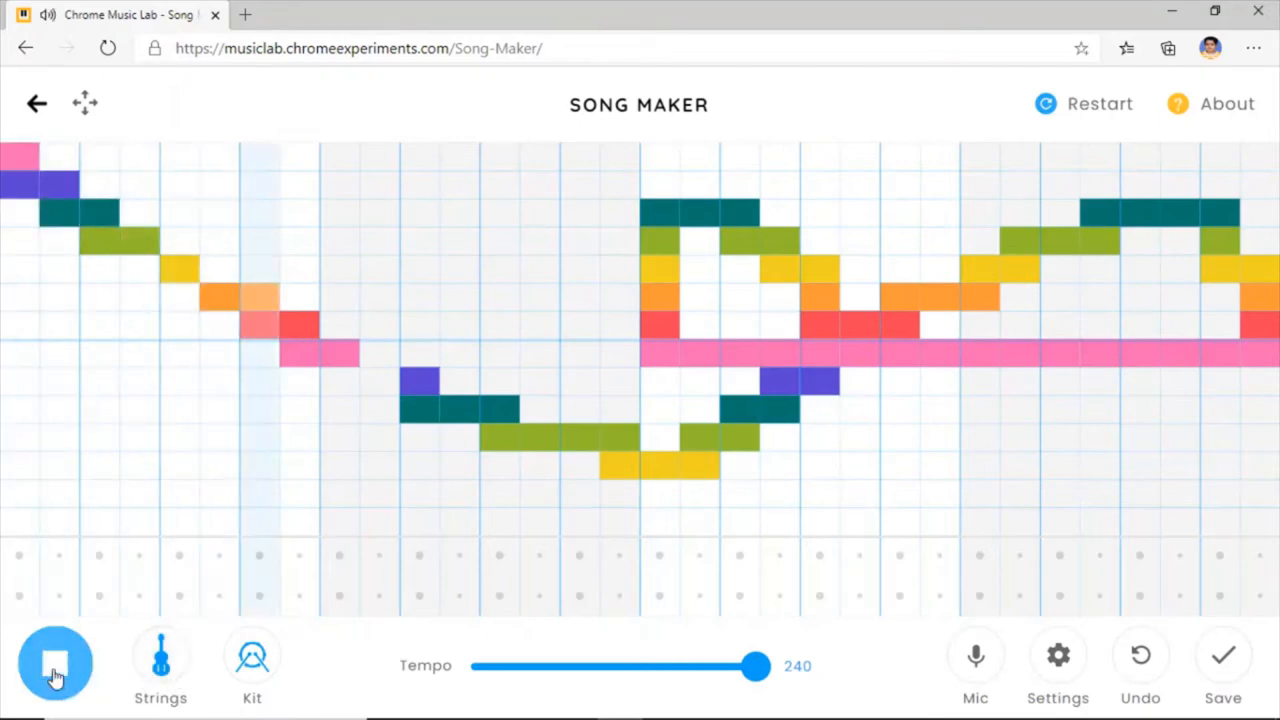
left_click(160, 660)
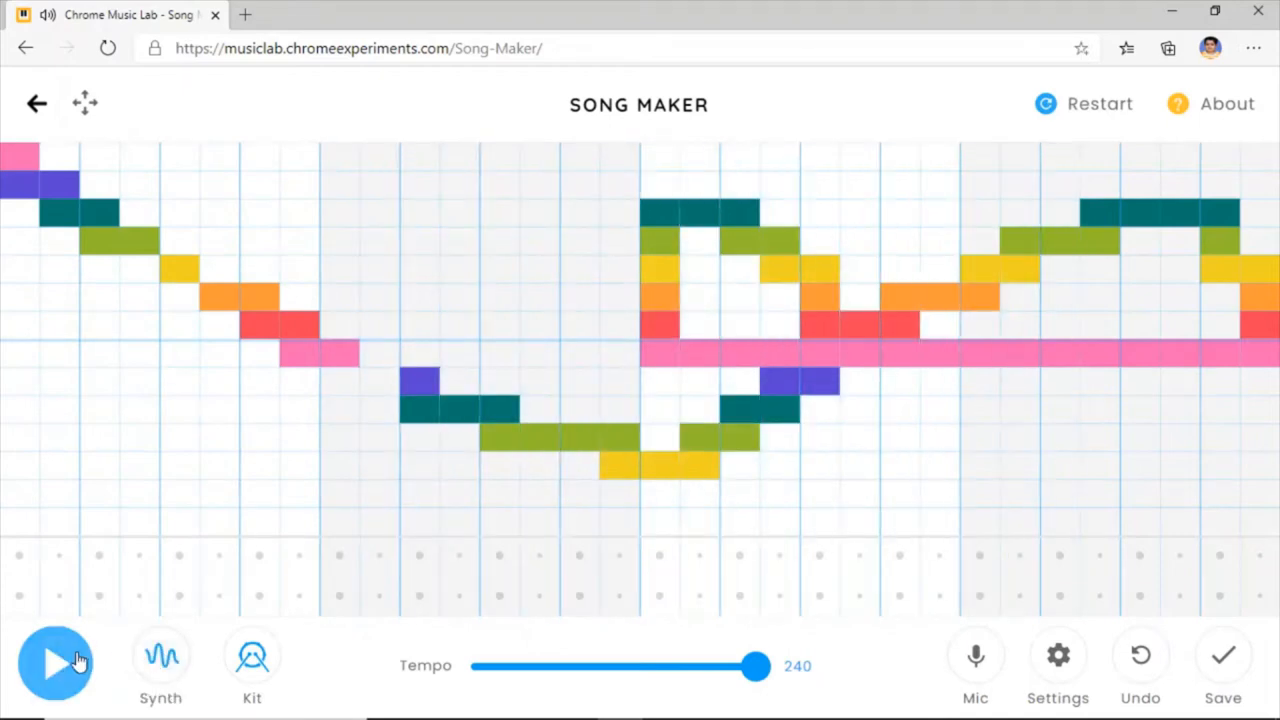
left_click(55, 665)
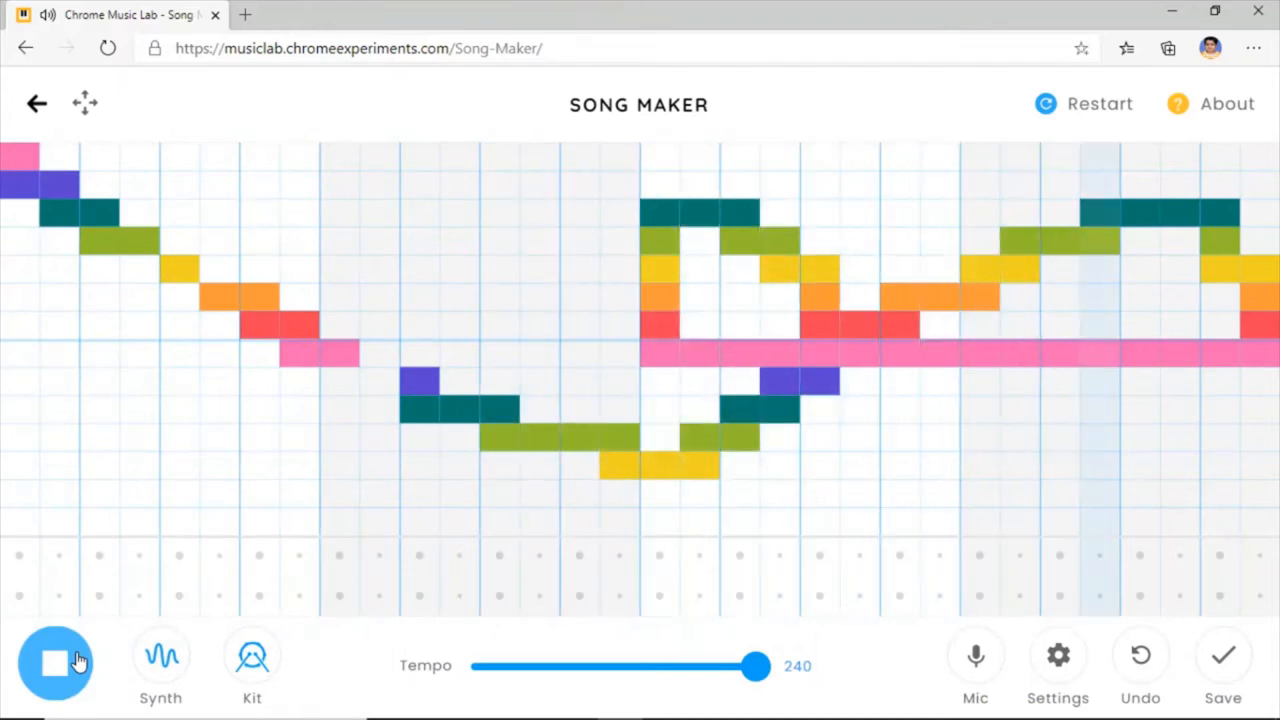
left_click(55, 663)
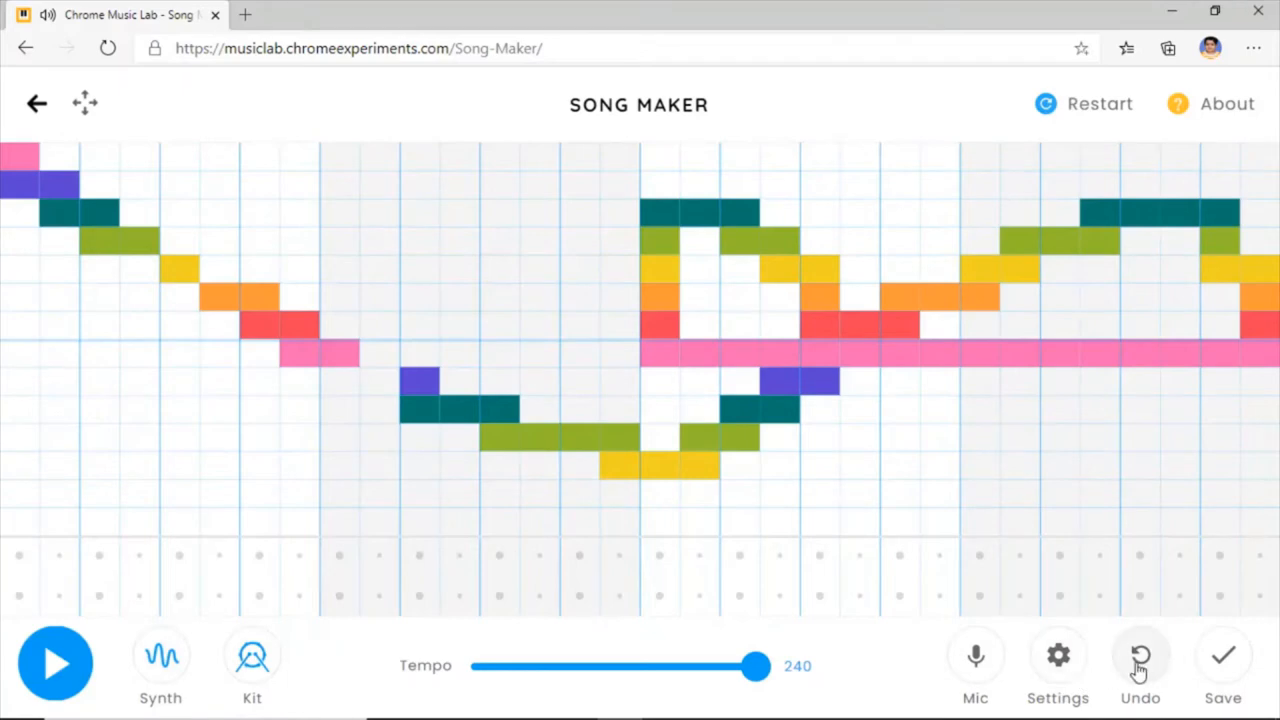
- Fill in the new melody and bottom-row drum beat, then play and stop the song
left_click(1140, 655)
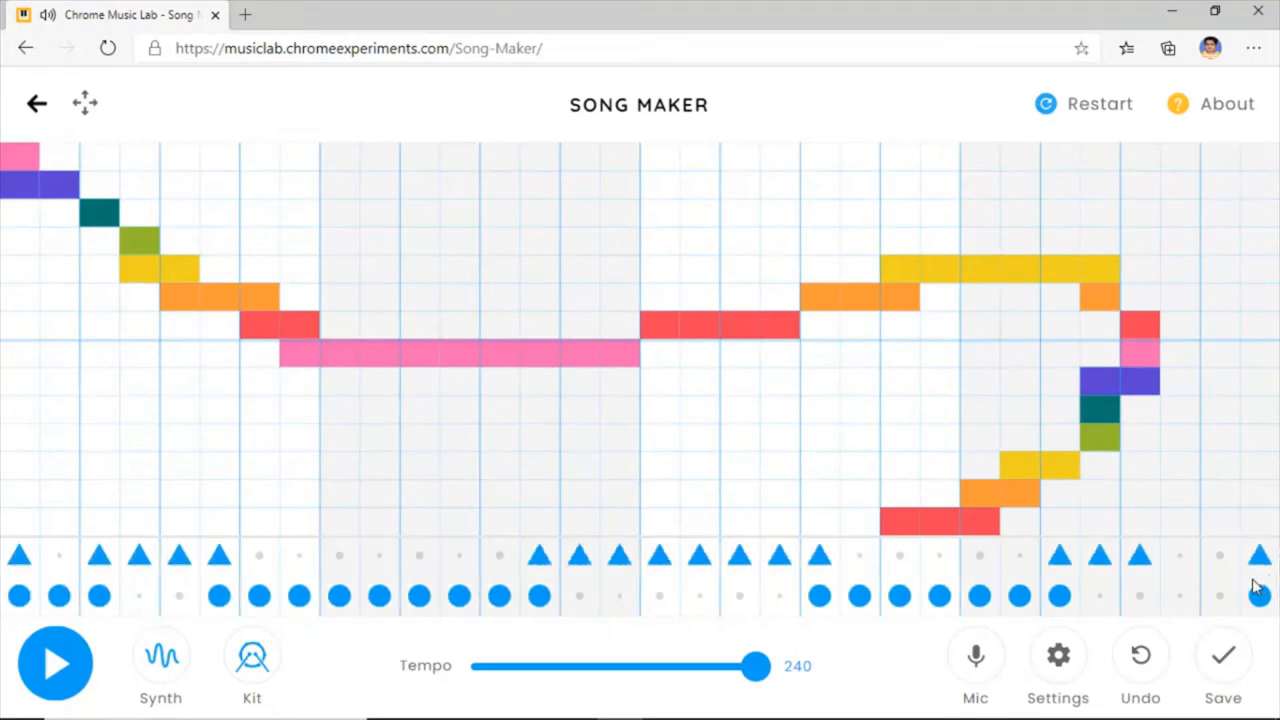
left_click(55, 663)
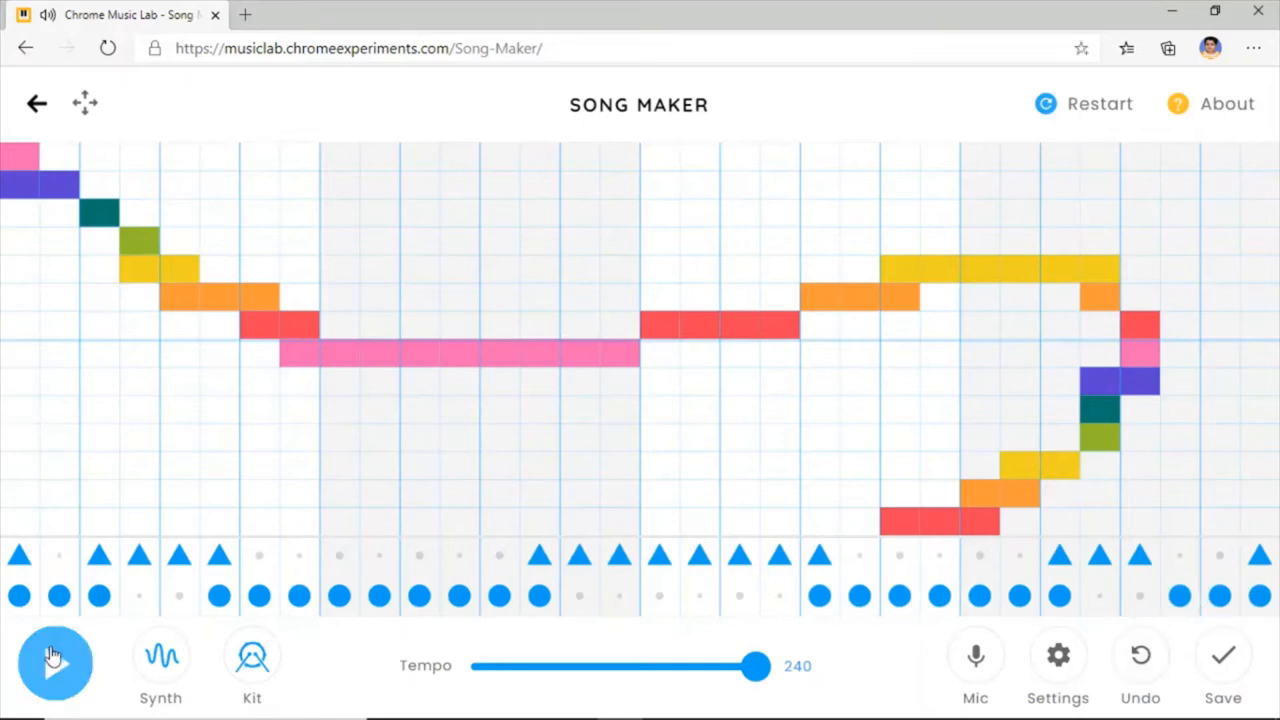
left_click(55, 663)
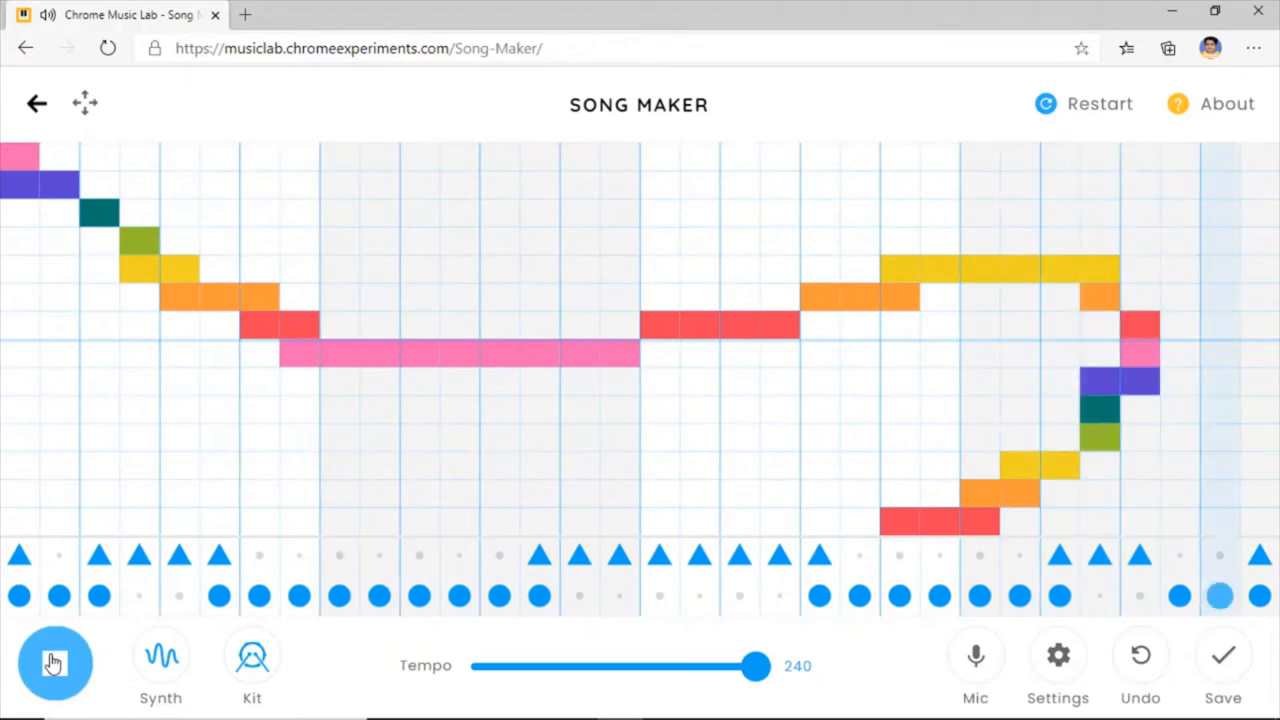
left_click(55, 663)
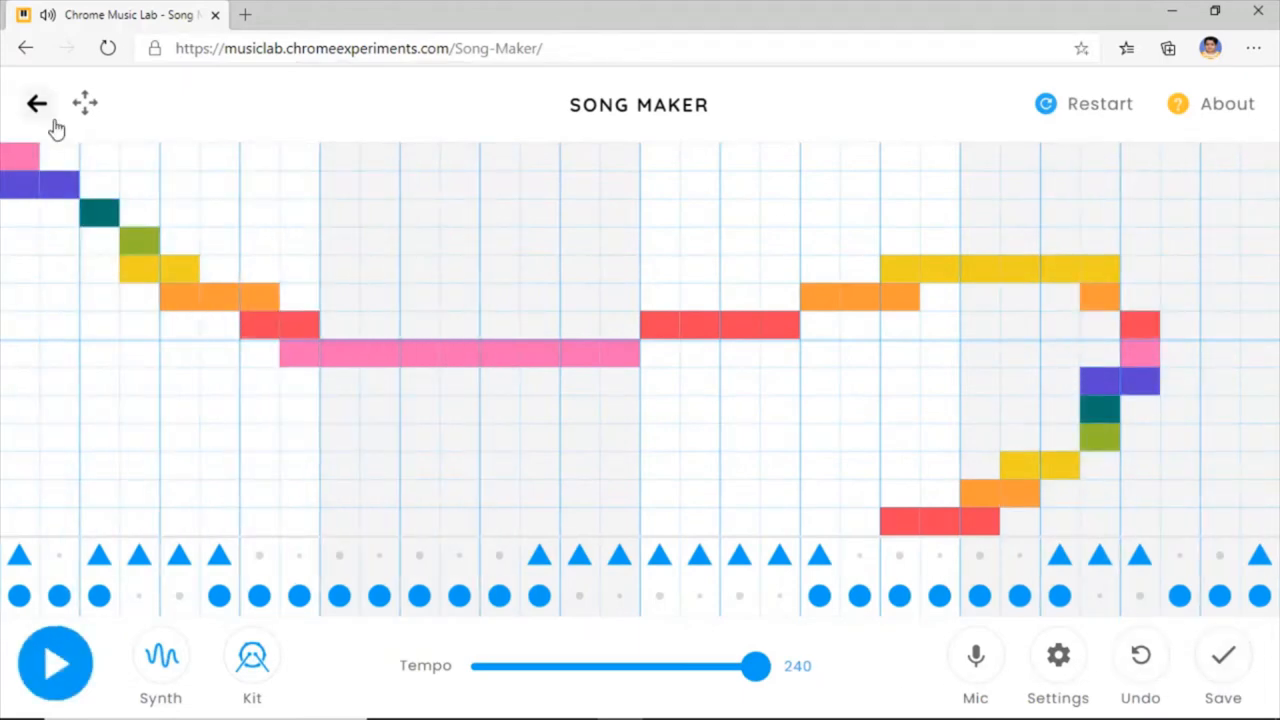
- Go back from Song Maker and confirm leaving without saving the song
left_click(37, 103)
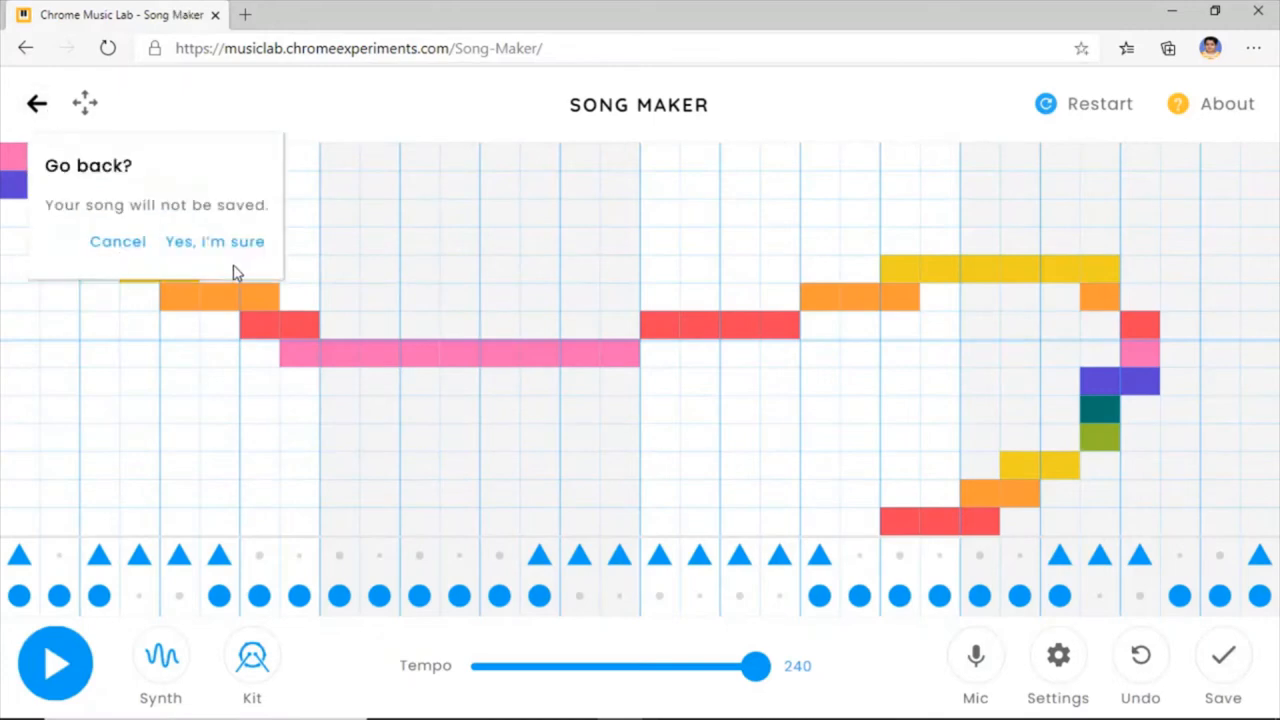
left_click(214, 241)
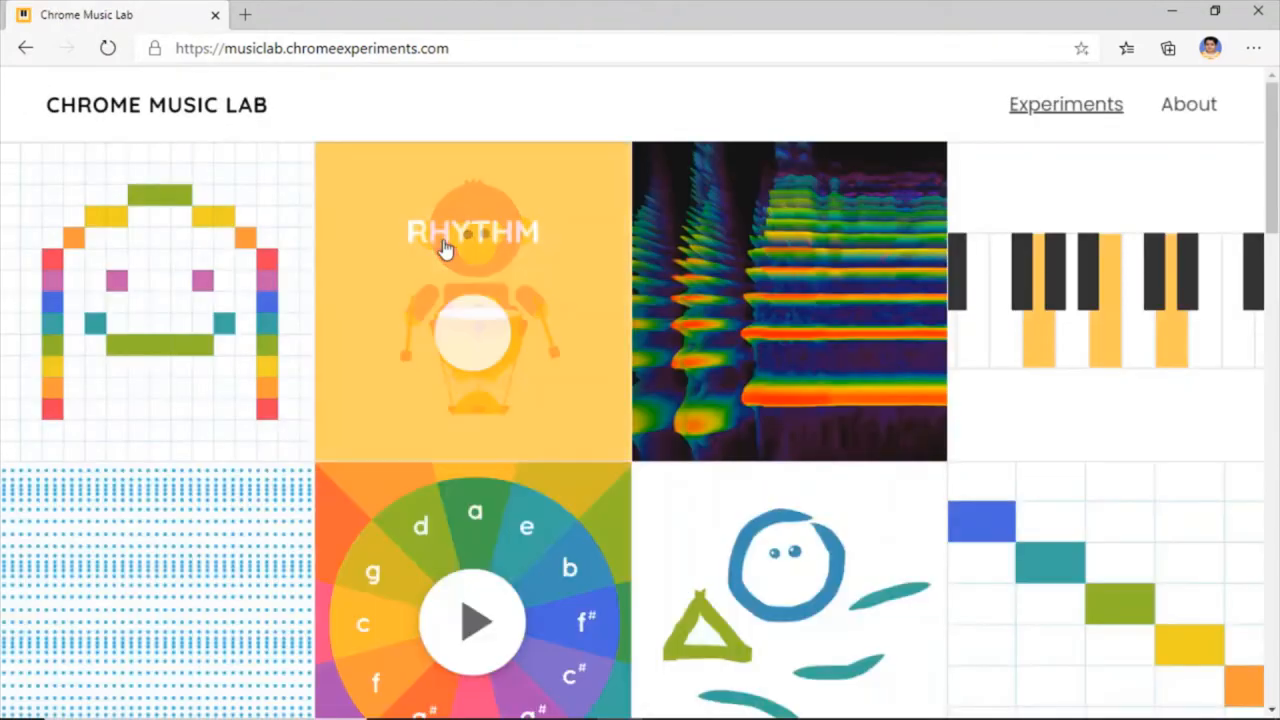
mouse_move(463, 252)
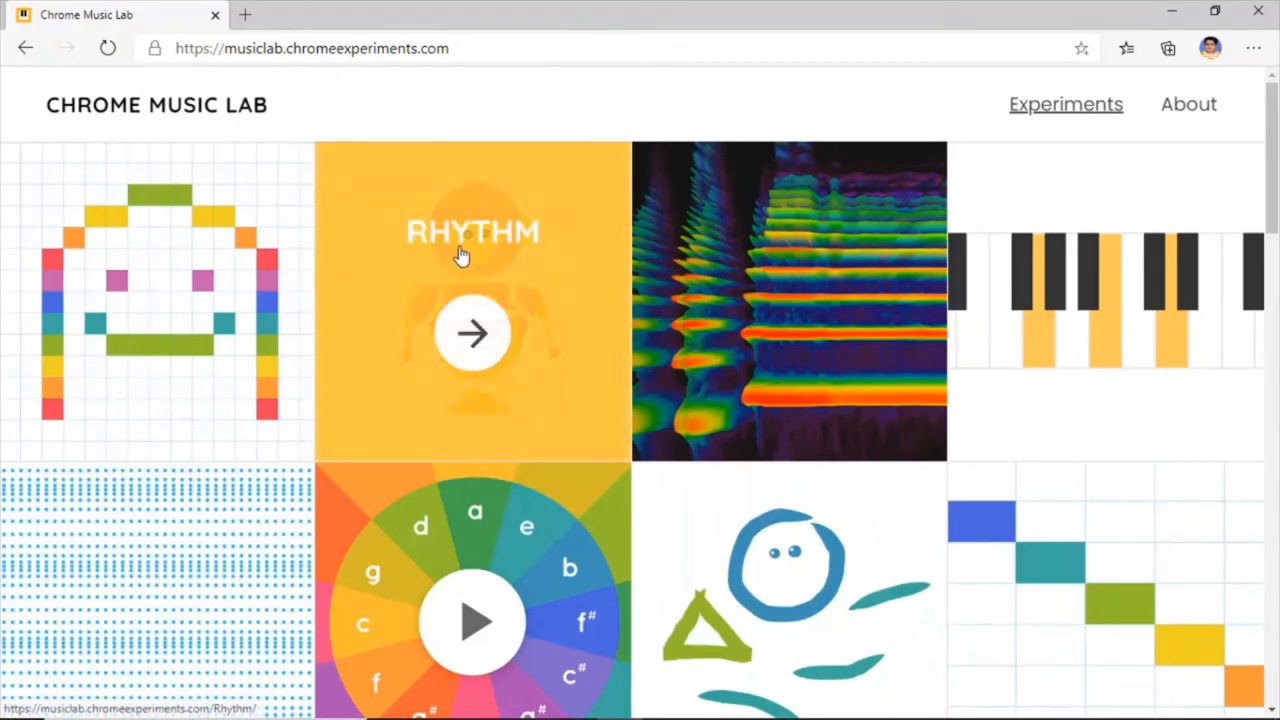
- Open Rhythm and rework the monkeys' timpani-and-triangle beat, then play and stop it
left_click(472, 333)
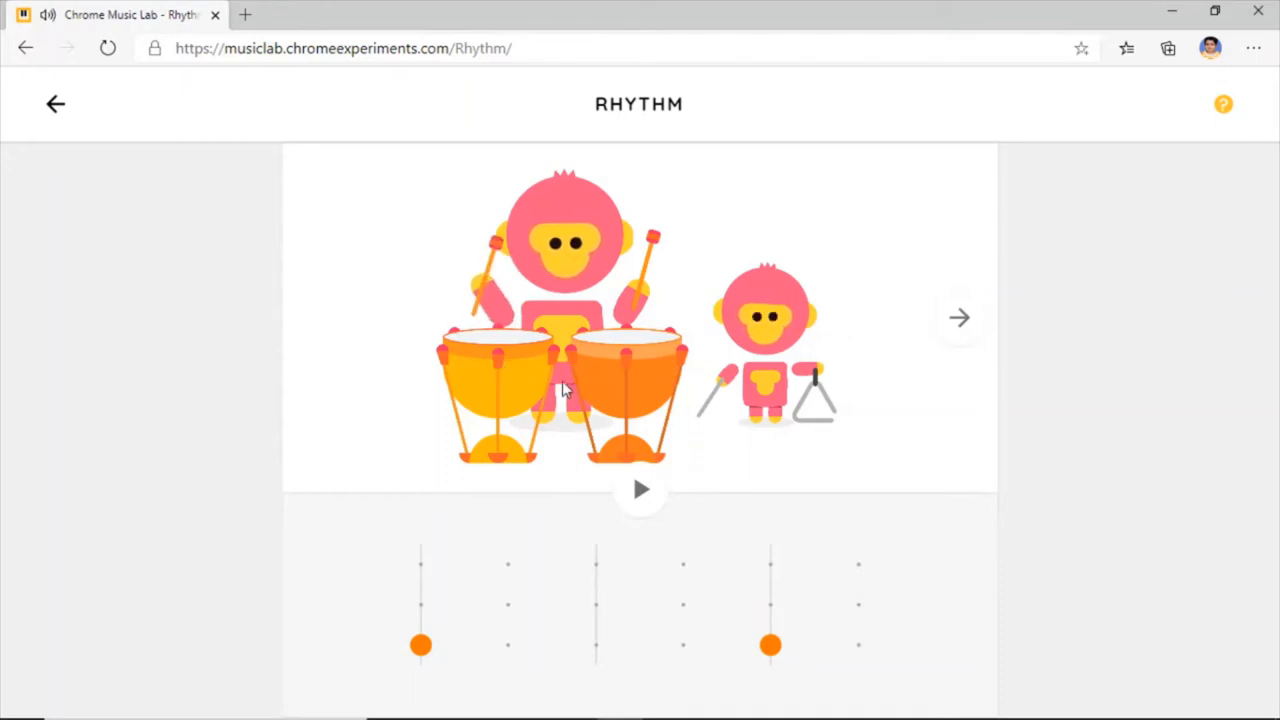
mouse_move(735, 396)
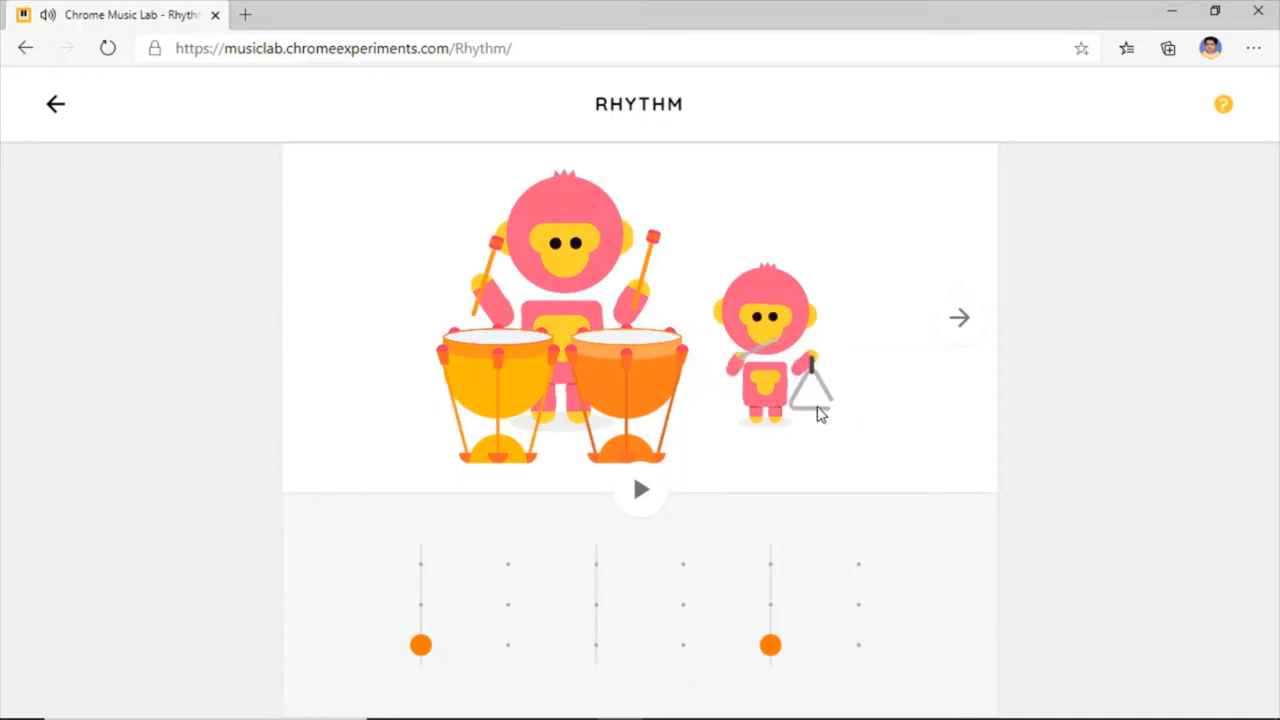
left_click(770, 645)
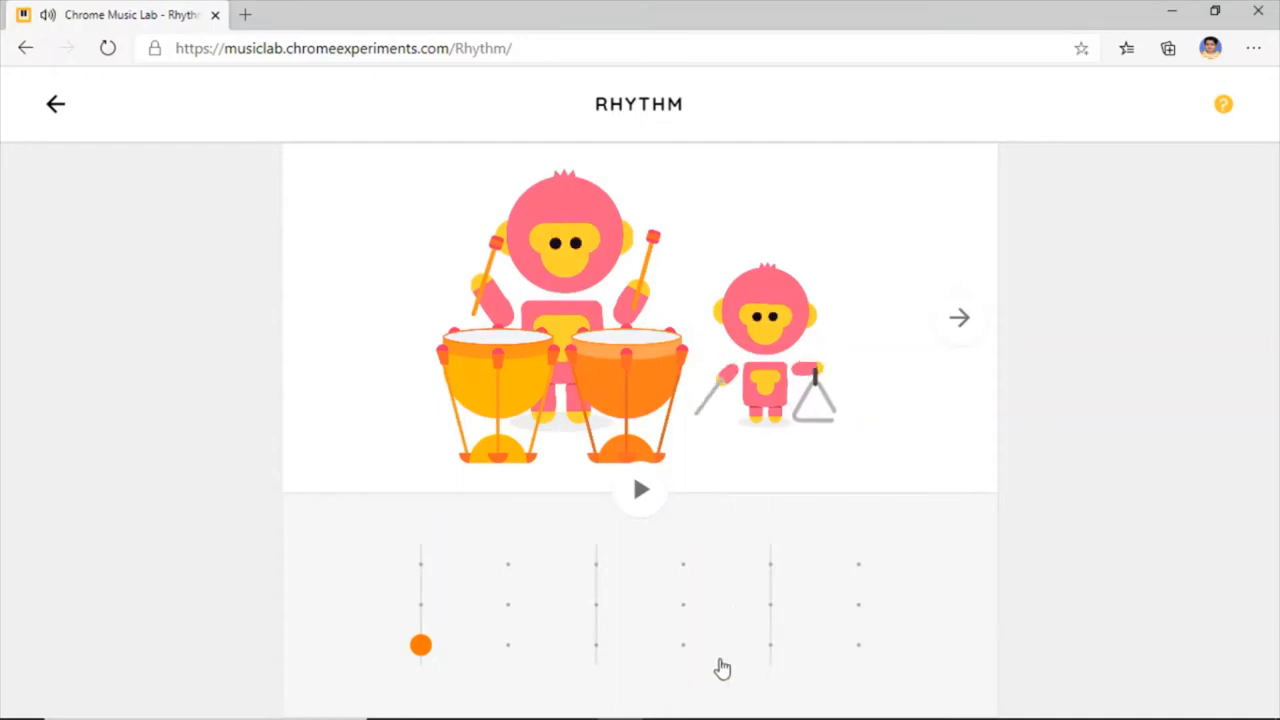
left_click(420, 645)
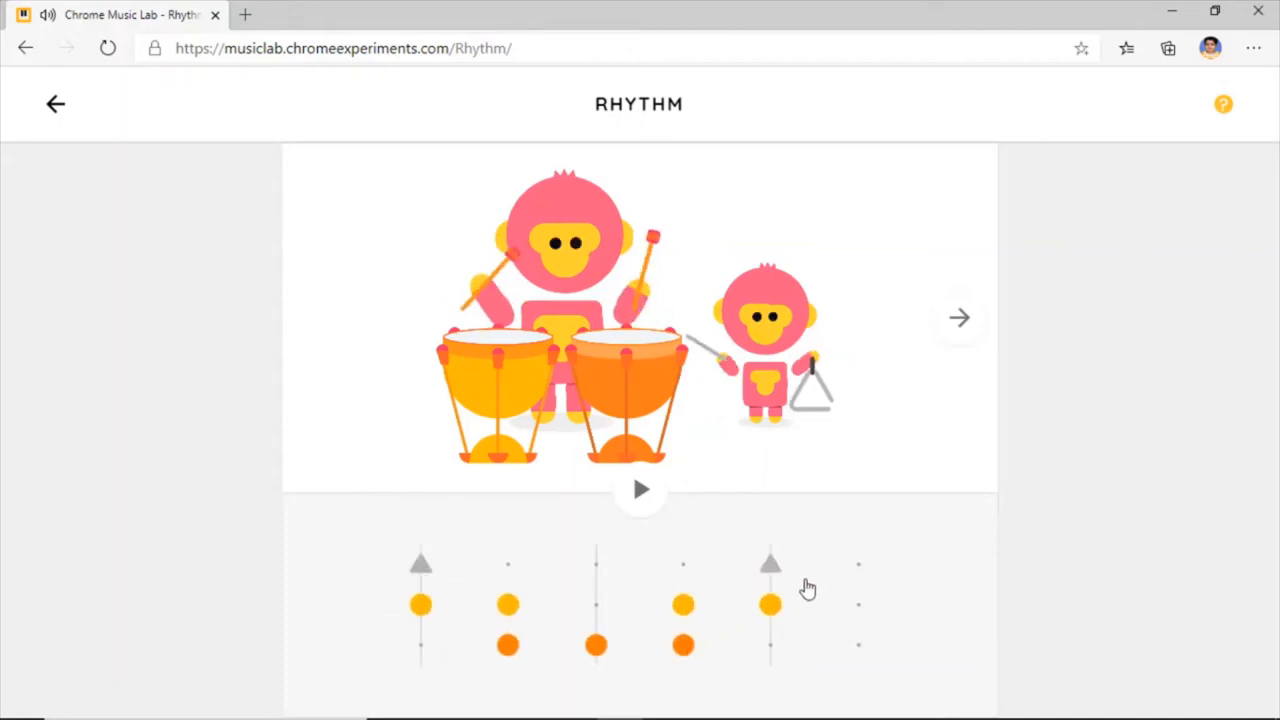
left_click(858, 603)
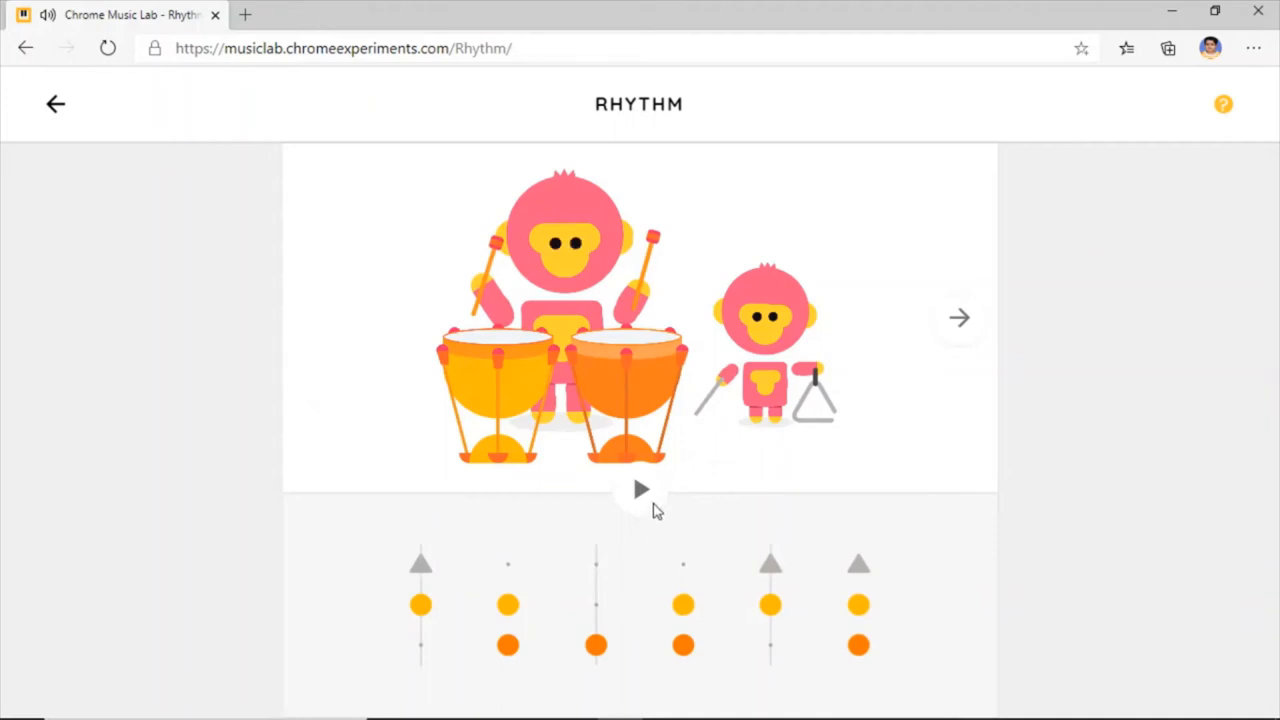
left_click(640, 489)
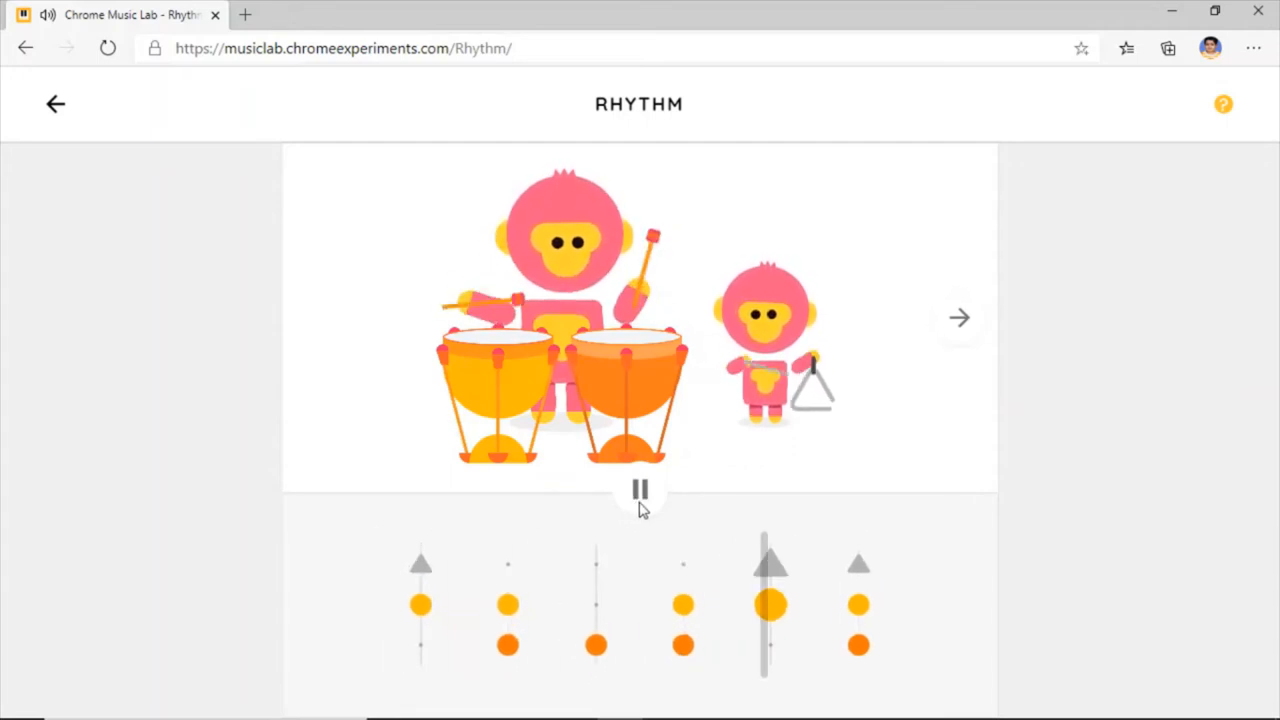
left_click(639, 489)
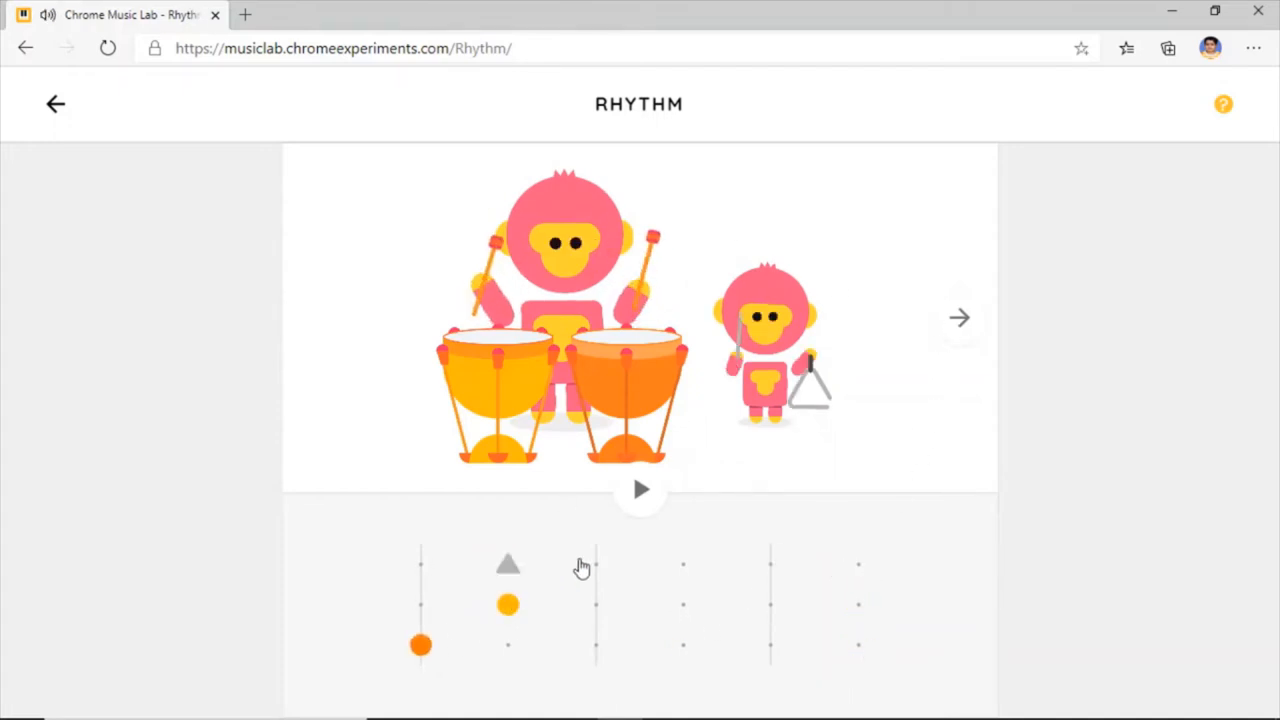
- Finish a new monkey beat pattern, play it, and advance to the drum-and-cymbal scene
left_click(683, 604)
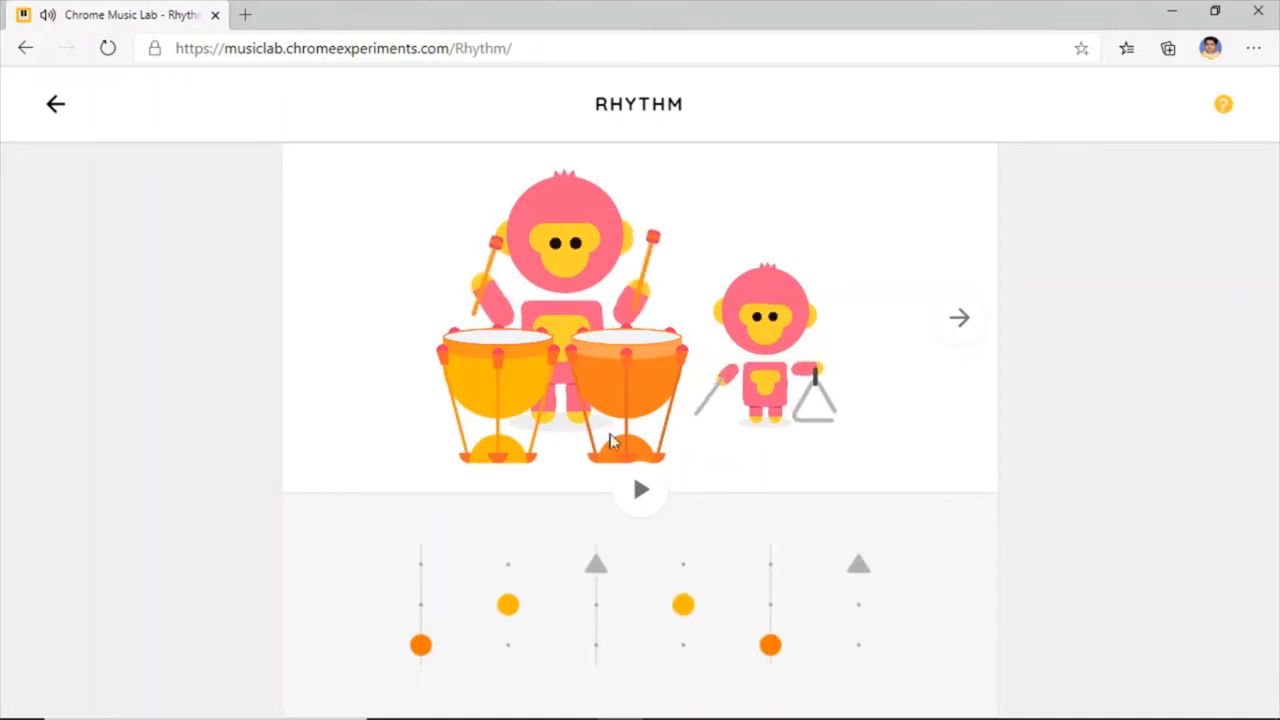
left_click(640, 490)
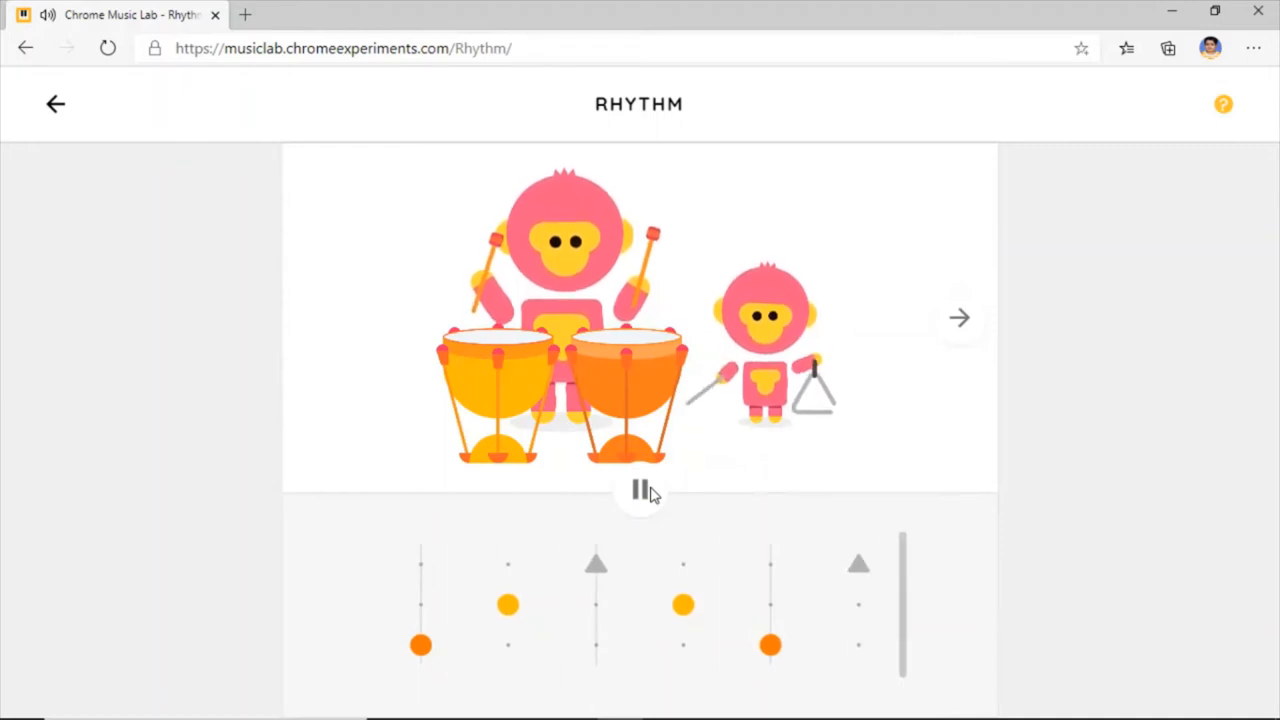
left_click(958, 317)
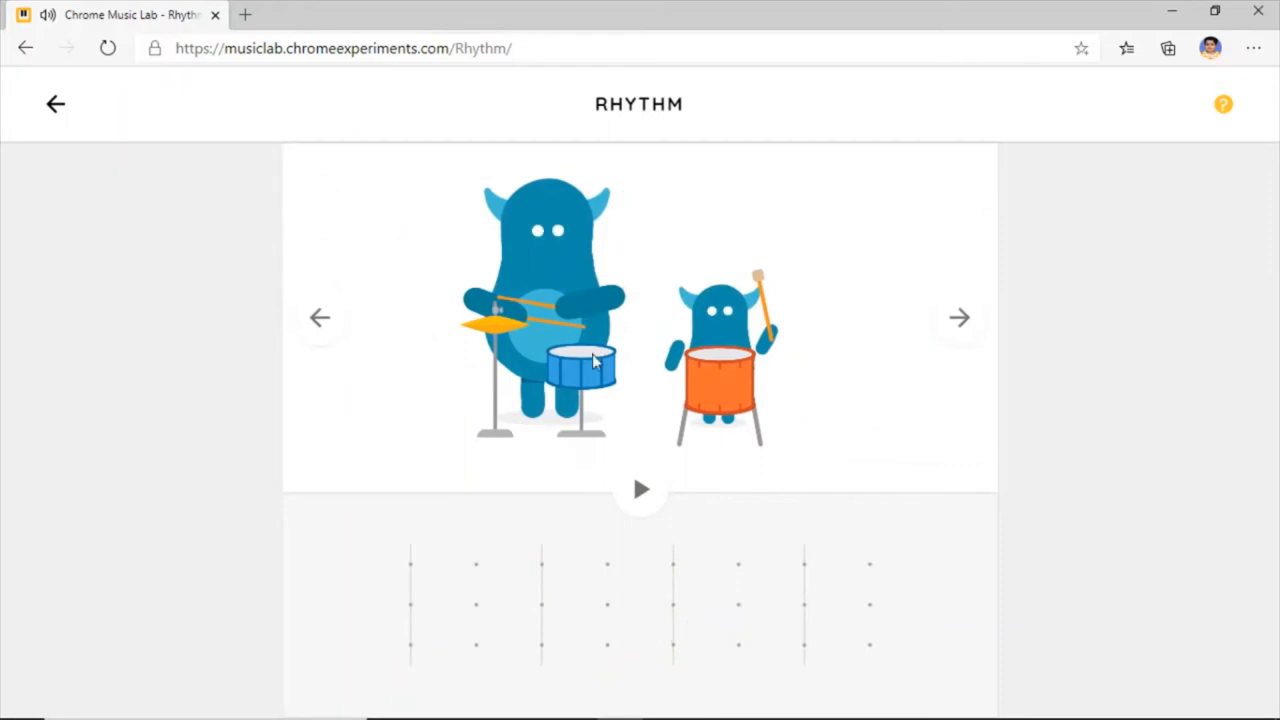
mouse_move(510, 338)
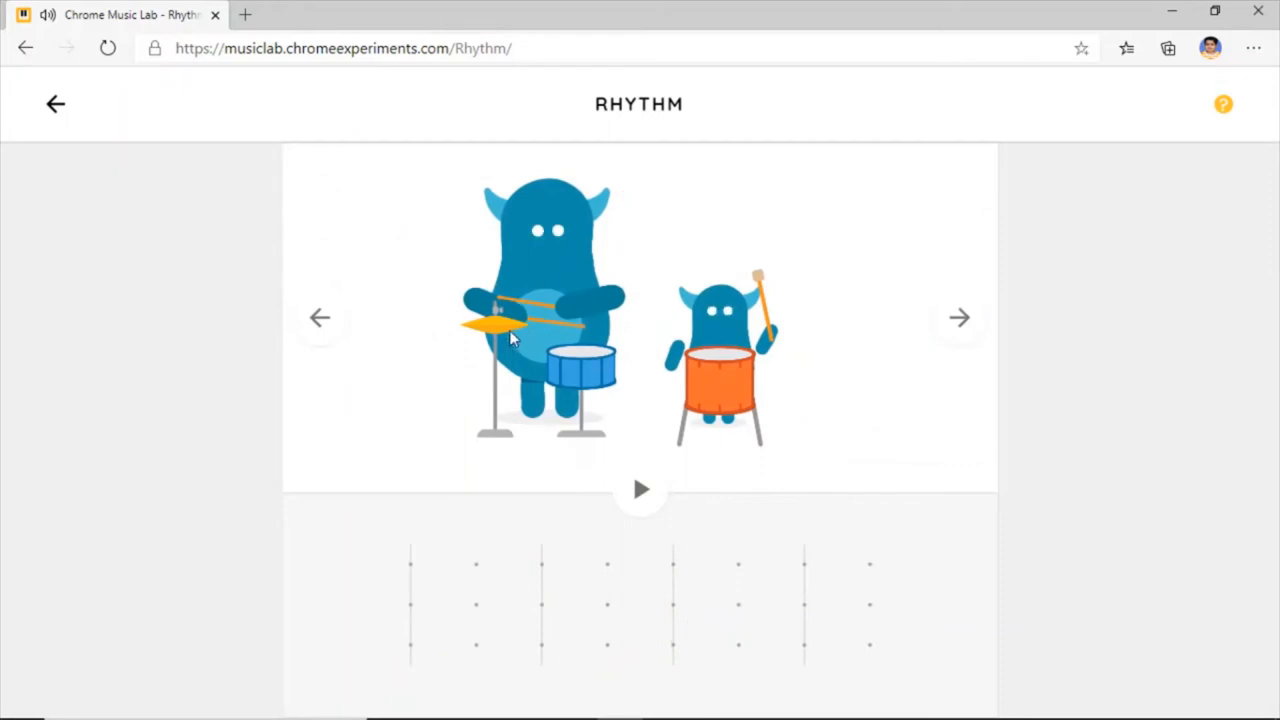
mouse_move(732, 387)
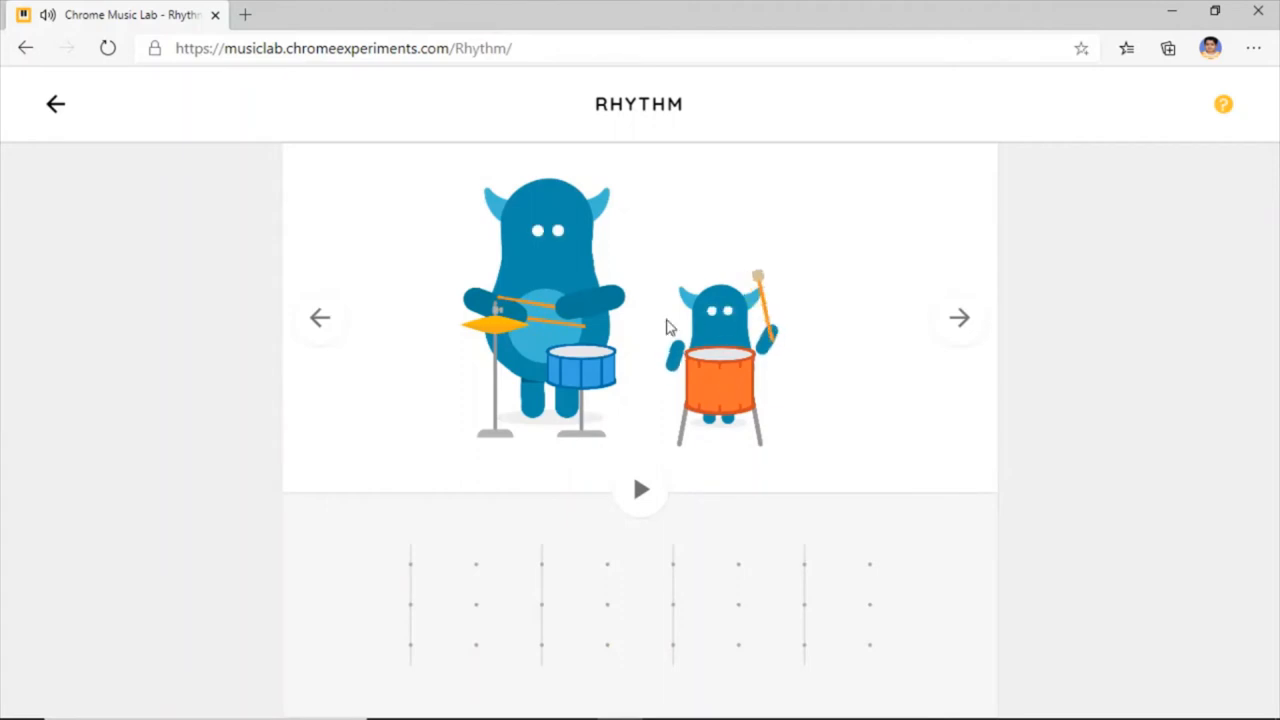
mouse_move(535, 200)
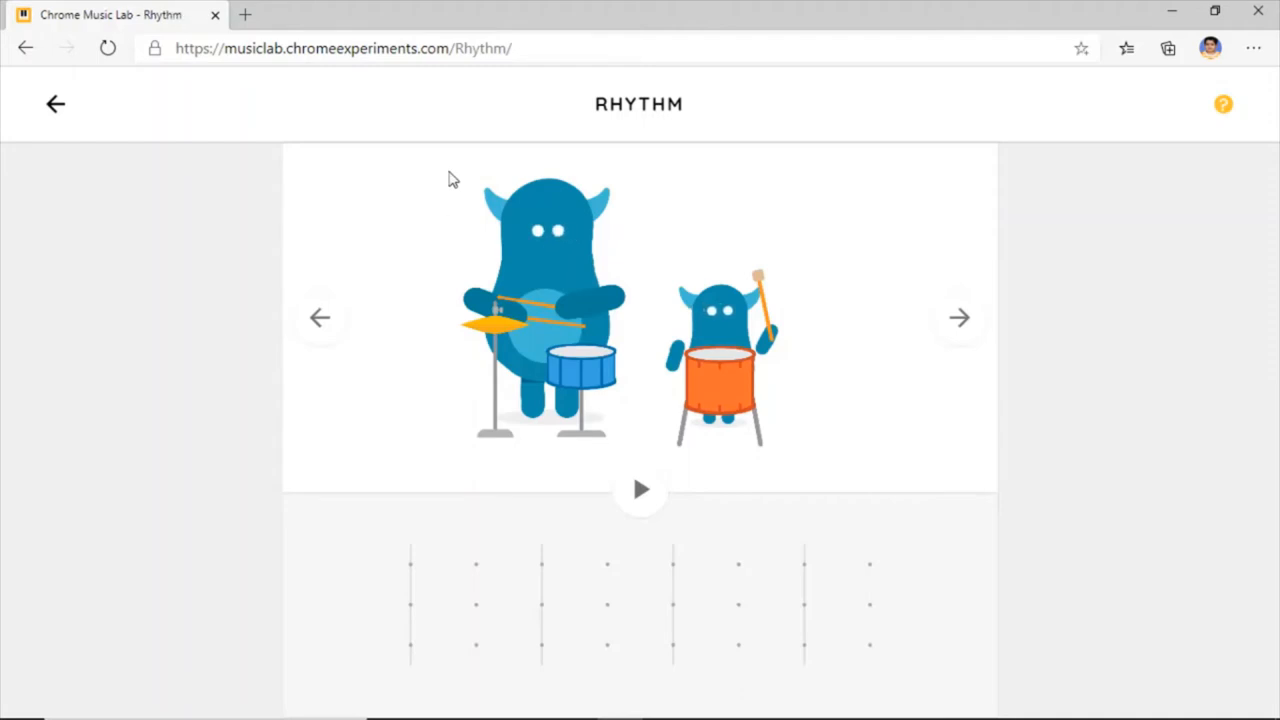
- Add a beat to the blue monsters' pattern, then play and stop the horned characters' preset
left_click(958, 317)
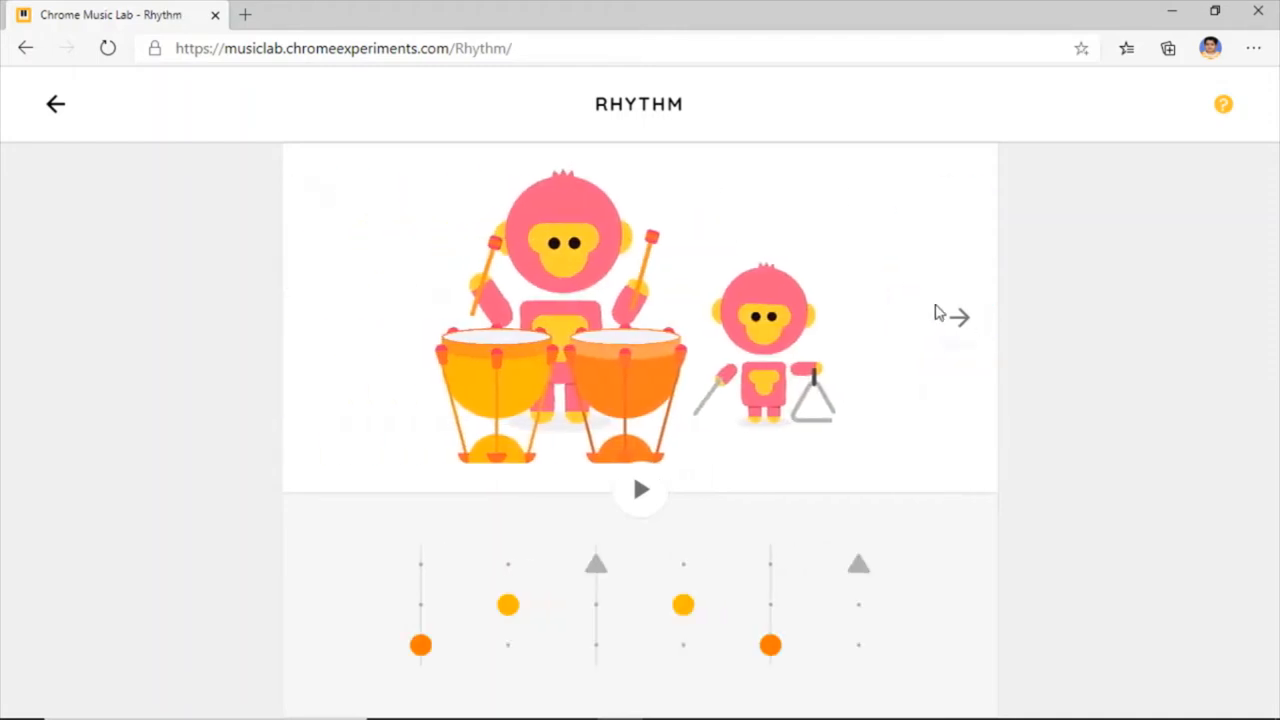
left_click(957, 317)
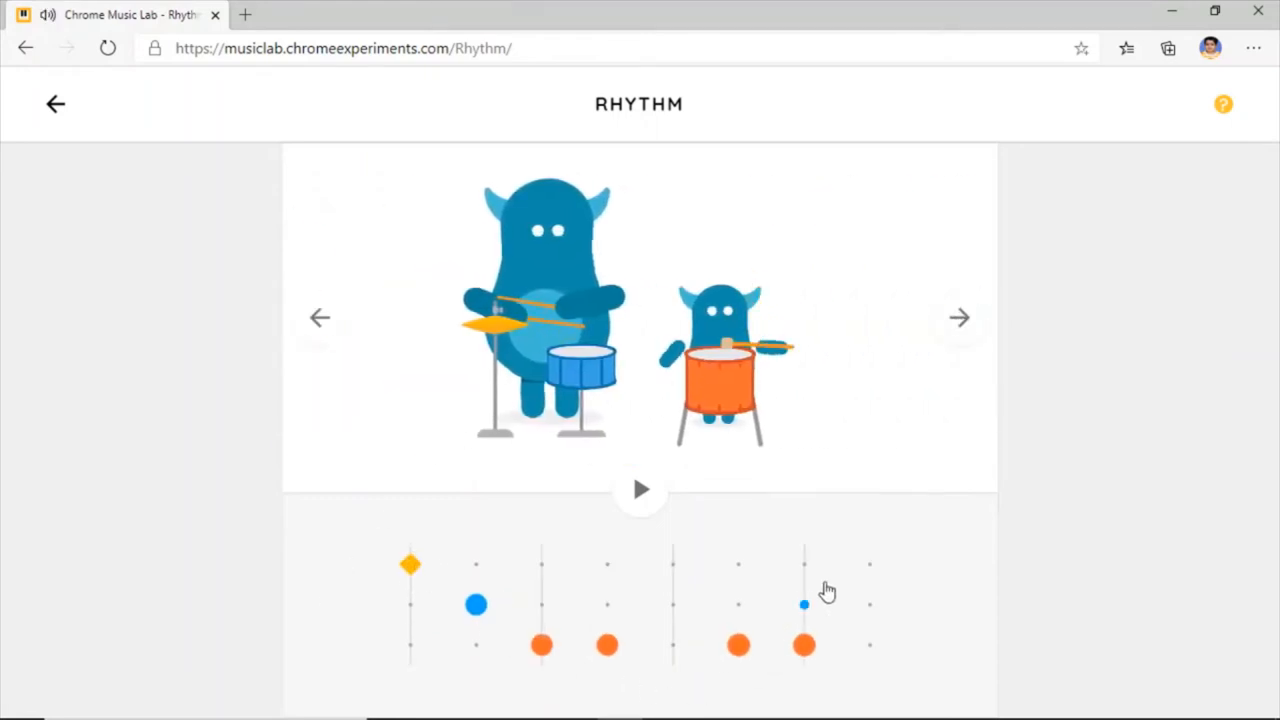
left_click(639, 489)
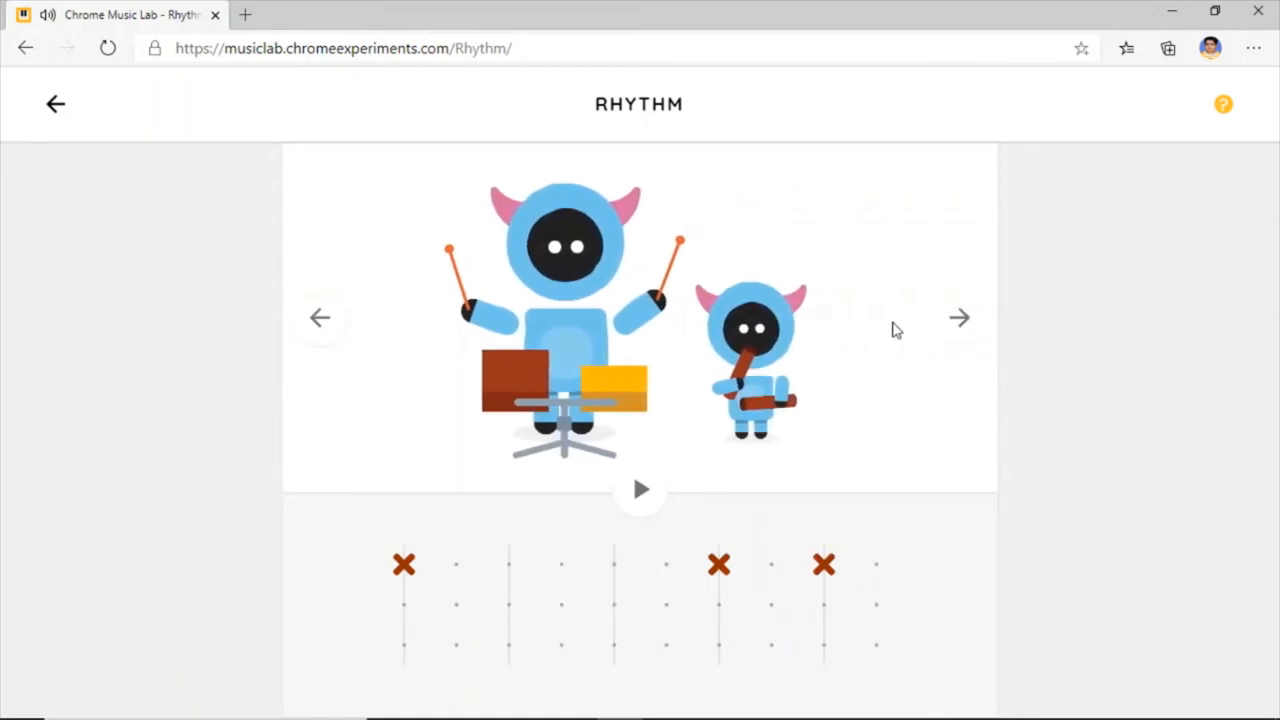
left_click(640, 489)
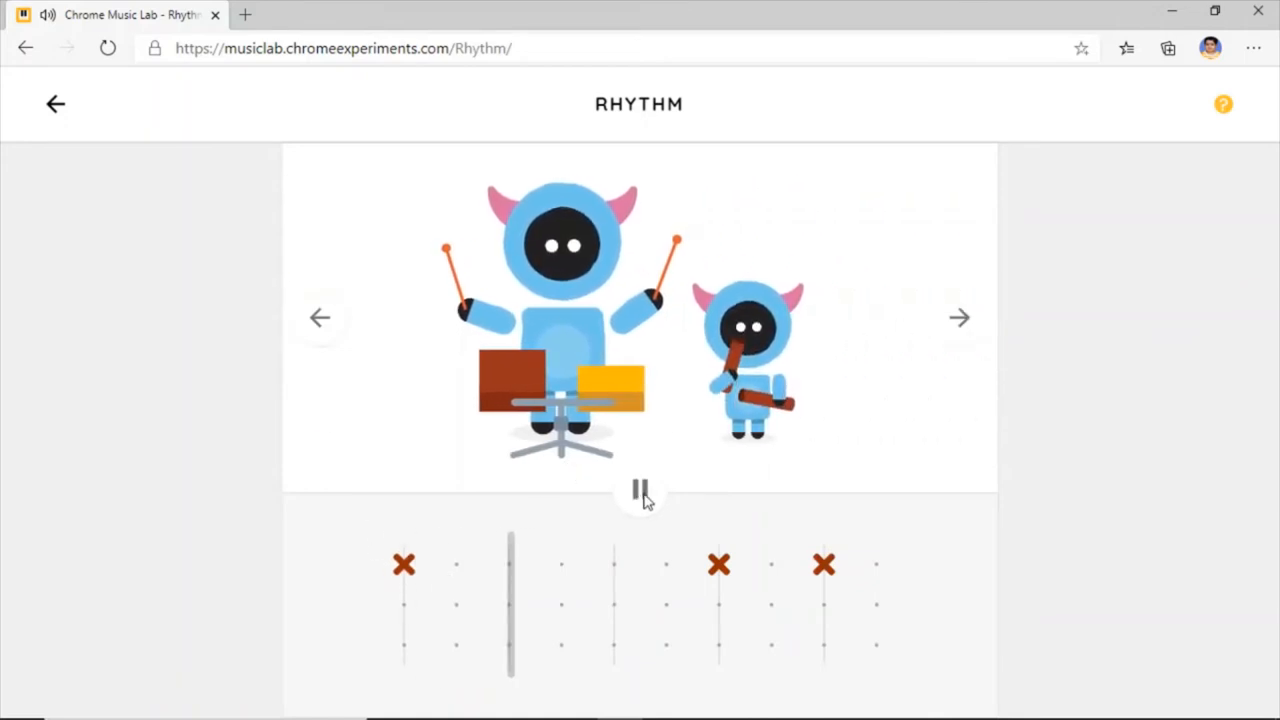
left_click(639, 490)
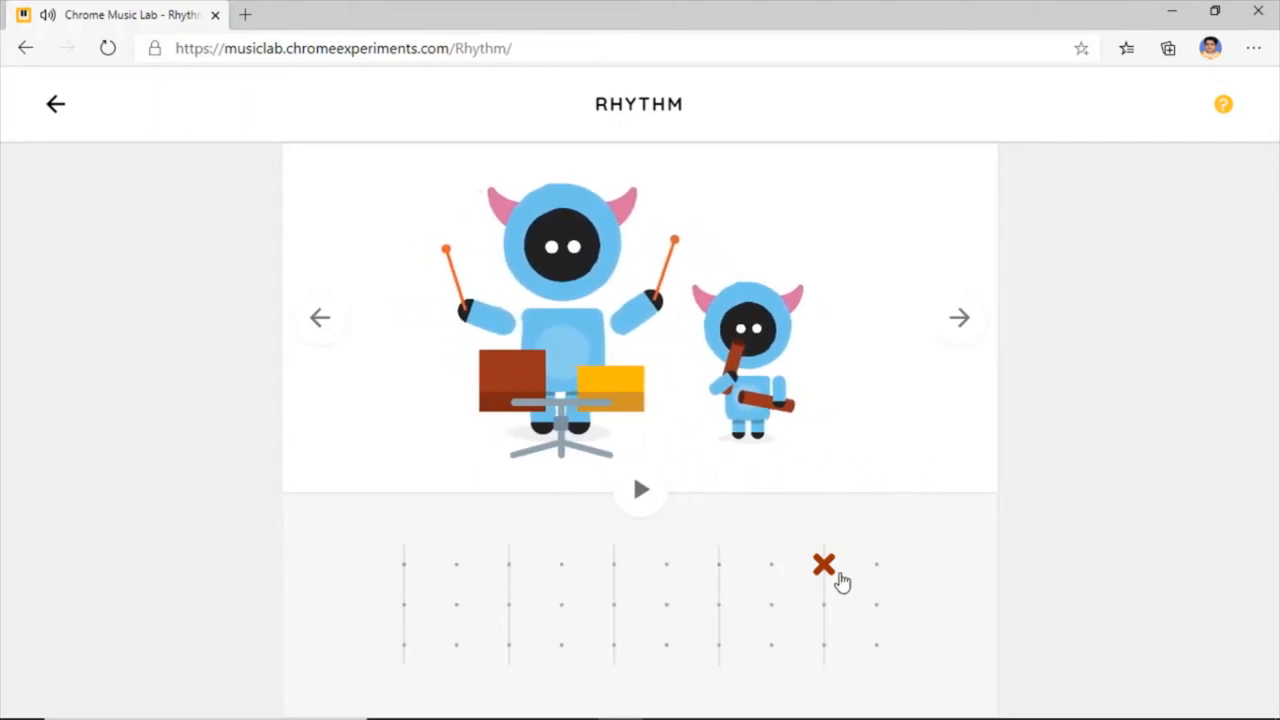
- Clear the last preset beat, place alternating high and low wood-block beats, then play and stop
left_click(824, 565)
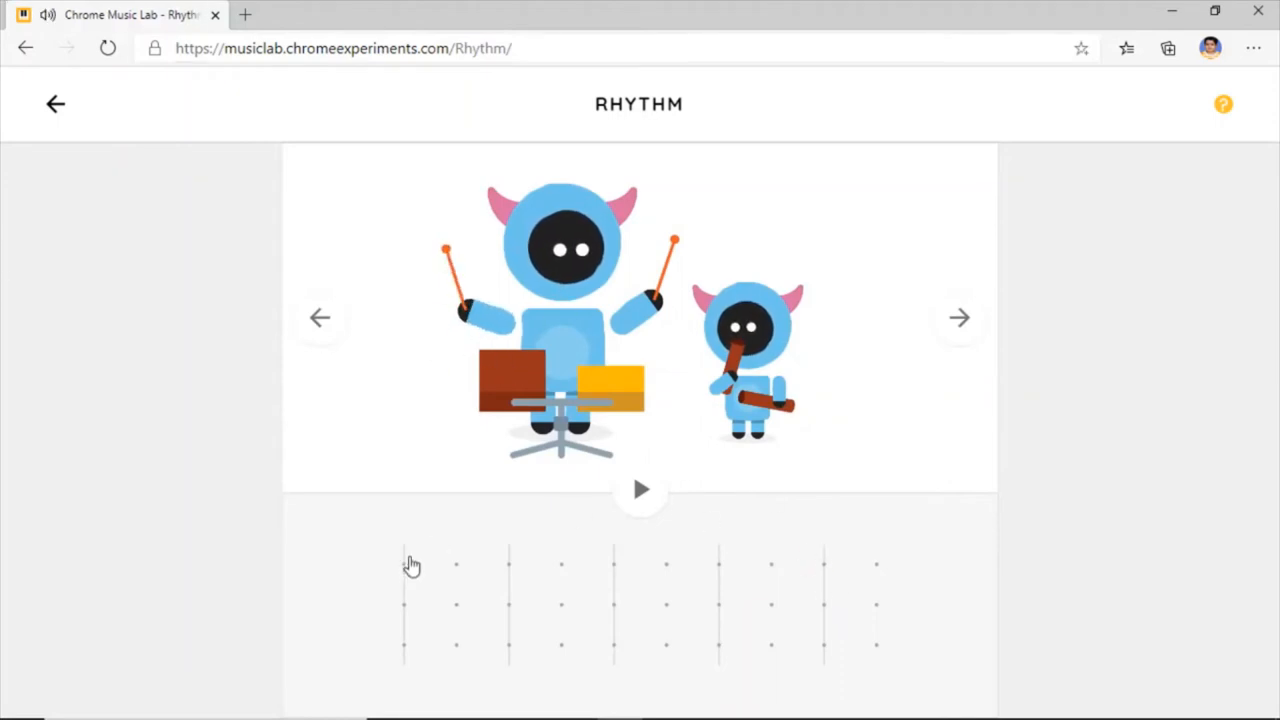
left_click(456, 604)
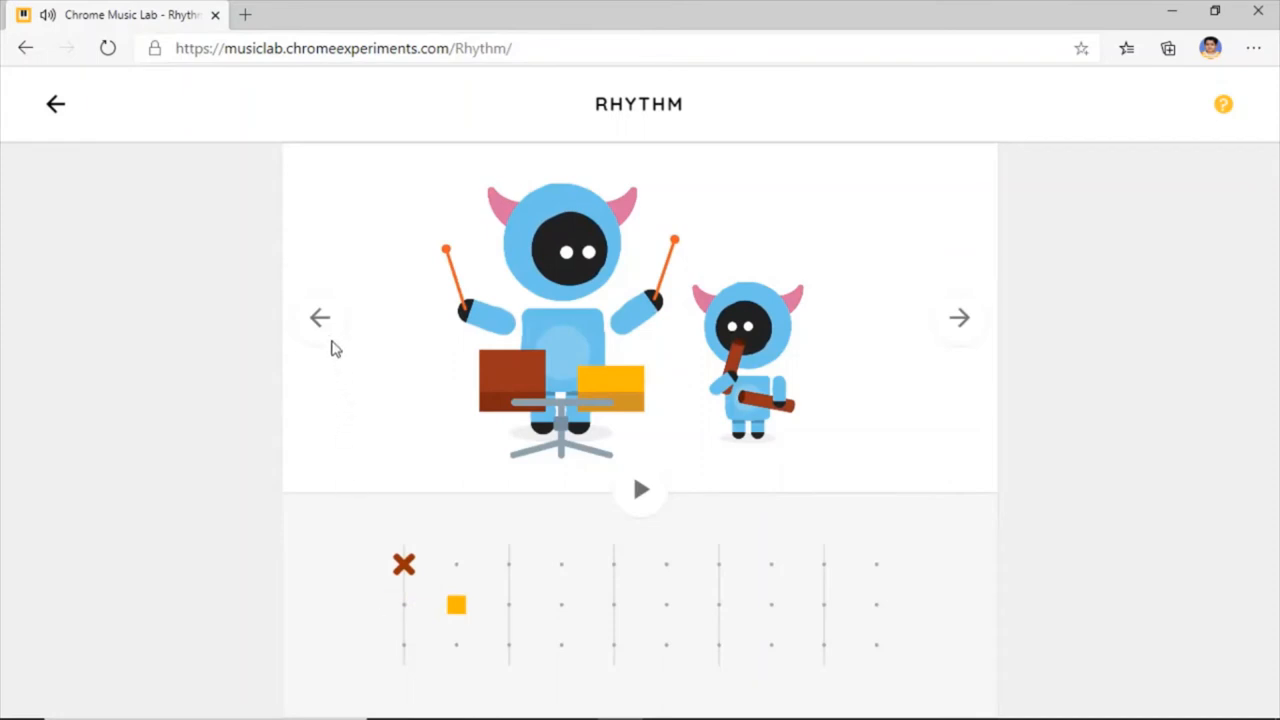
left_click(509, 645)
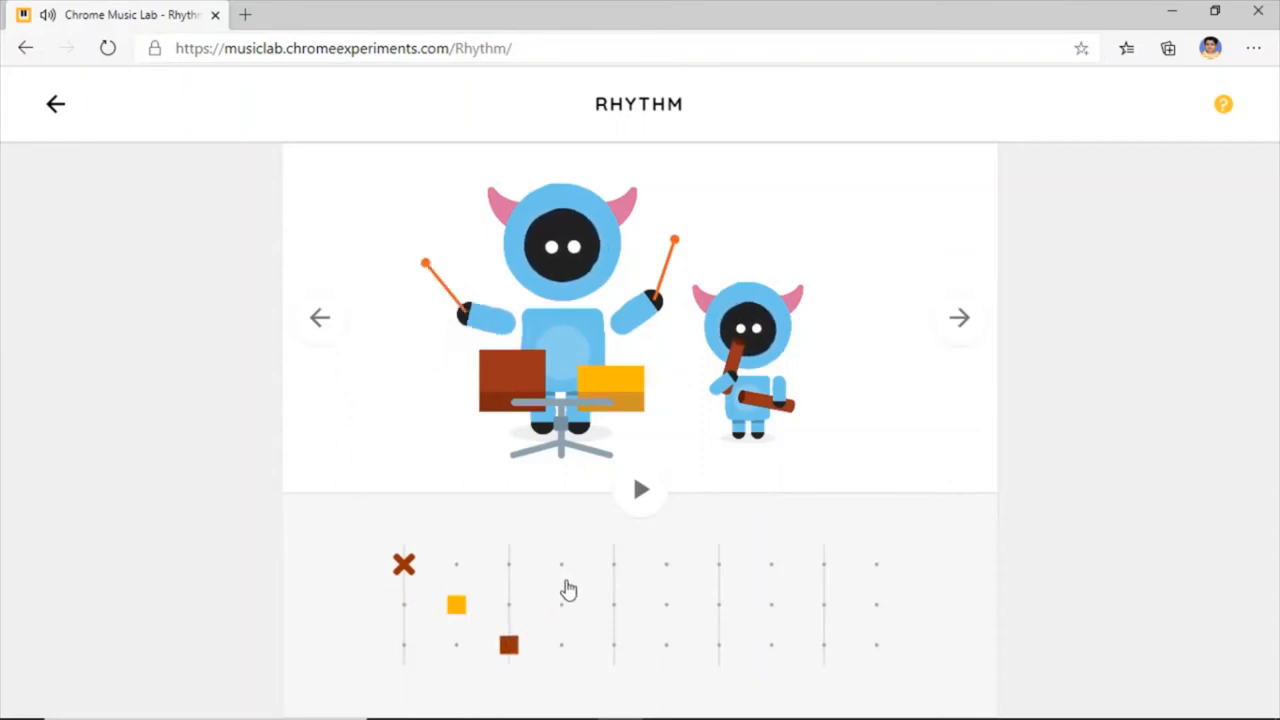
left_click(666, 604)
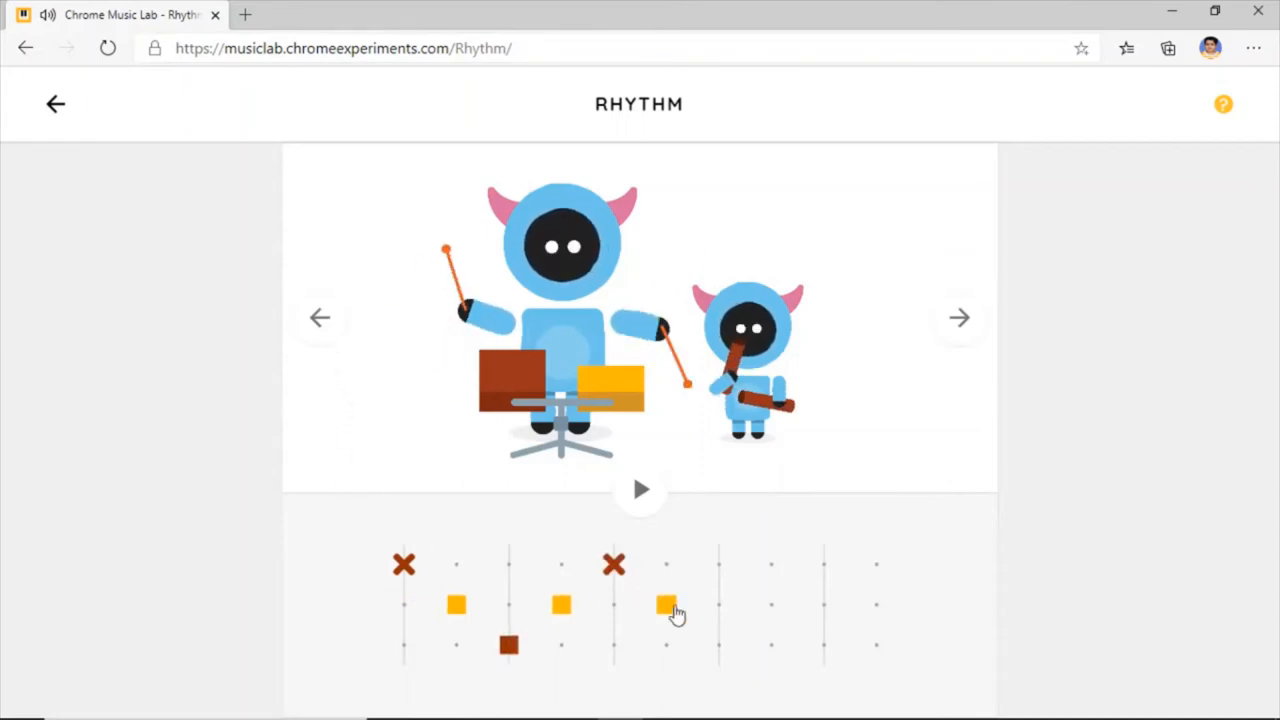
left_click(823, 564)
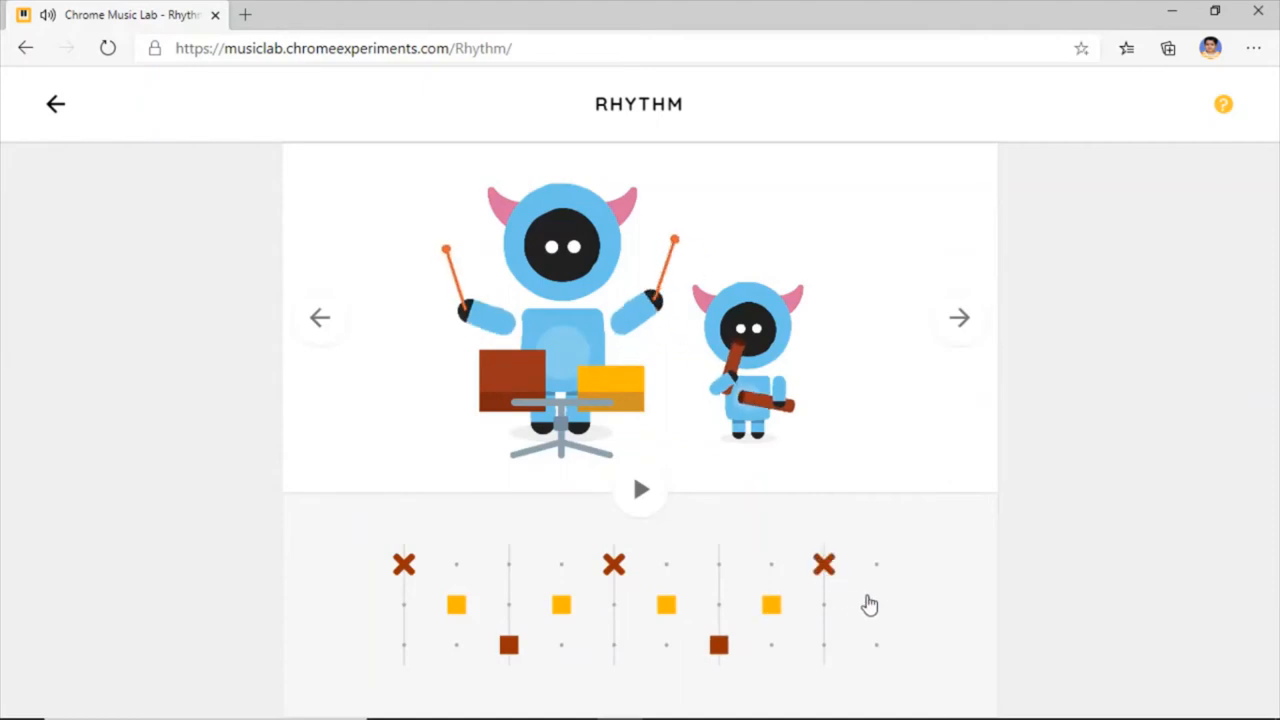
left_click(639, 489)
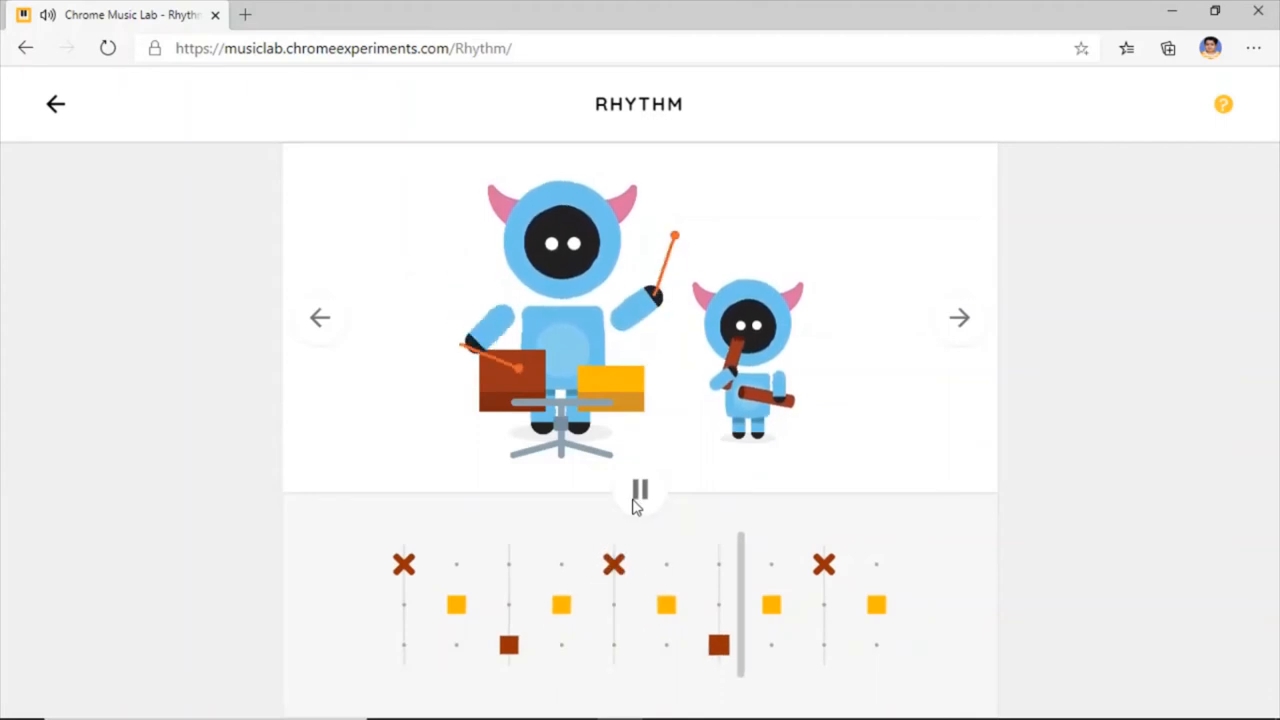
left_click(958, 318)
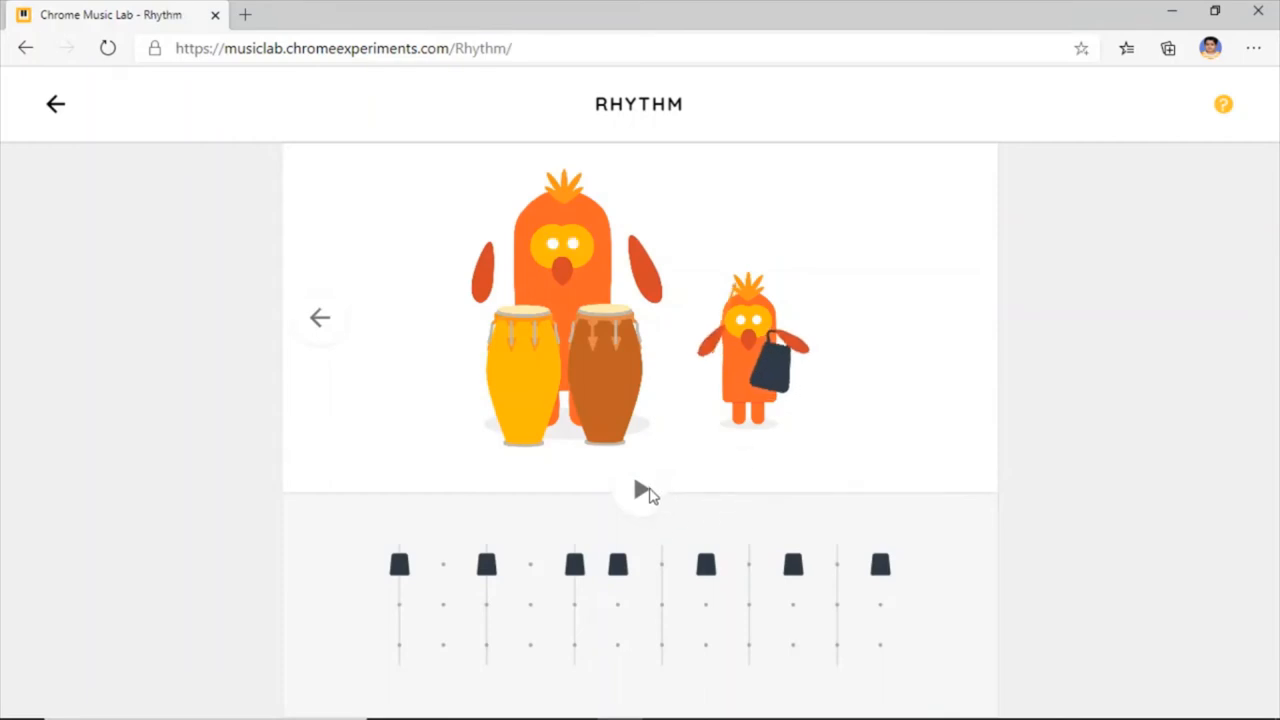
- Play the birds' conga pattern and toggle beats into a mixed conga-and-bell rhythm
left_click(639, 489)
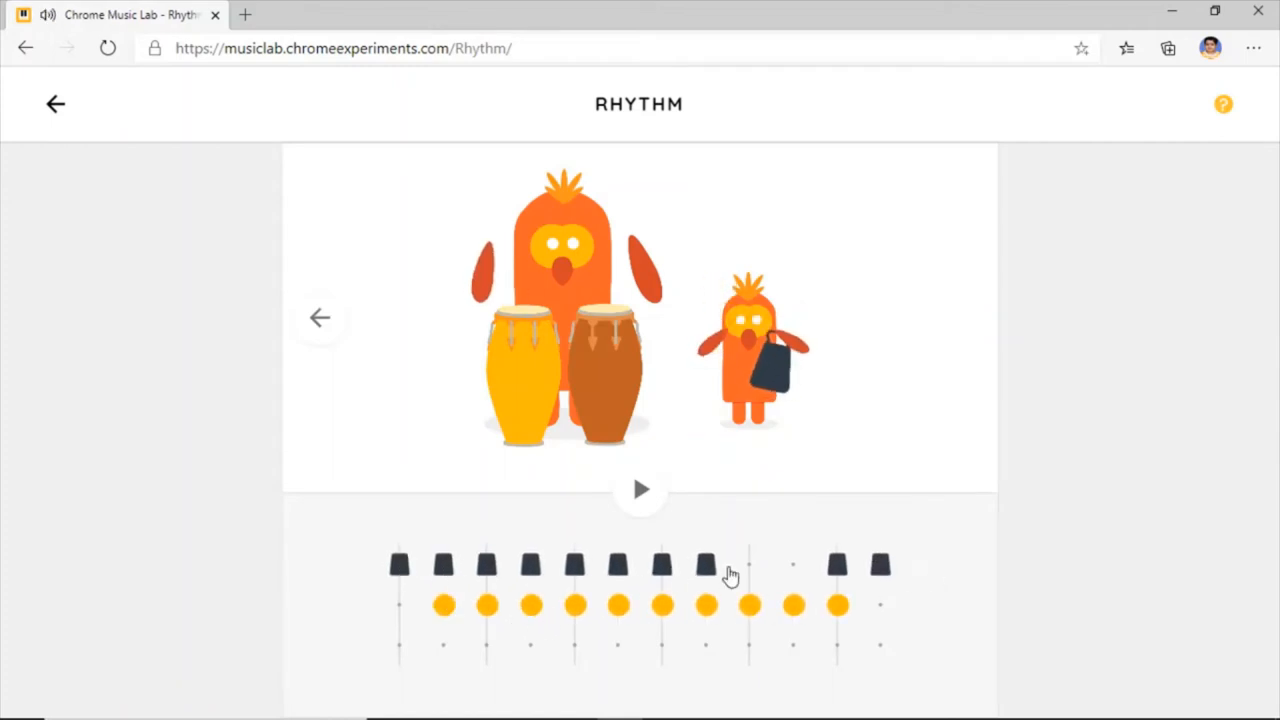
left_click(530, 645)
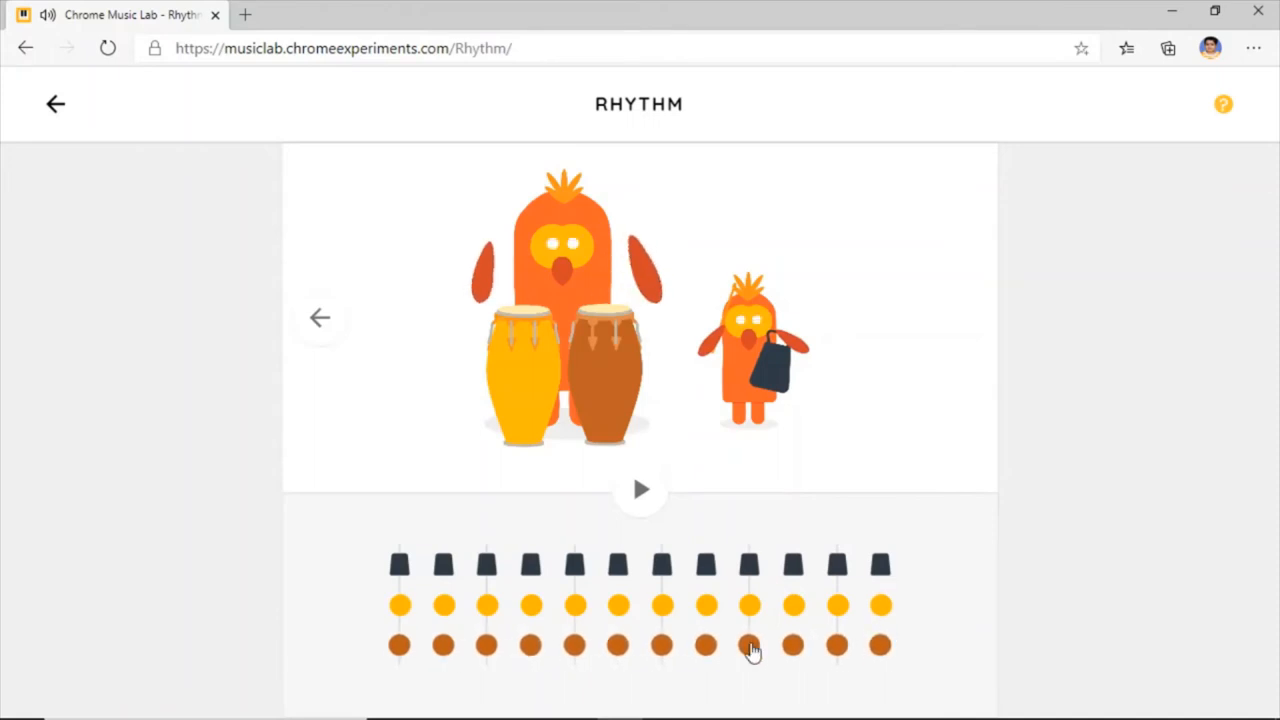
mouse_move(640, 485)
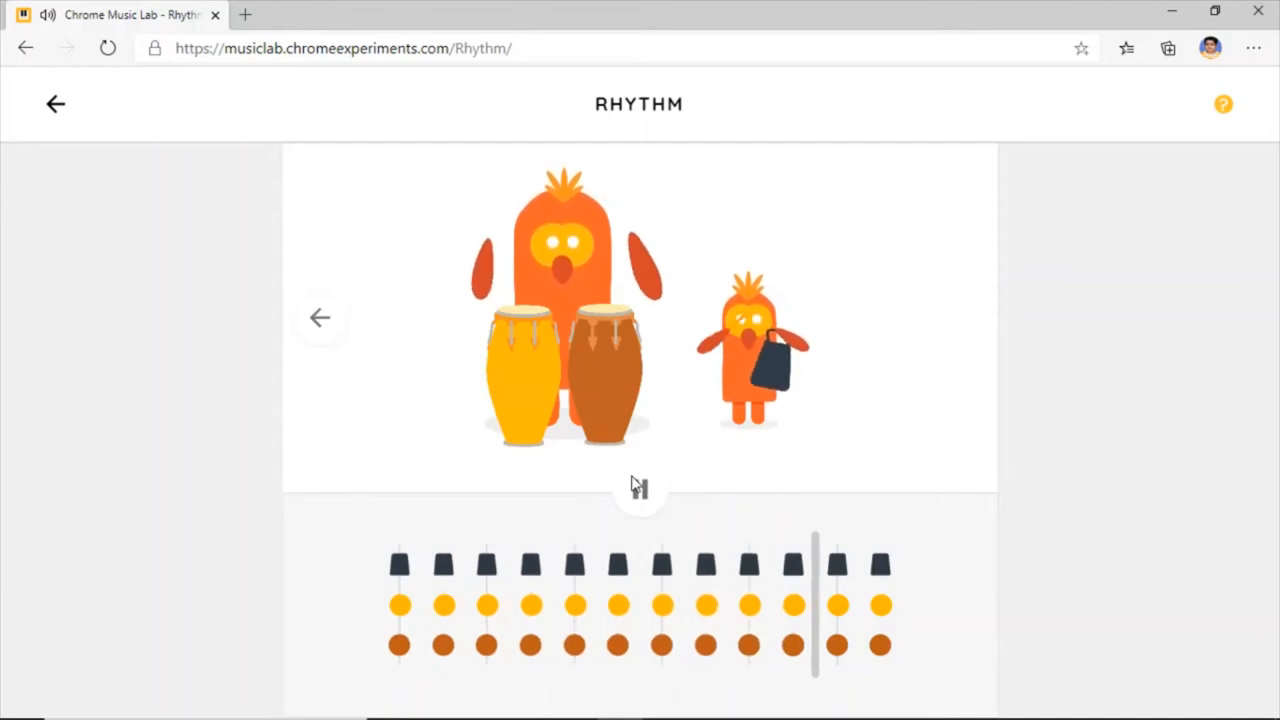
left_click(639, 489)
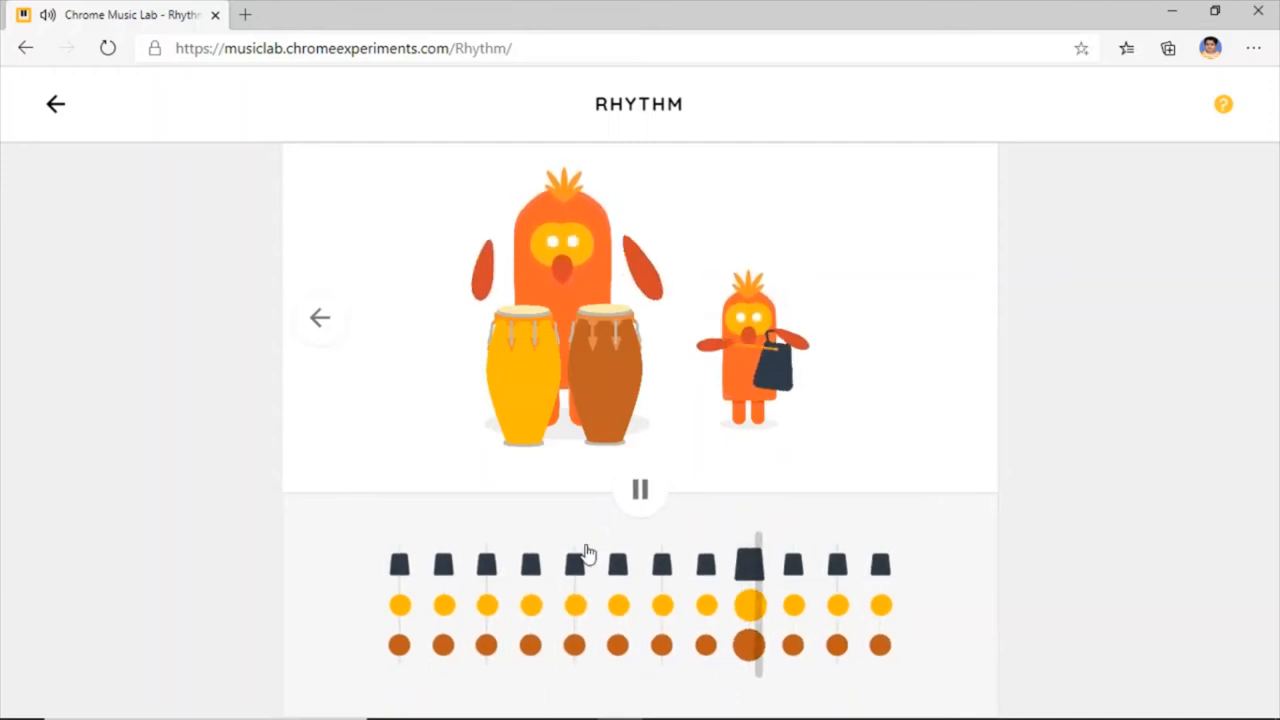
left_click(639, 489)
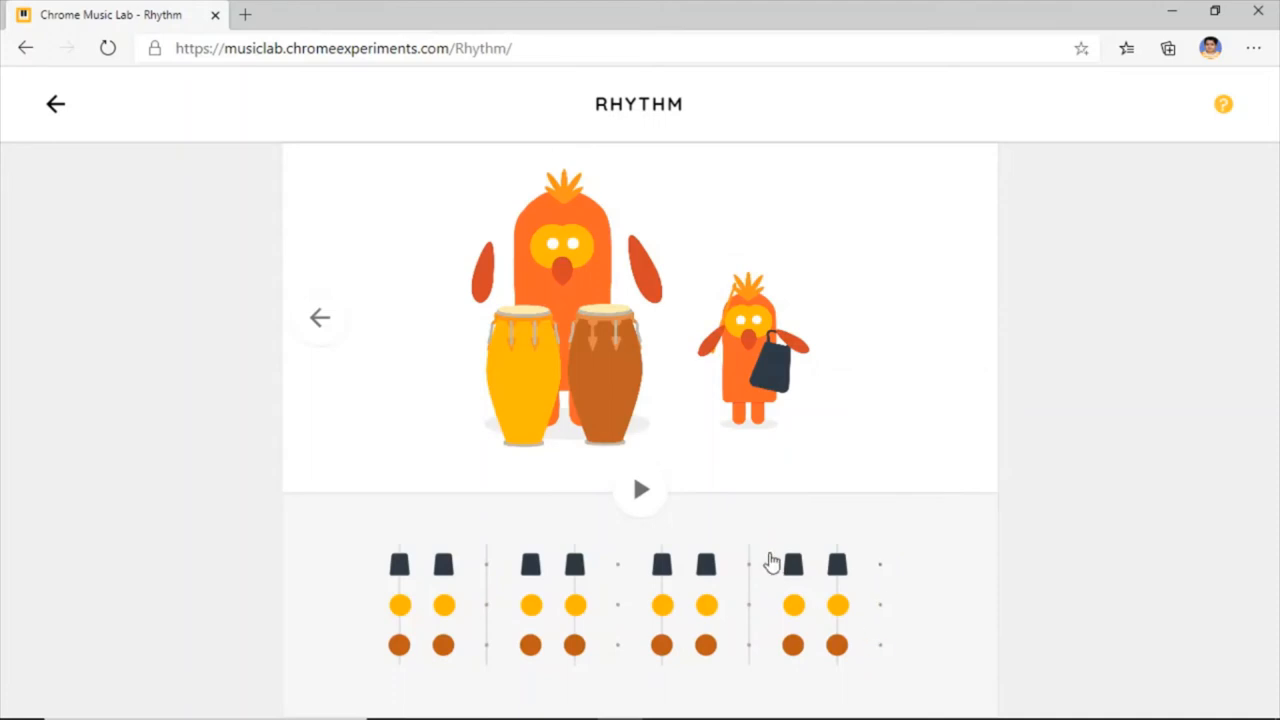
left_click(639, 489)
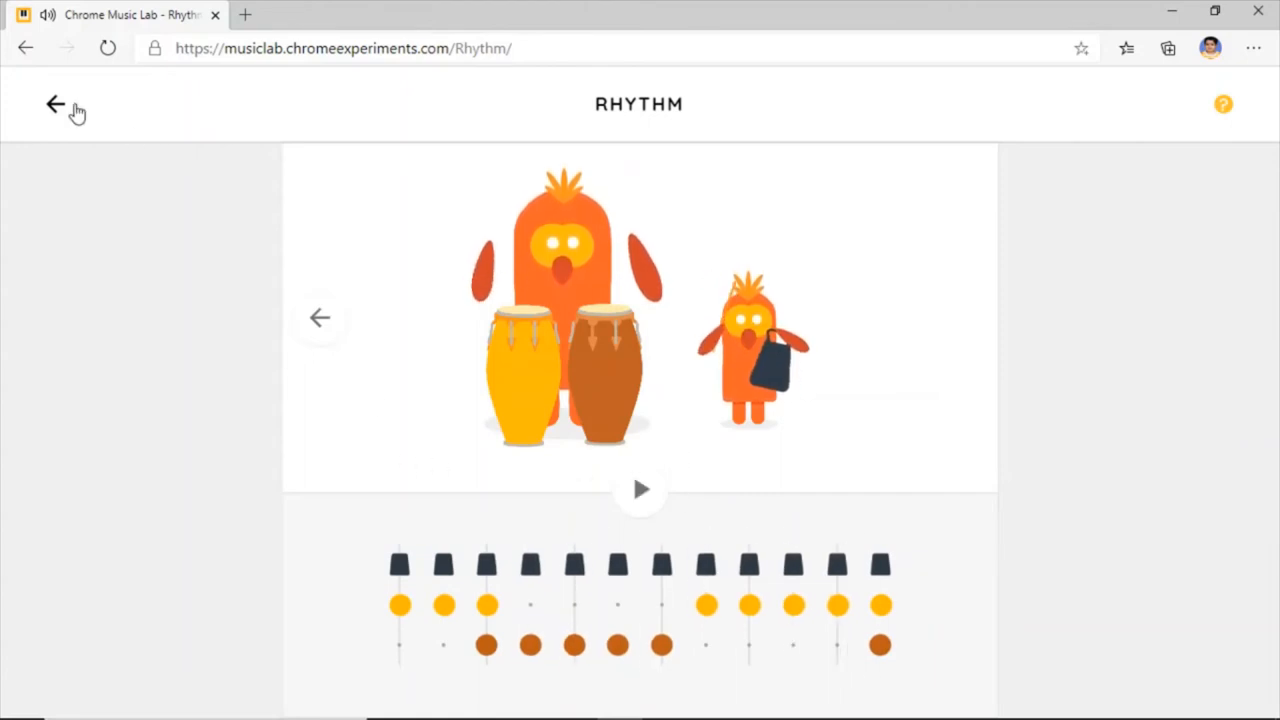
- Return to the experiments gallery, open Spectrogram, and touch the display in hand mode
left_click(55, 104)
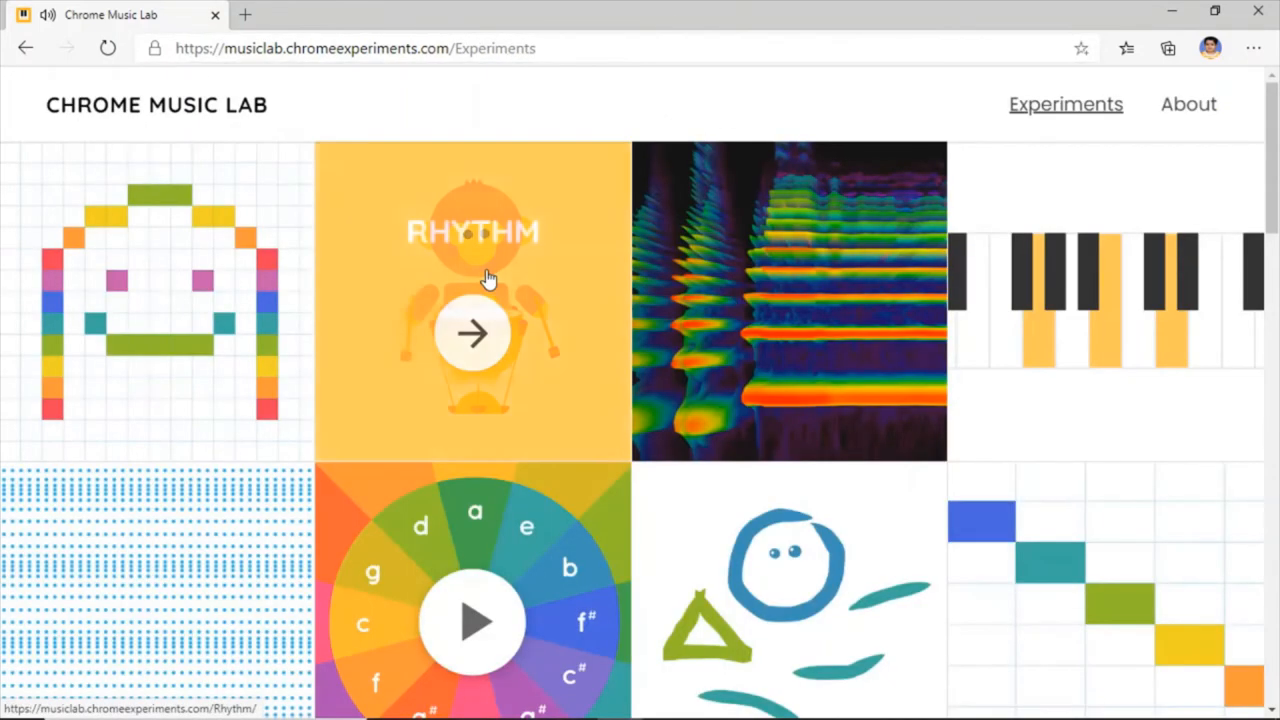
mouse_move(790, 328)
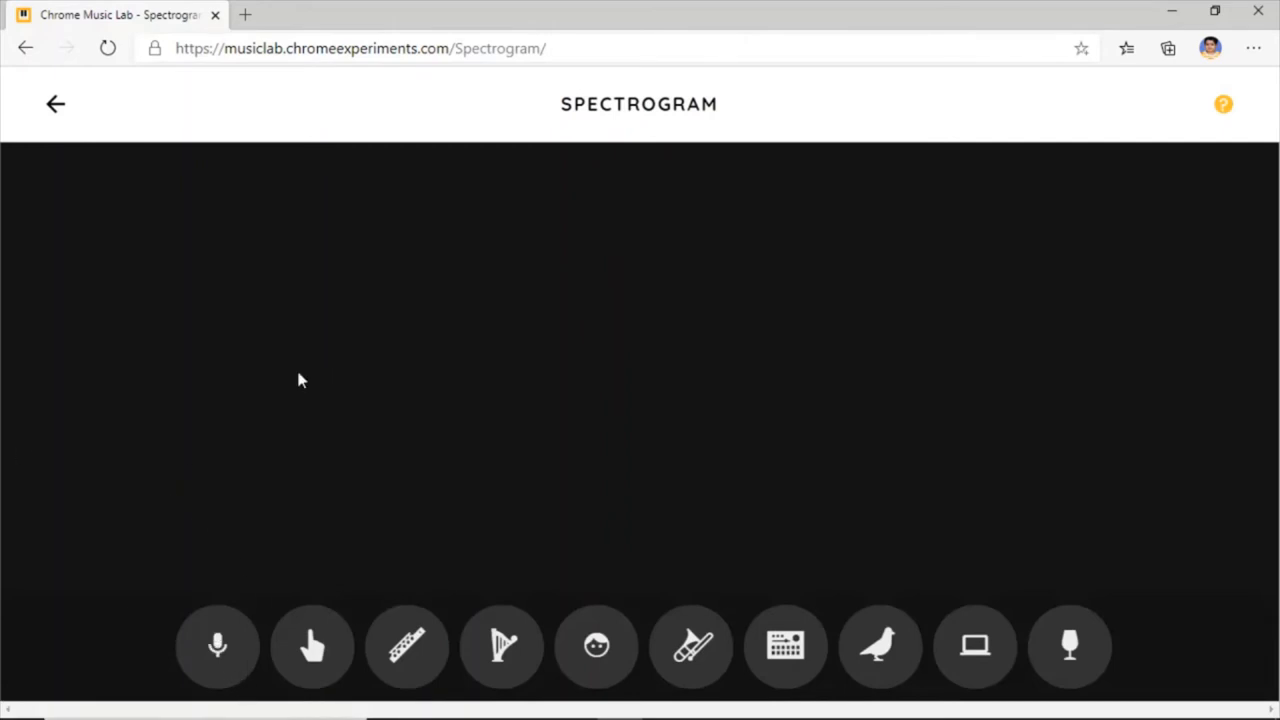
mouse_move(312, 645)
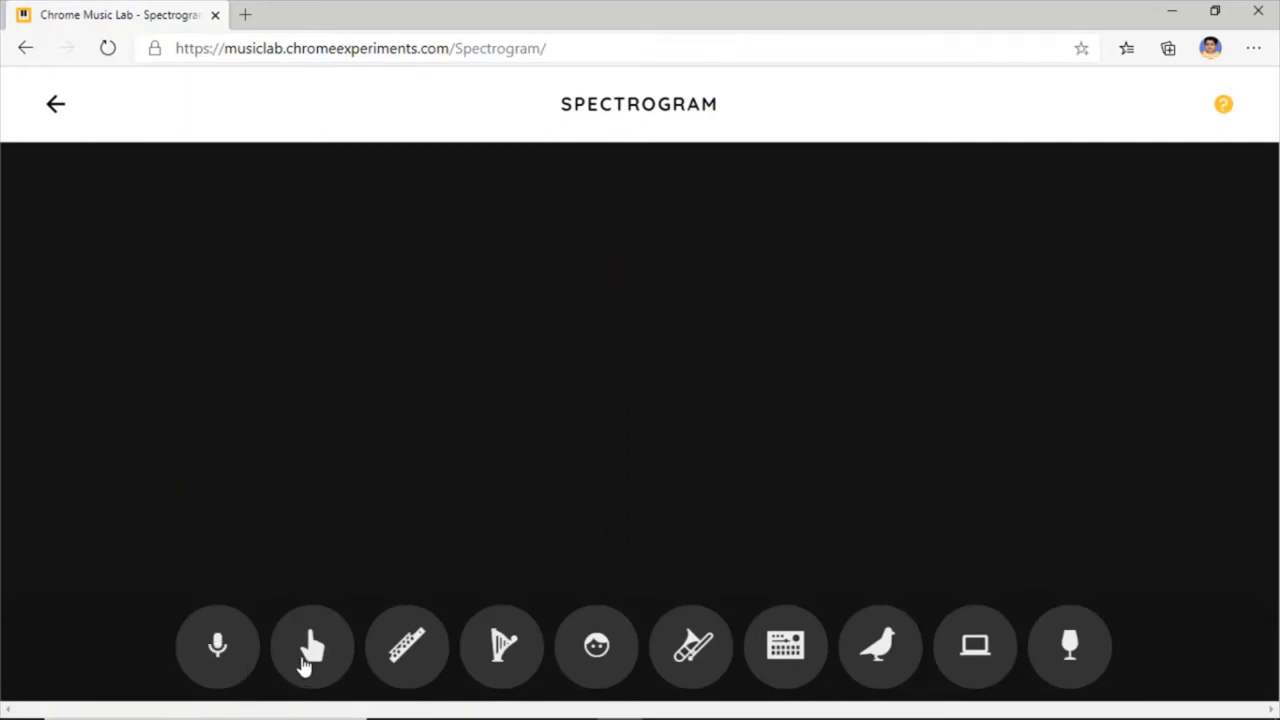
left_click(313, 645)
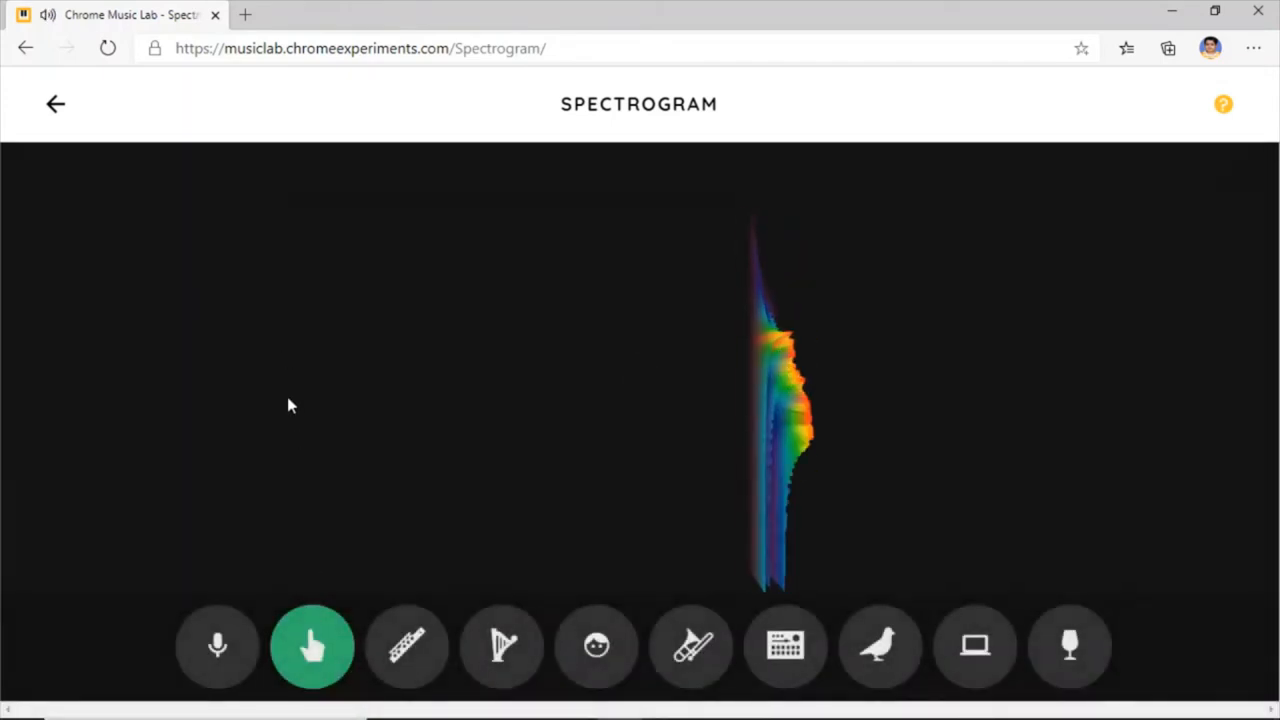
mouse_move(527, 362)
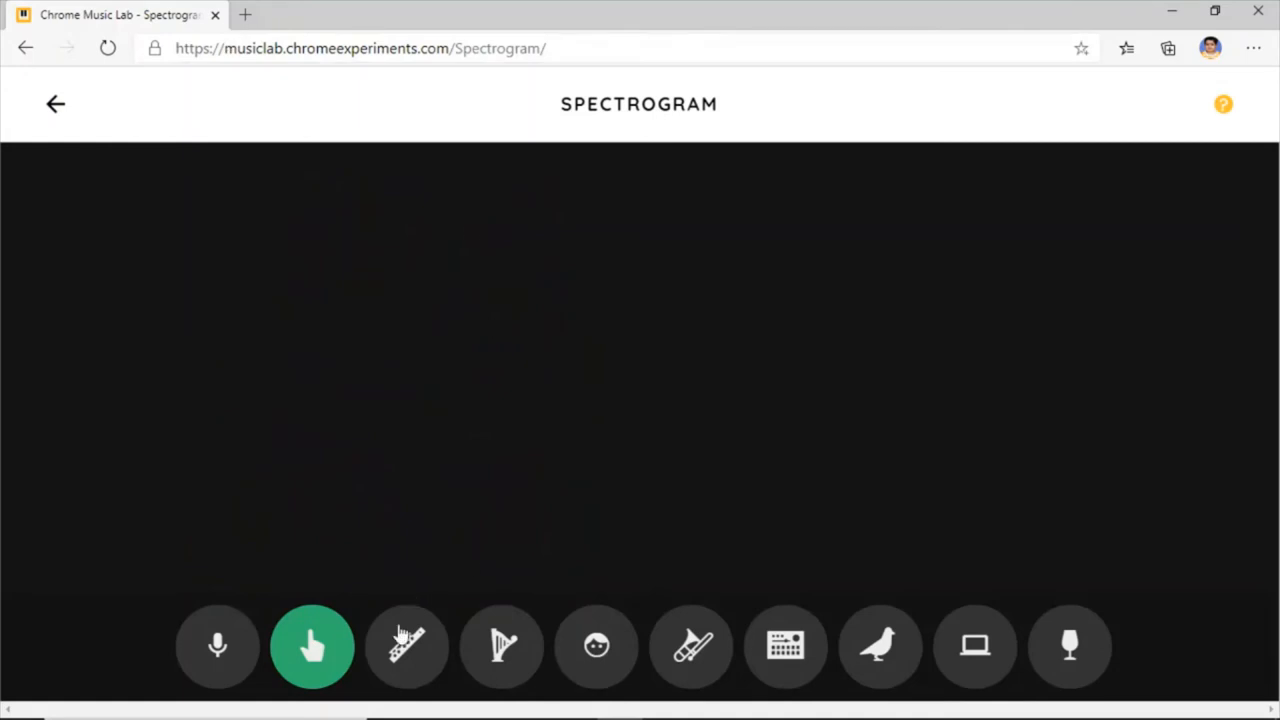
- Show the flute sample's harmonic stripes, then draw a sweeping tone by touching the display
left_click(406, 645)
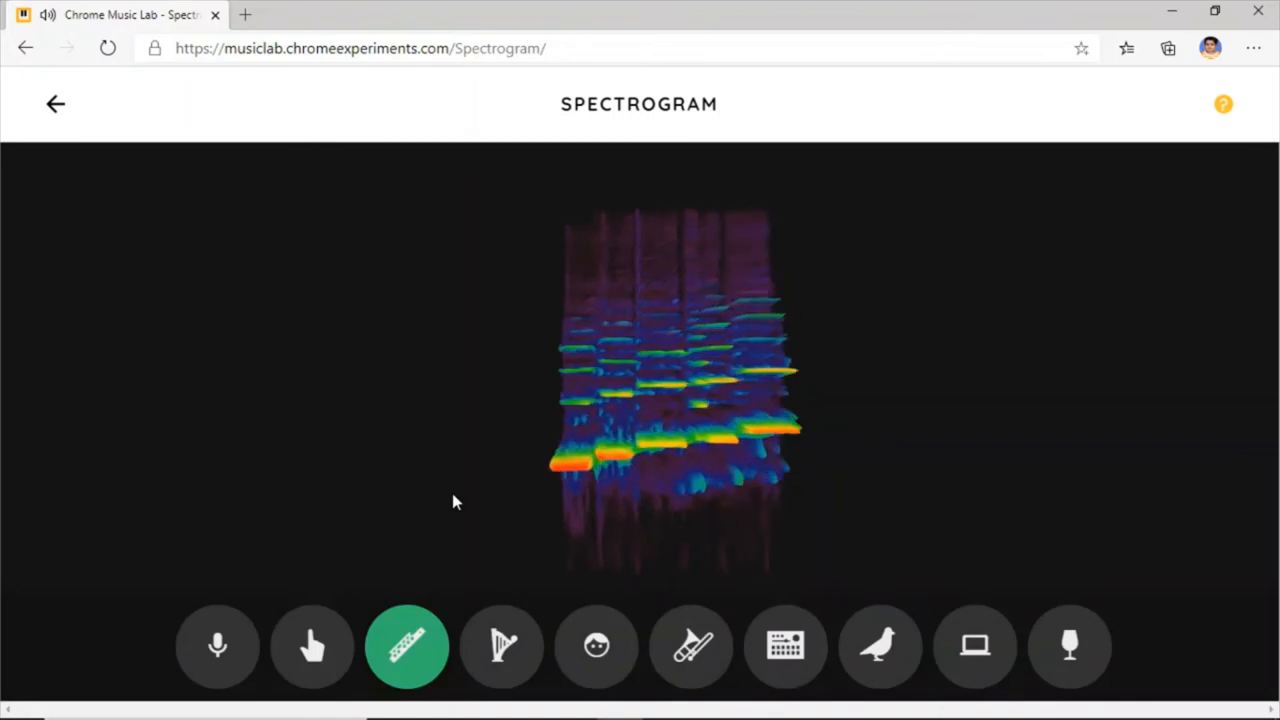
left_click(501, 645)
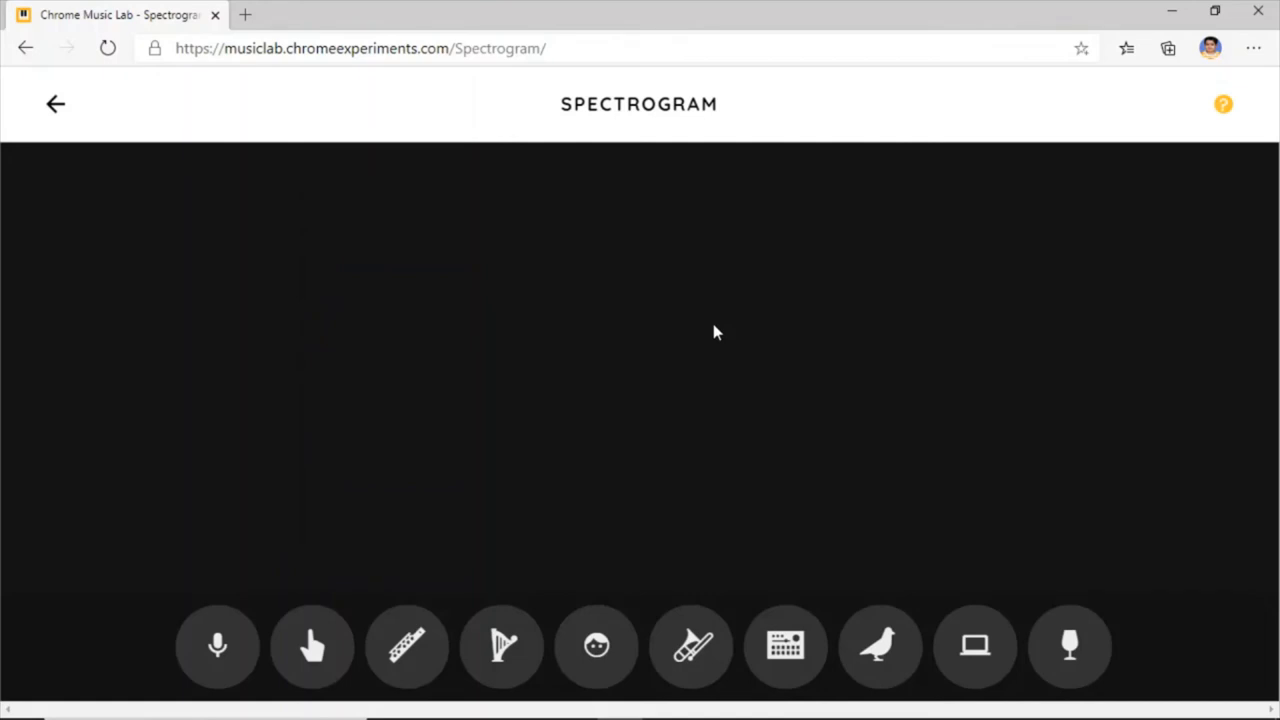
mouse_move(505, 359)
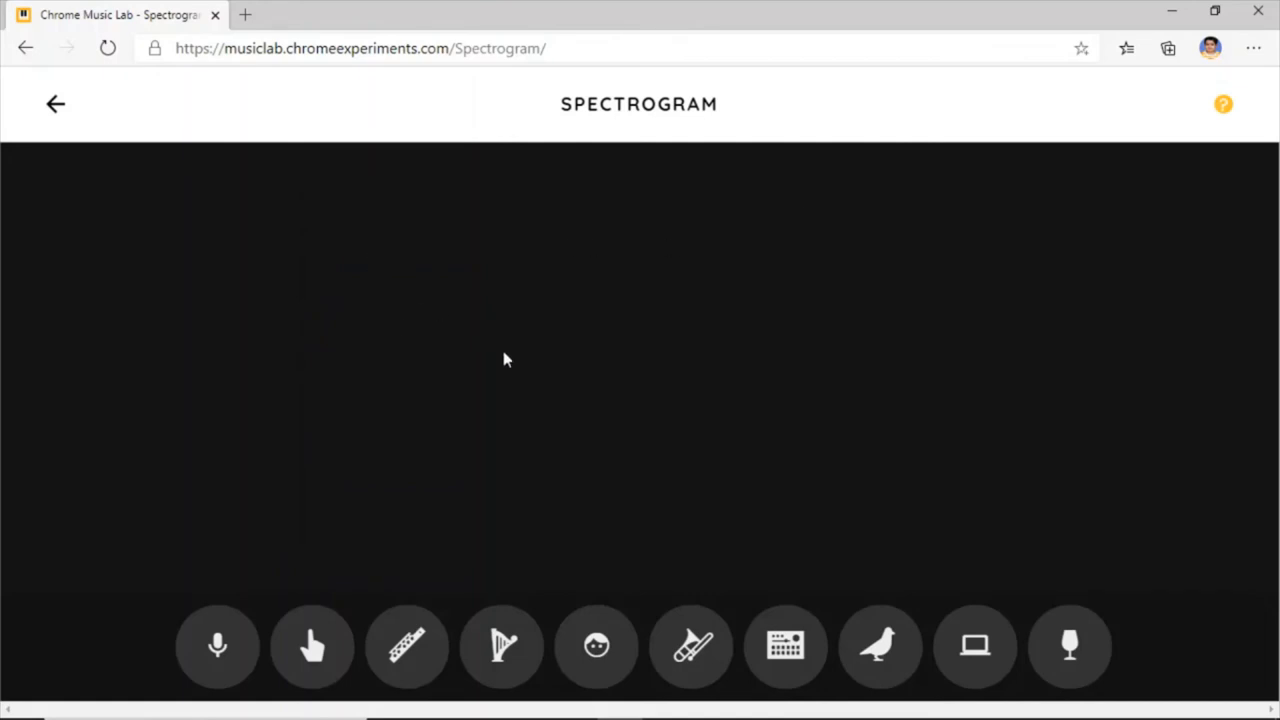
left_click(312, 645)
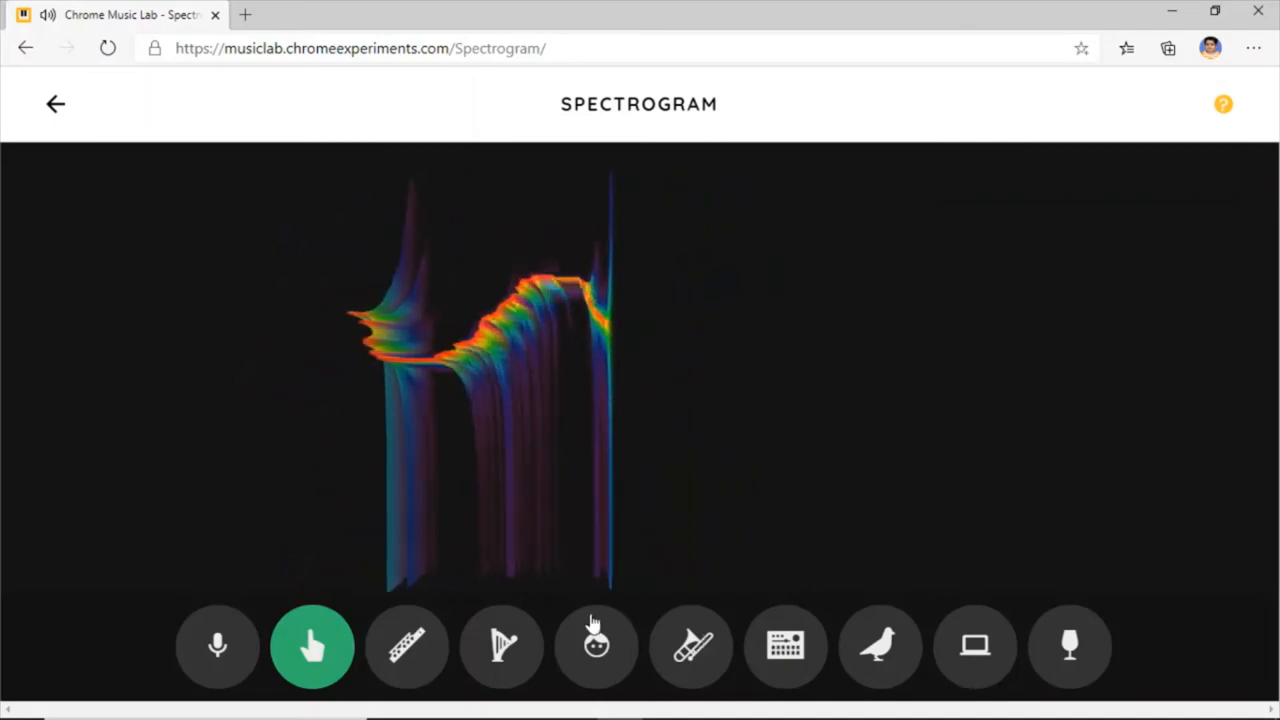
- Display the voice, trombone, electronic keyboard and birdsong samples one after another
left_click(596, 646)
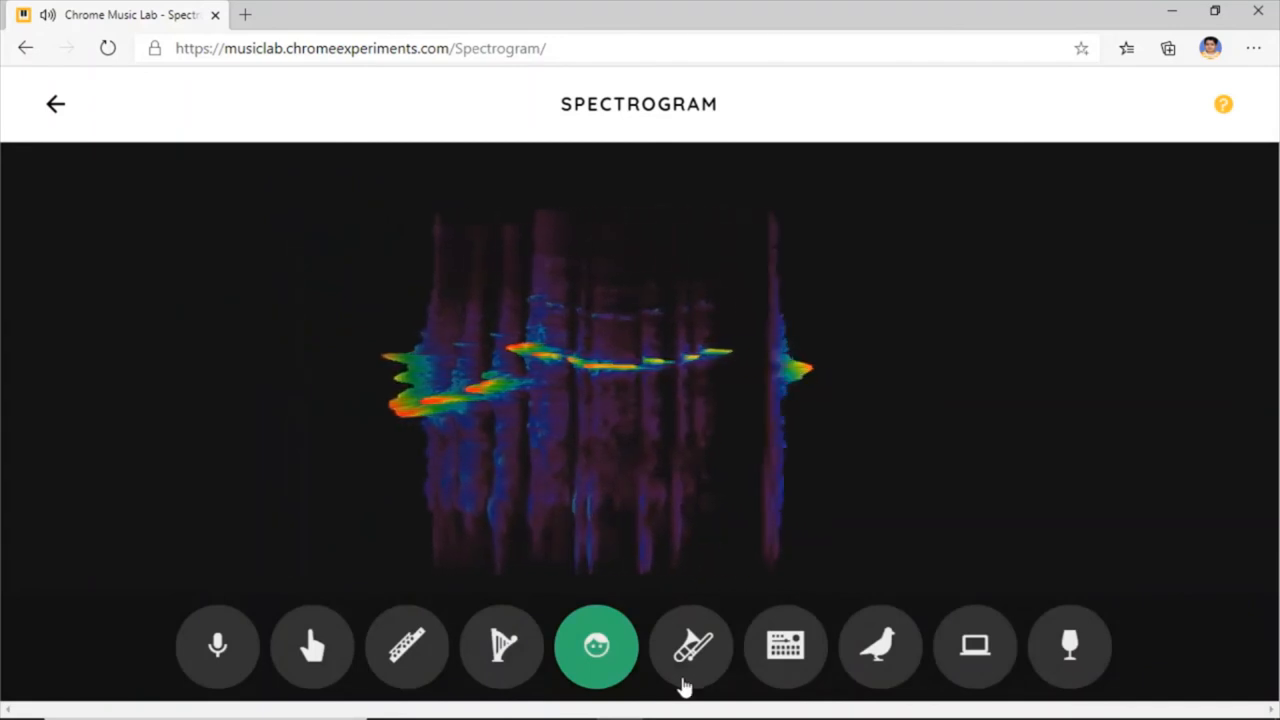
left_click(691, 646)
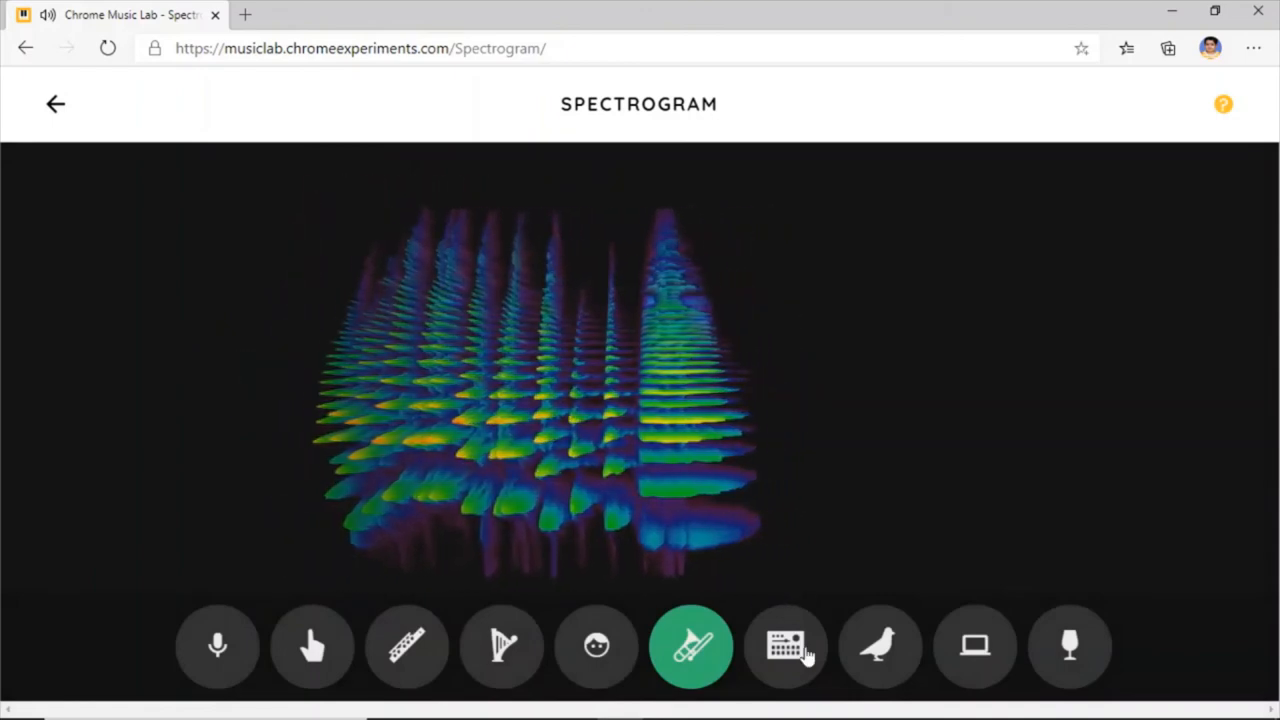
left_click(785, 645)
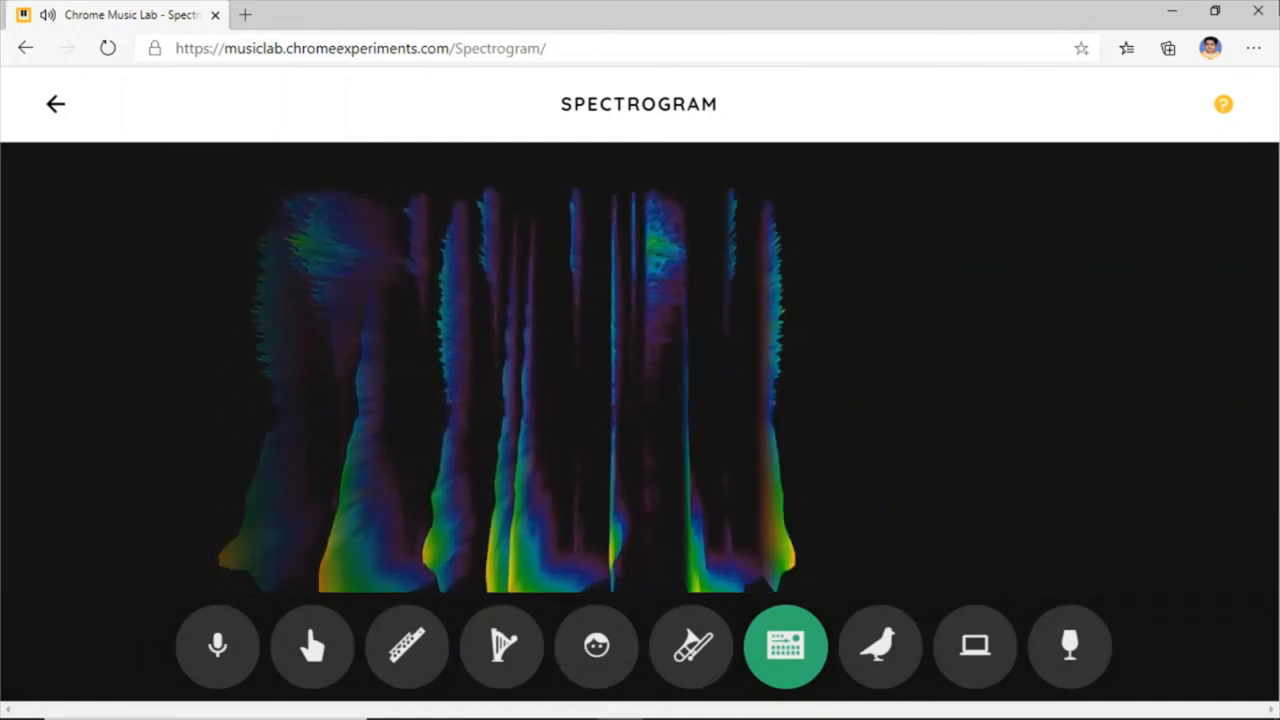
left_click(880, 645)
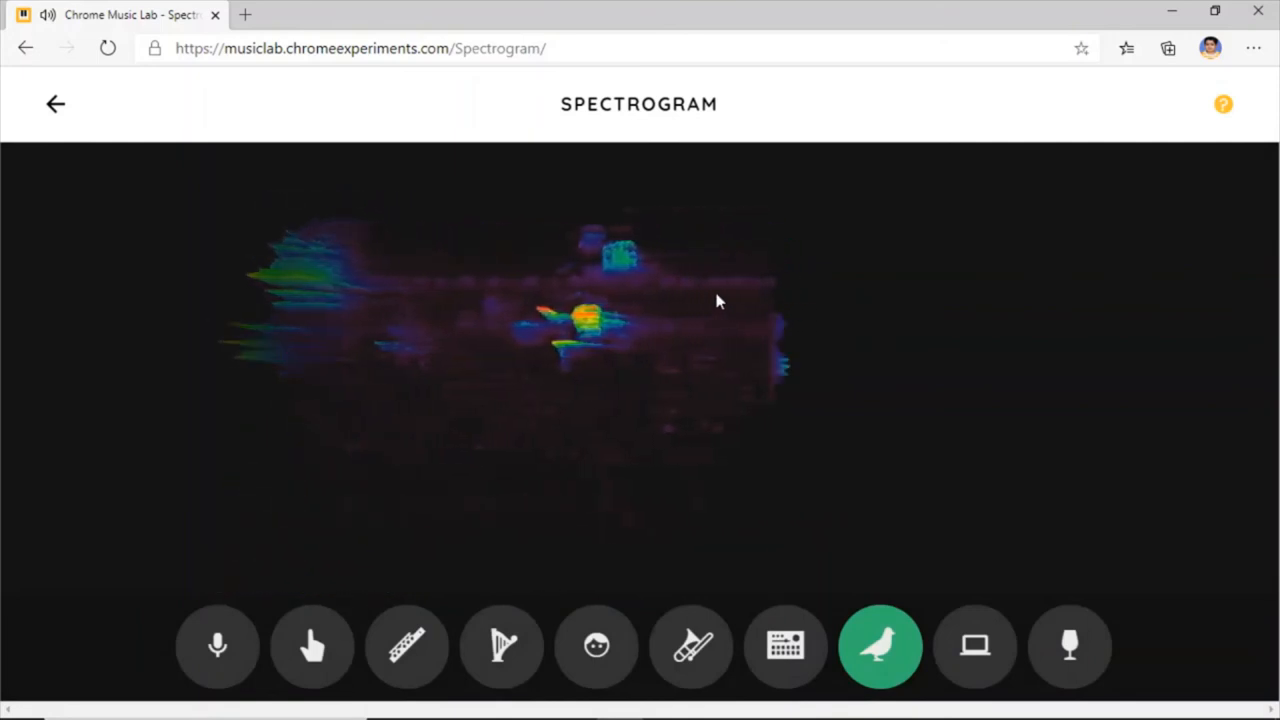
mouse_move(533, 394)
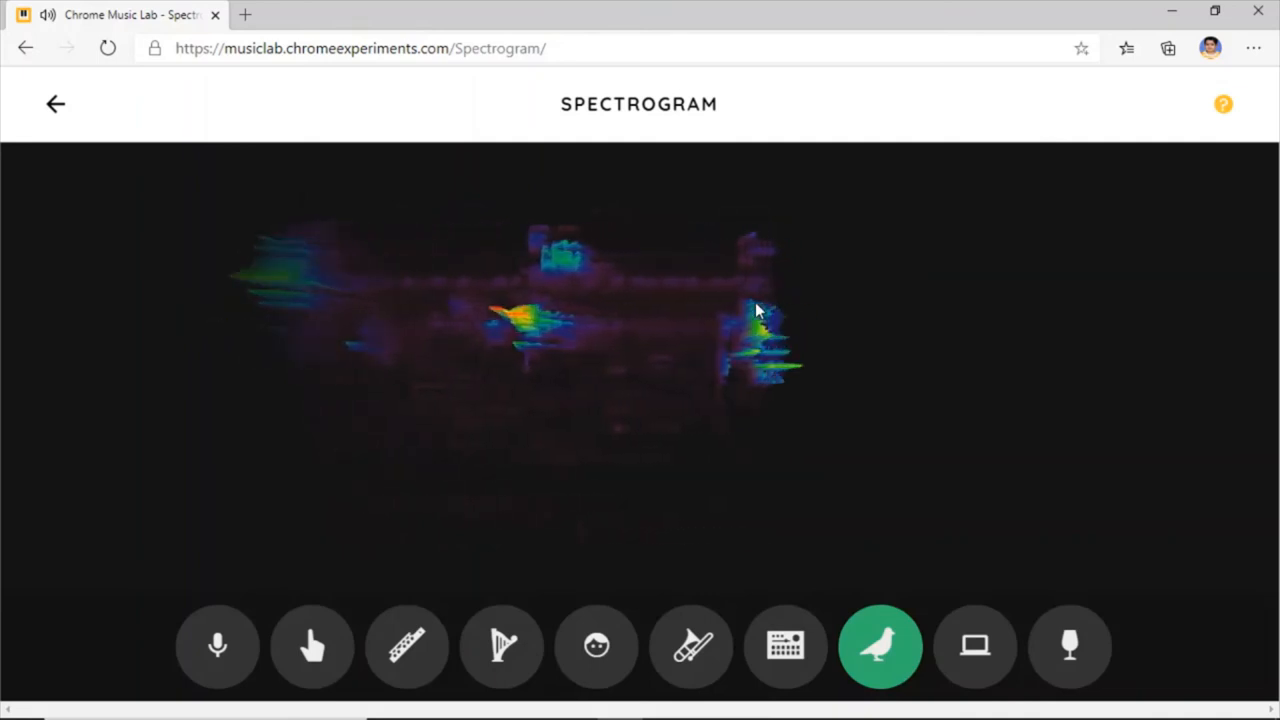
- Play and stop the computer sound, then play and stop the Wine Glass sample
left_click(974, 646)
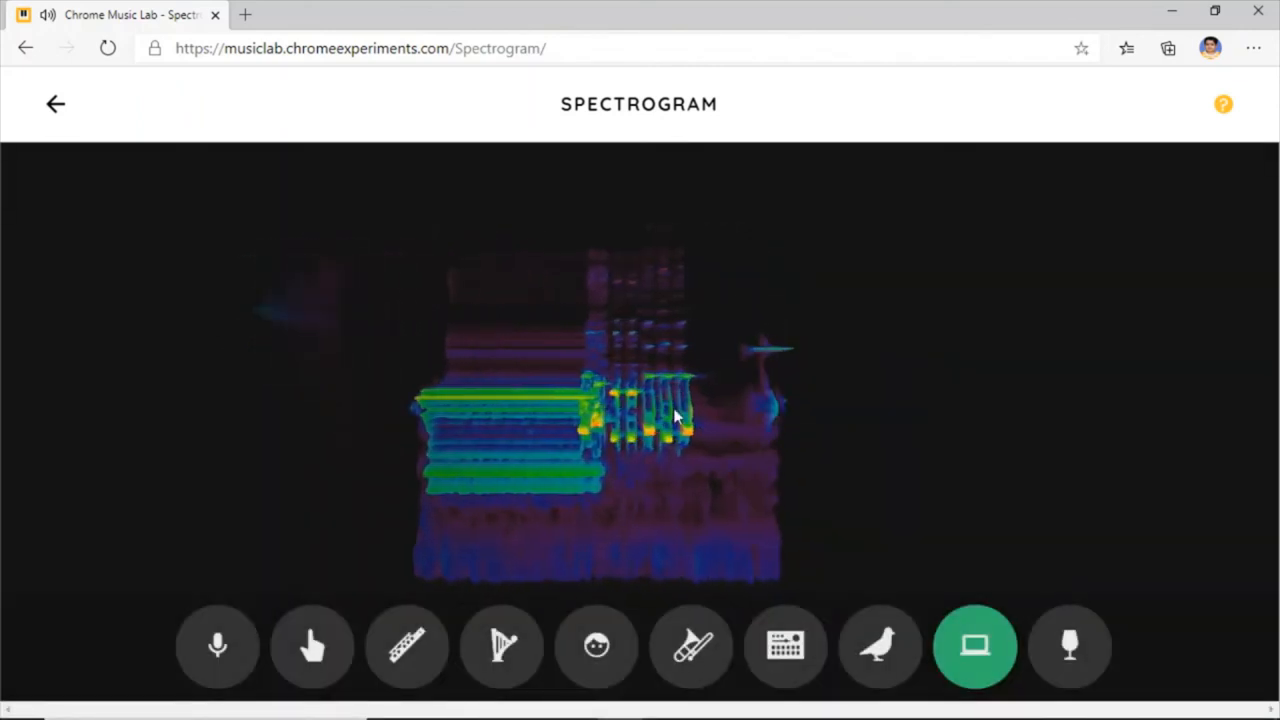
left_click(975, 645)
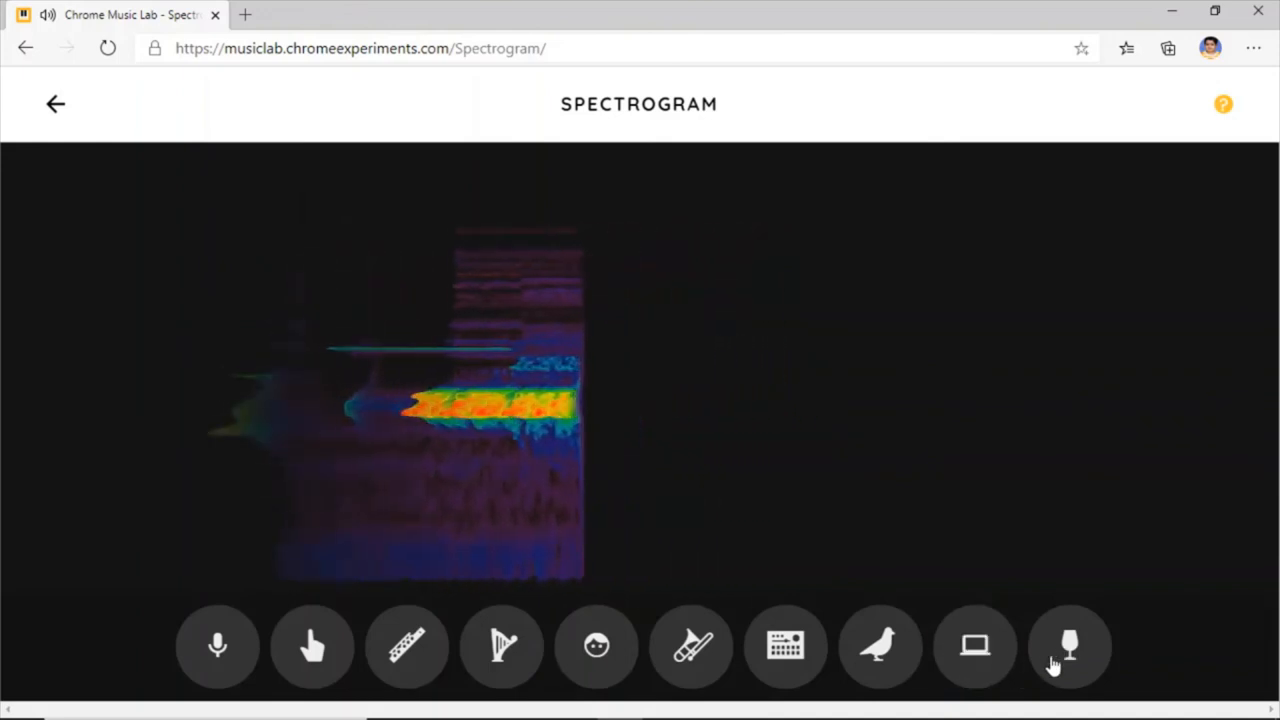
left_click(1069, 645)
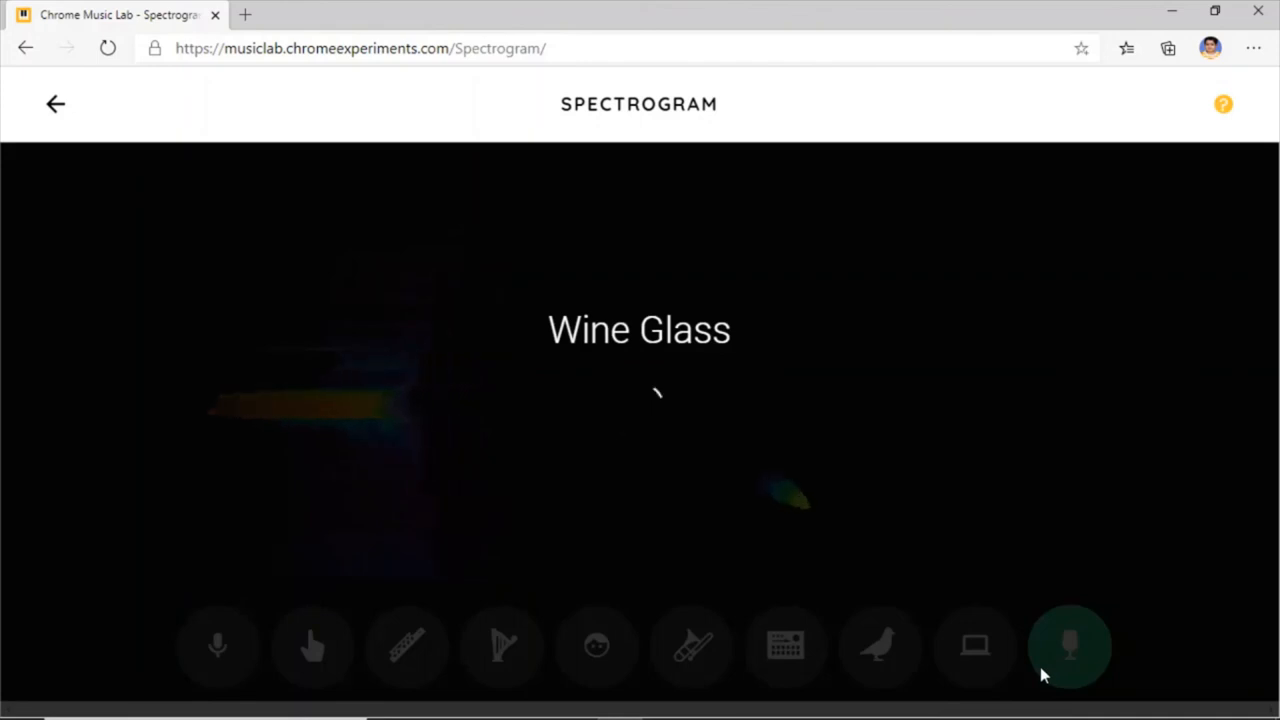
left_click(1069, 646)
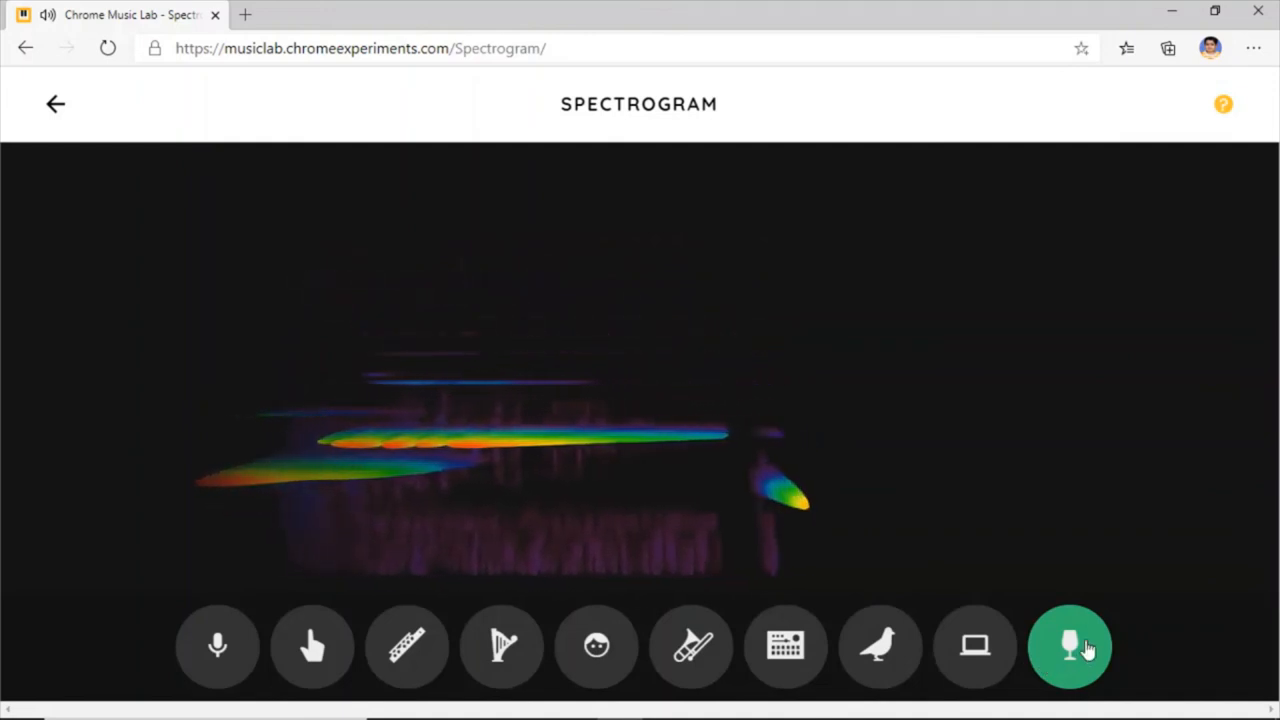
left_click(1069, 646)
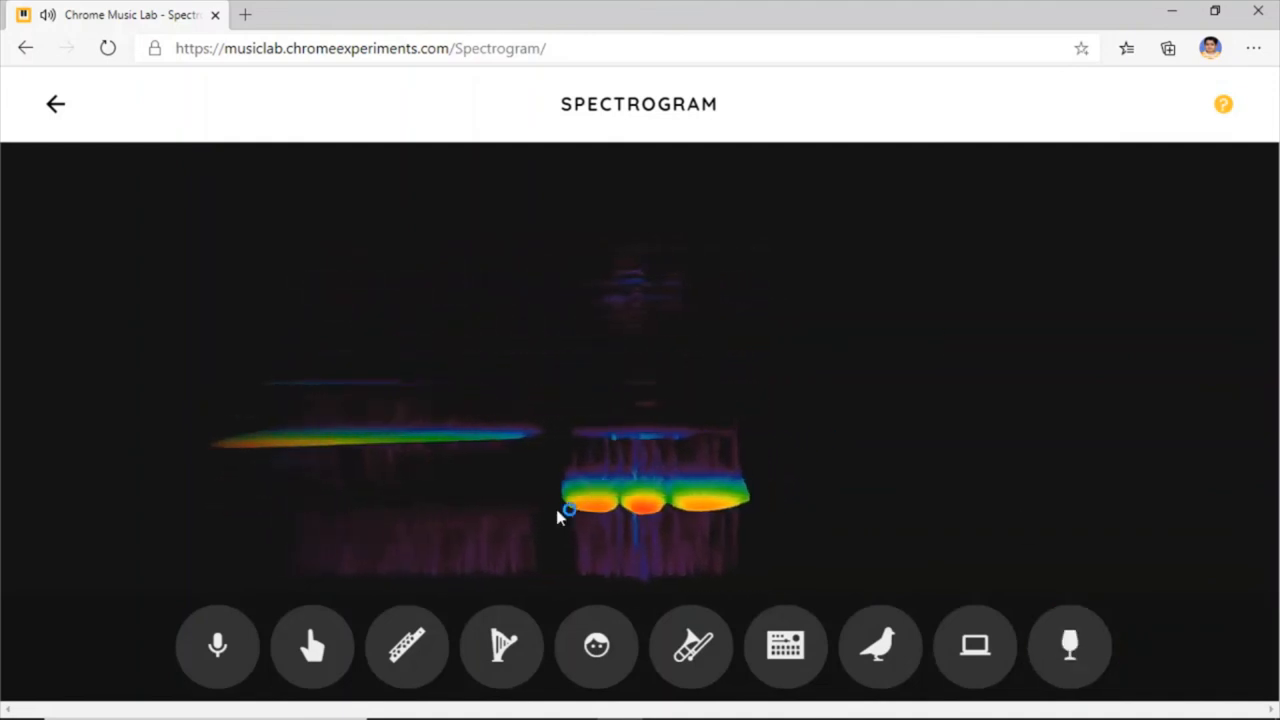
- Draw tall rising rainbow sweeps and a broad low band by touching the display
left_click(312, 645)
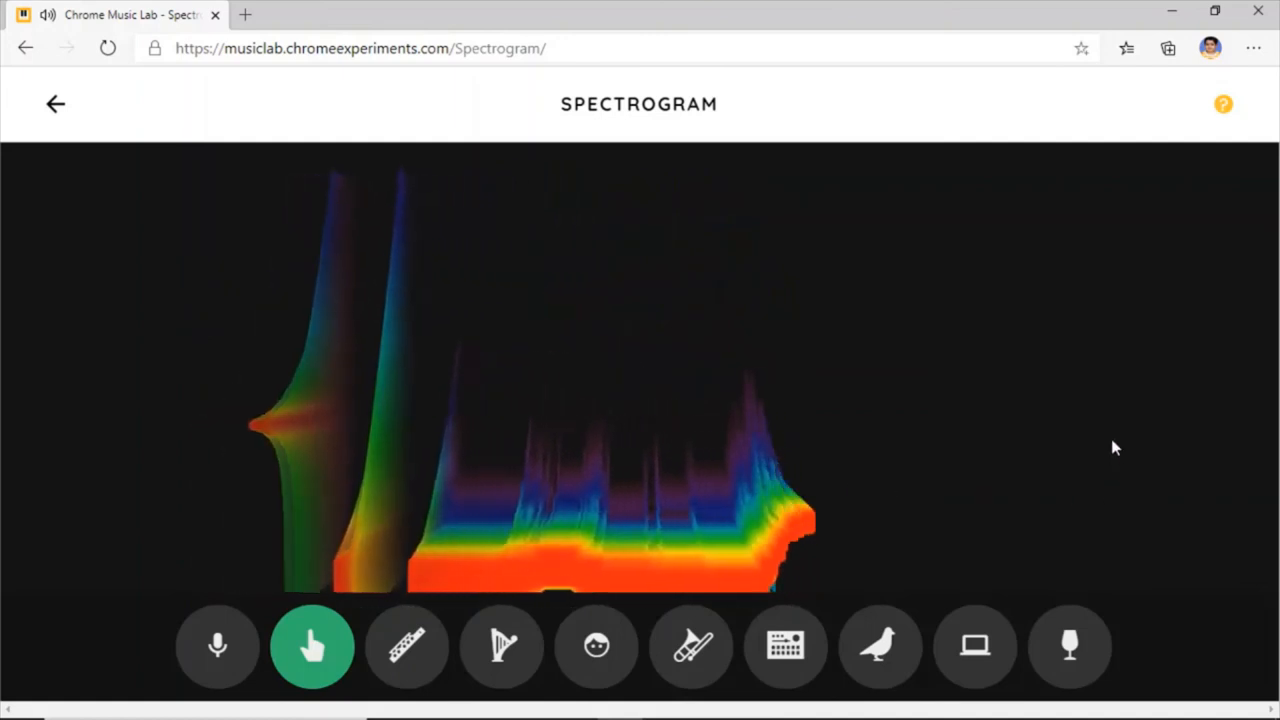
mouse_move(958, 565)
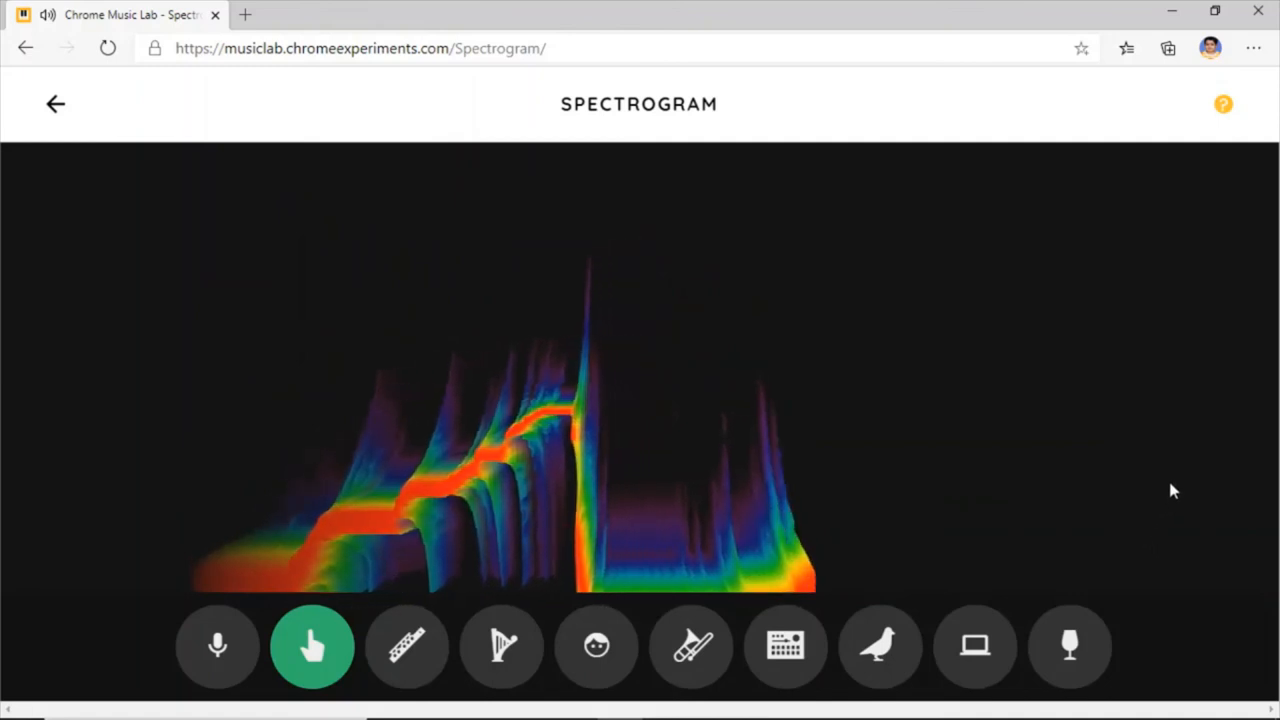
mouse_move(960, 175)
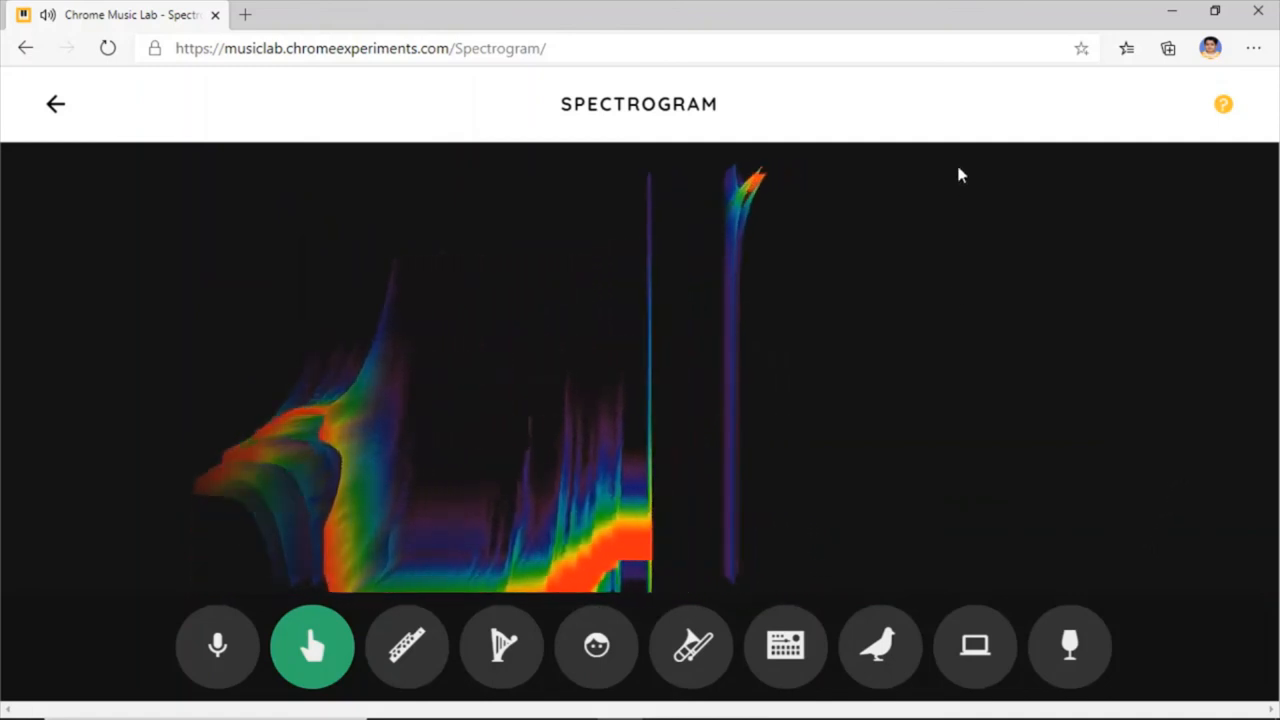